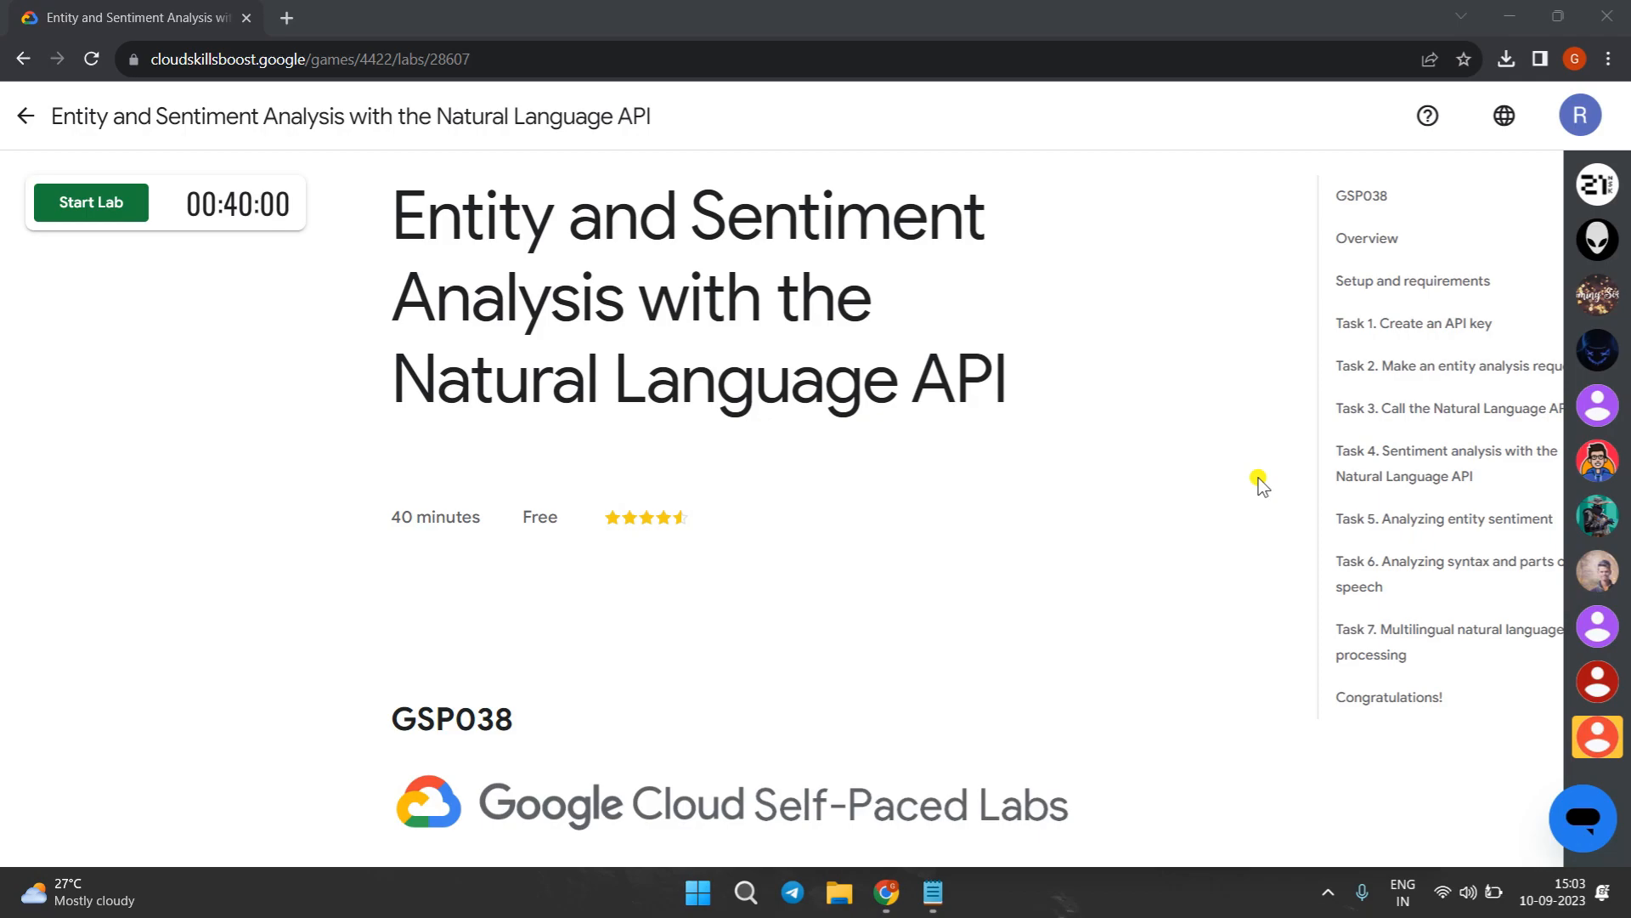
{"action": "mouse_move", "coordinate": [178, 258]}
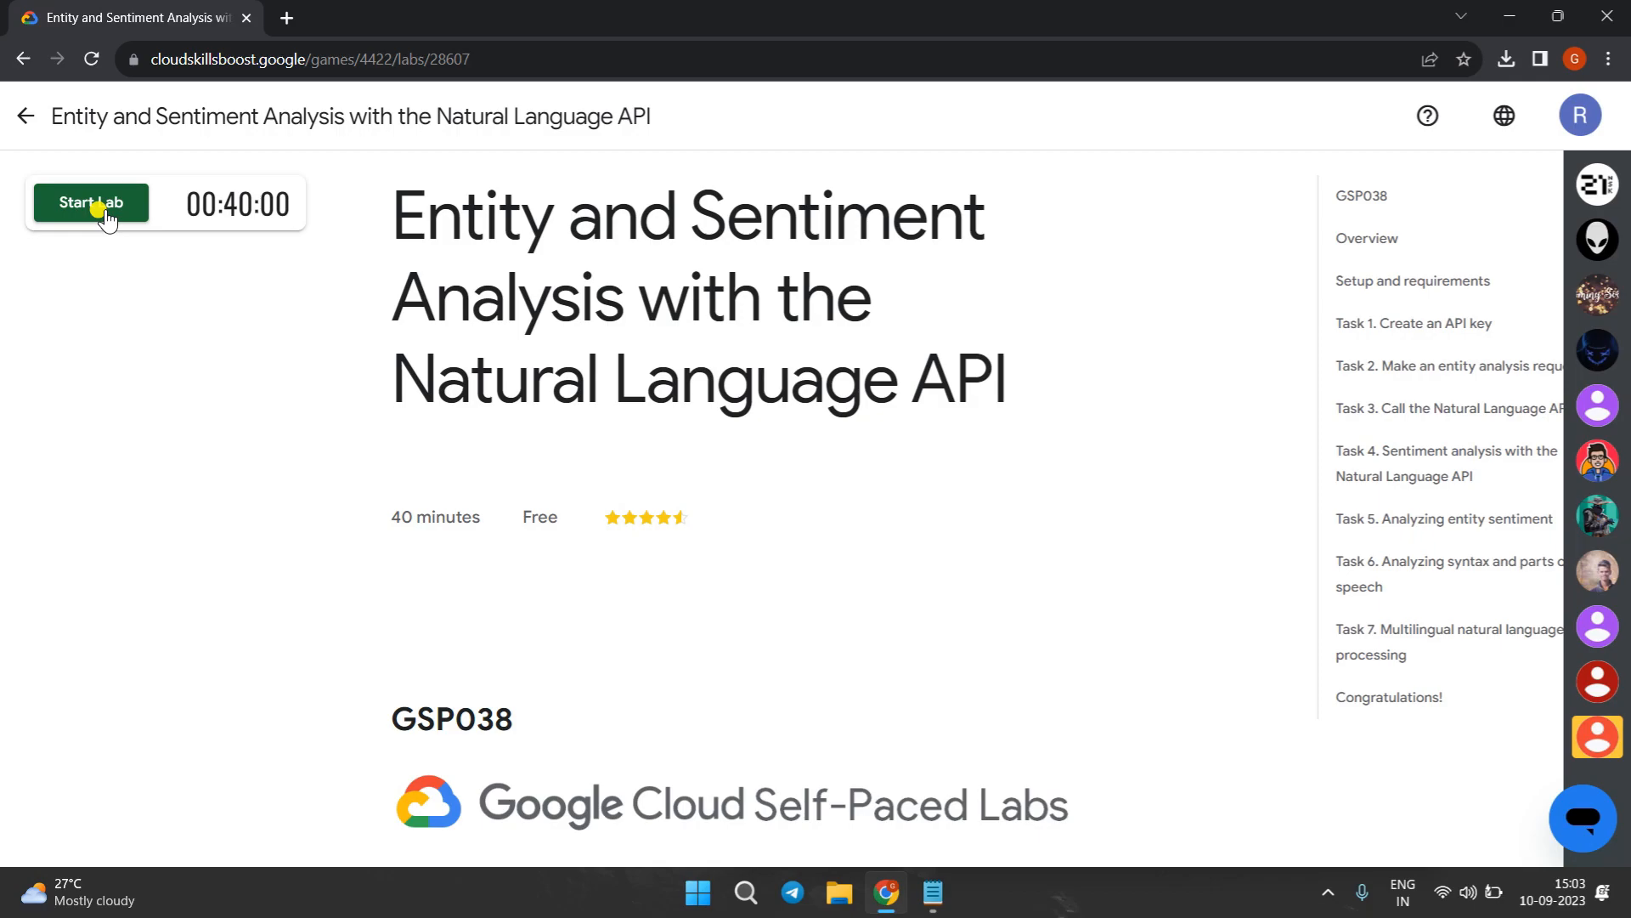
Start the Entity and Sentiment Analysis lab, copy its password, and bring up the console link's menu
{"action": "left_click", "coordinate": [91, 203]}
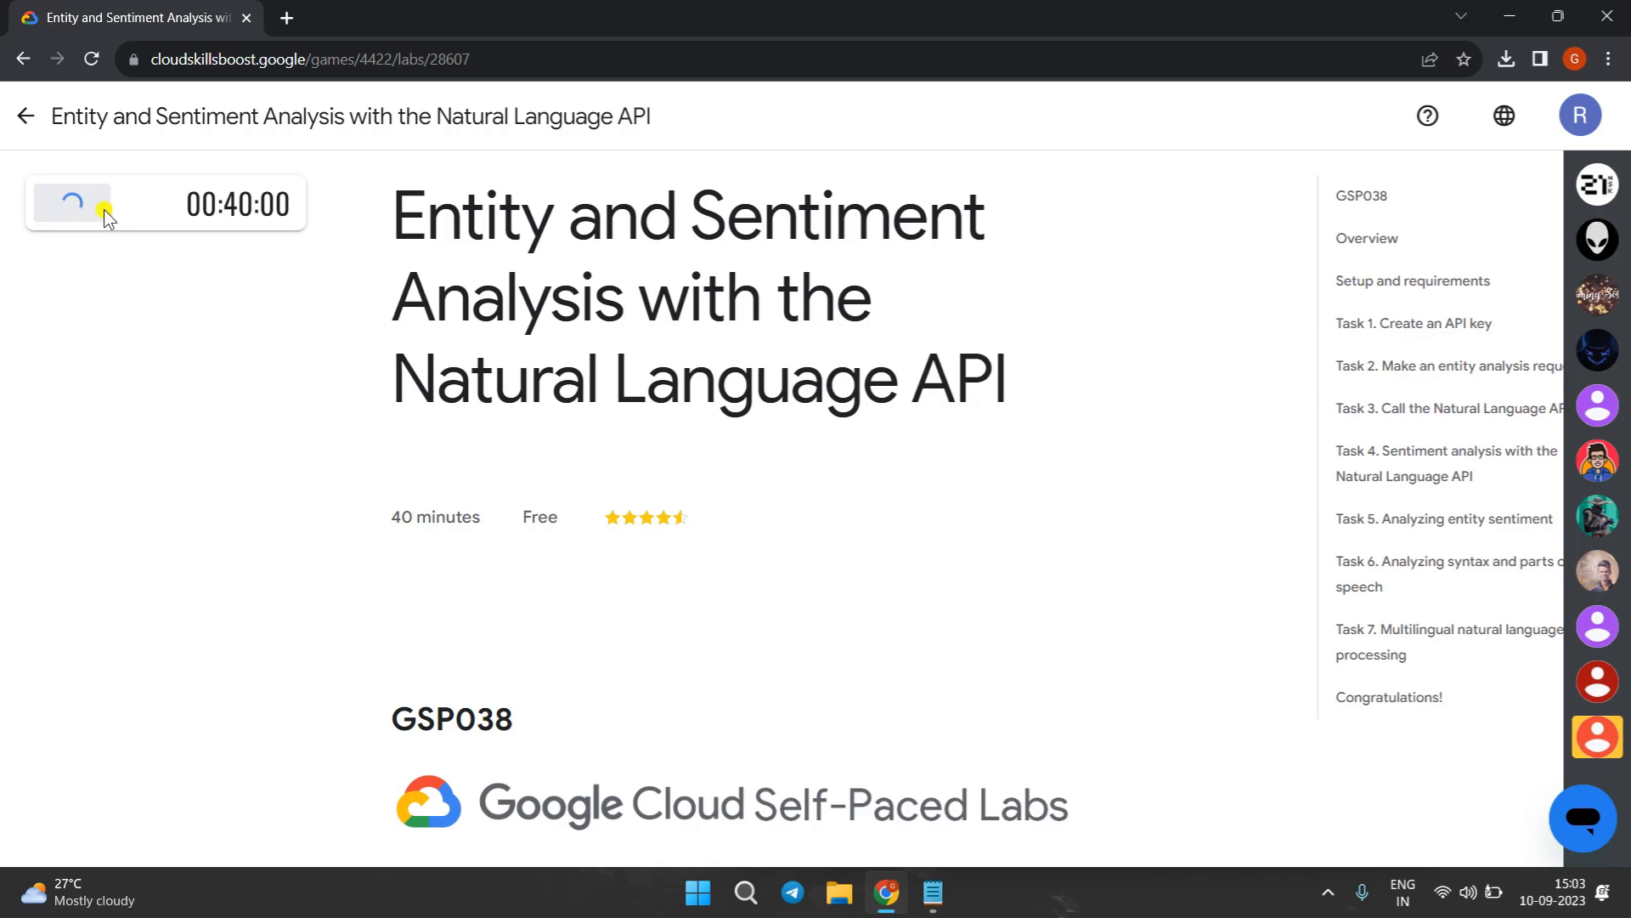
{"action": "left_click", "coordinate": [71, 203]}
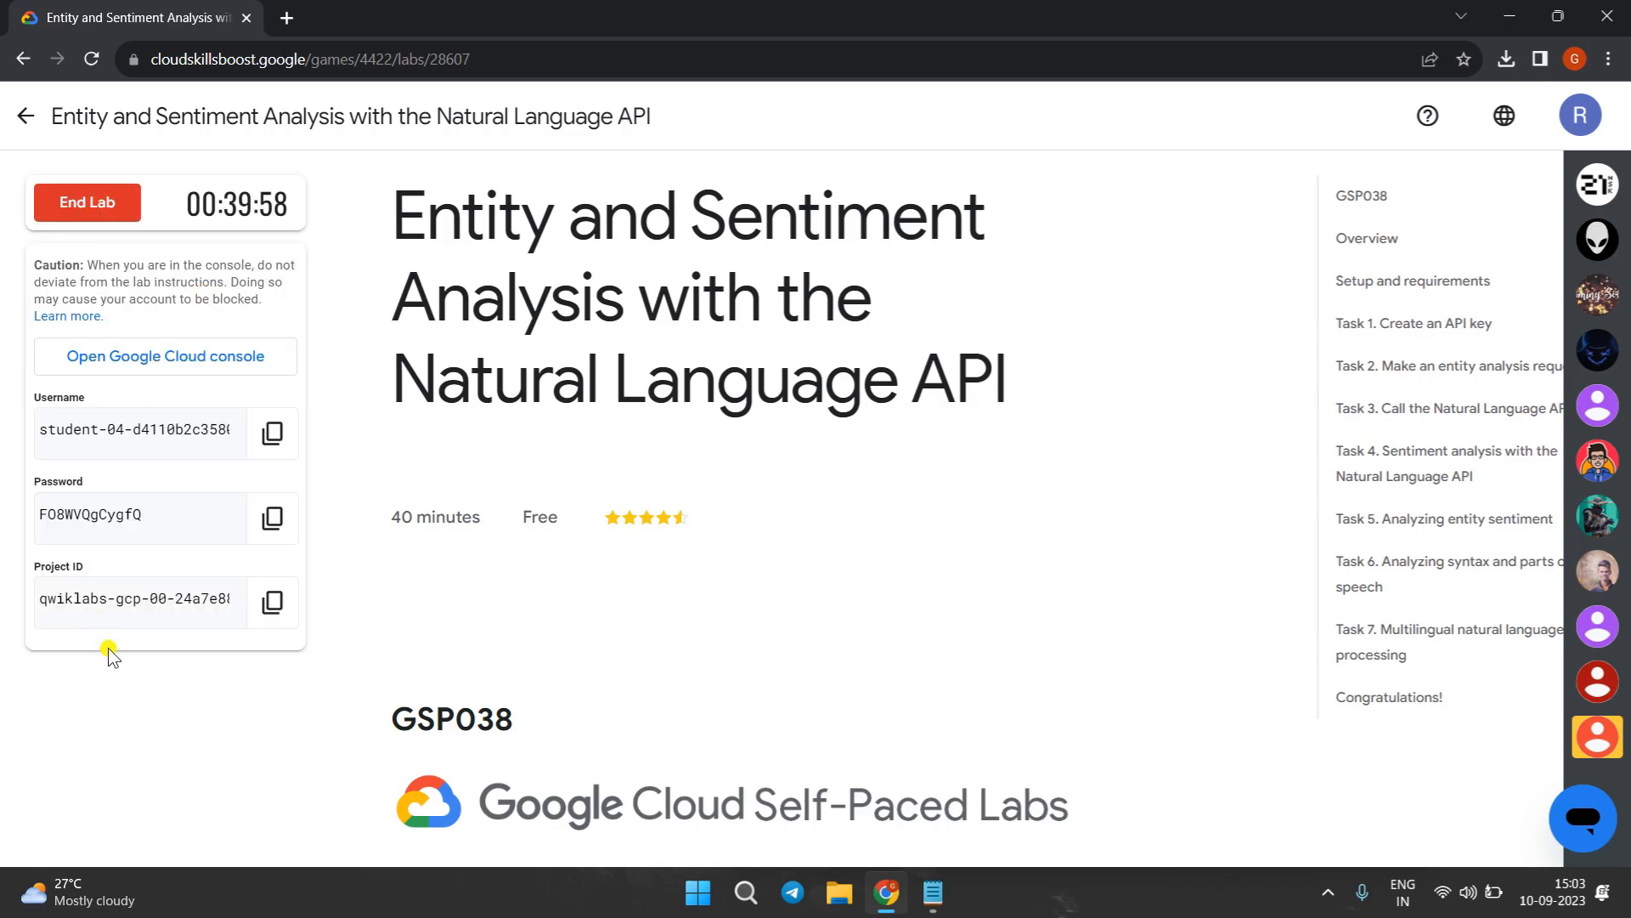
{"action": "left_click", "coordinate": [272, 519]}
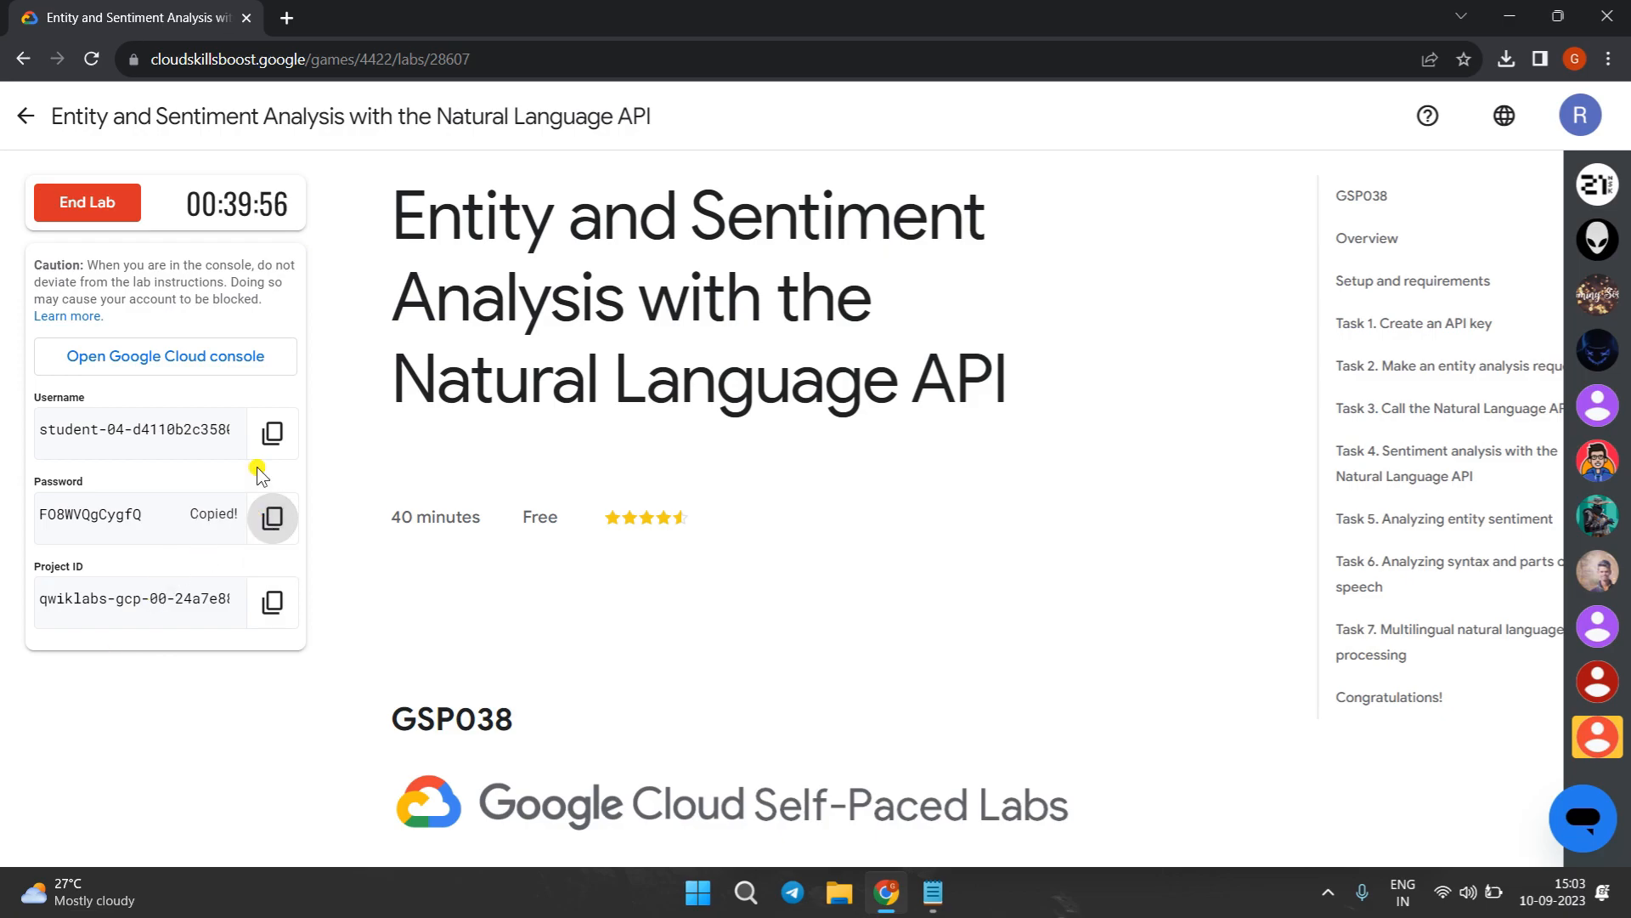
{"action": "right_click", "coordinate": [164, 356]}
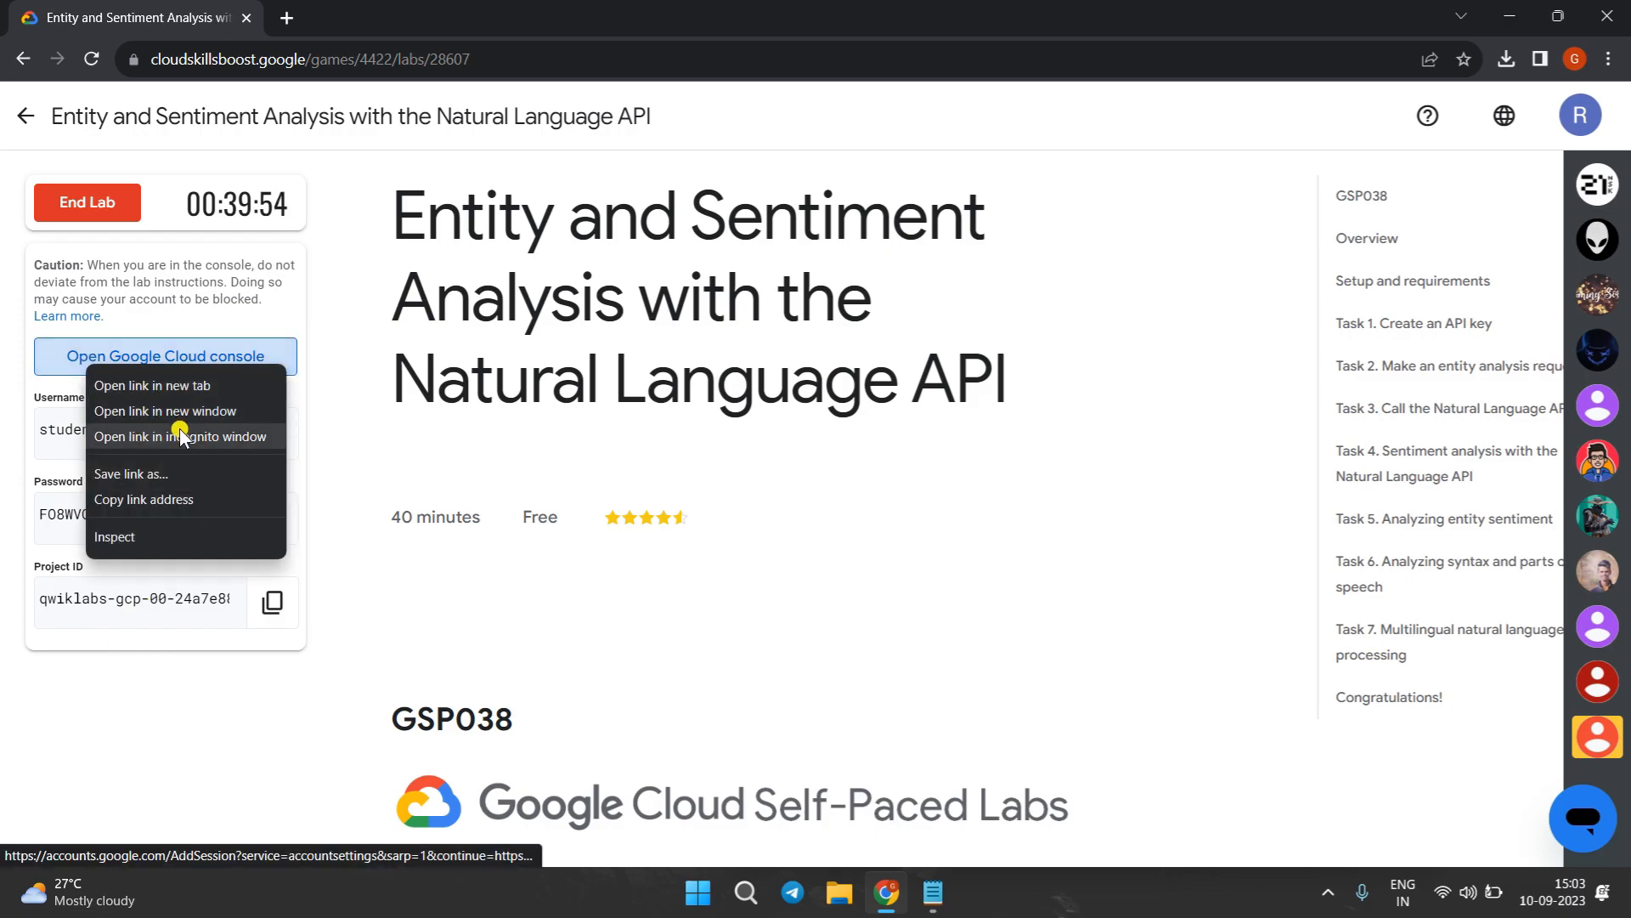
Sign in privately with the lab student email and password, accept the notice, and show Task 1
{"action": "left_click", "coordinate": [179, 436]}
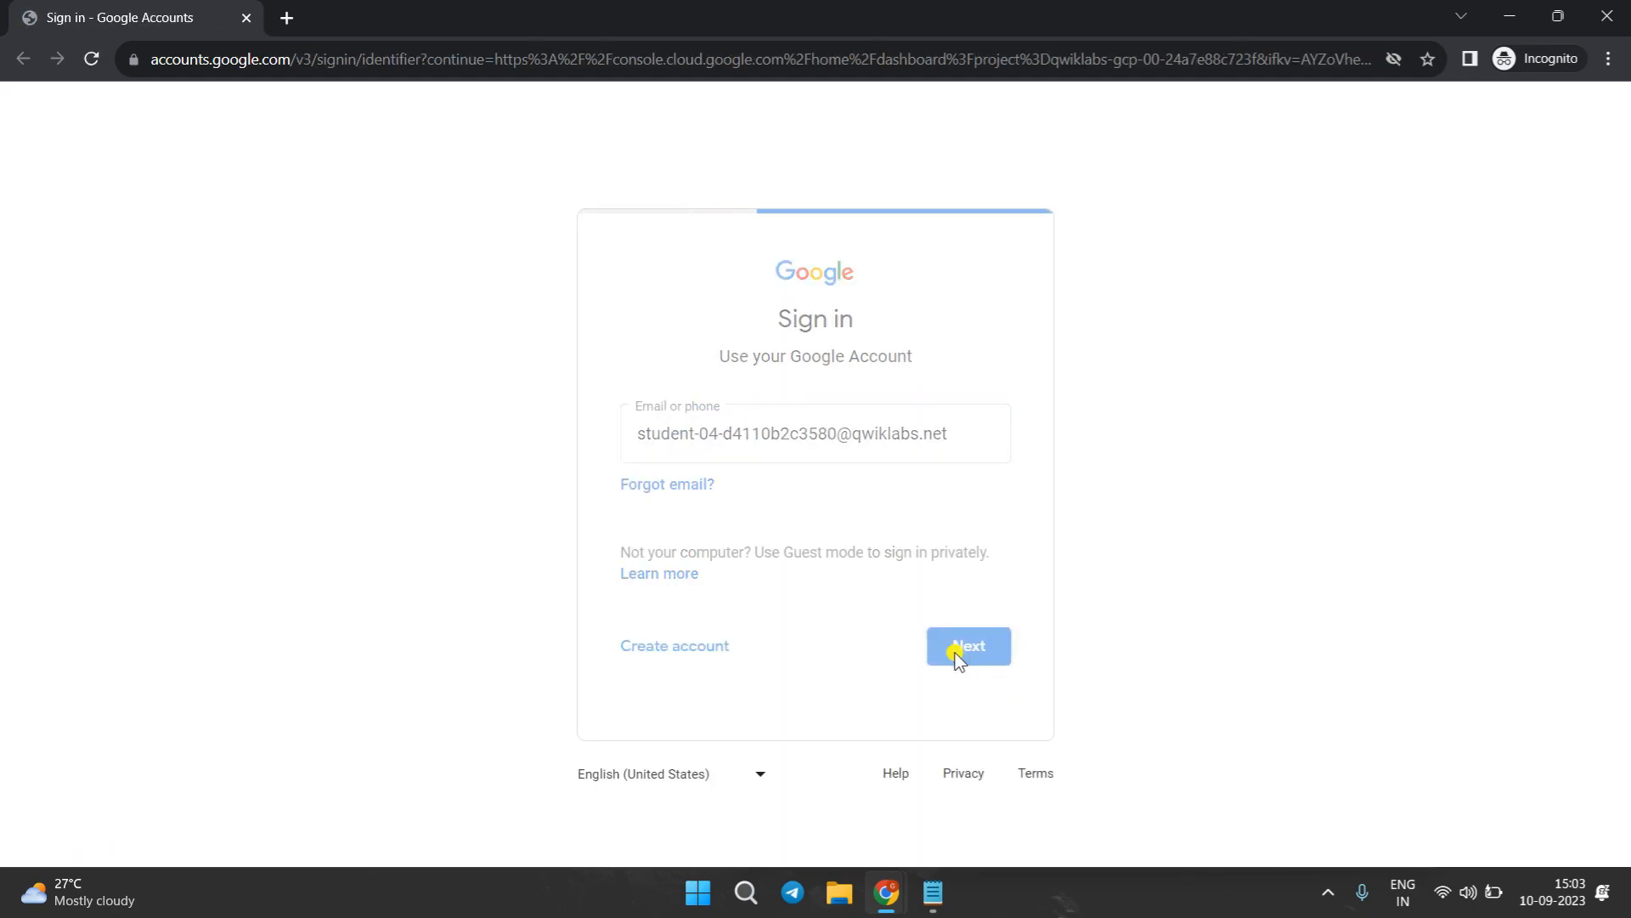
{"action": "left_click", "coordinate": [967, 645]}
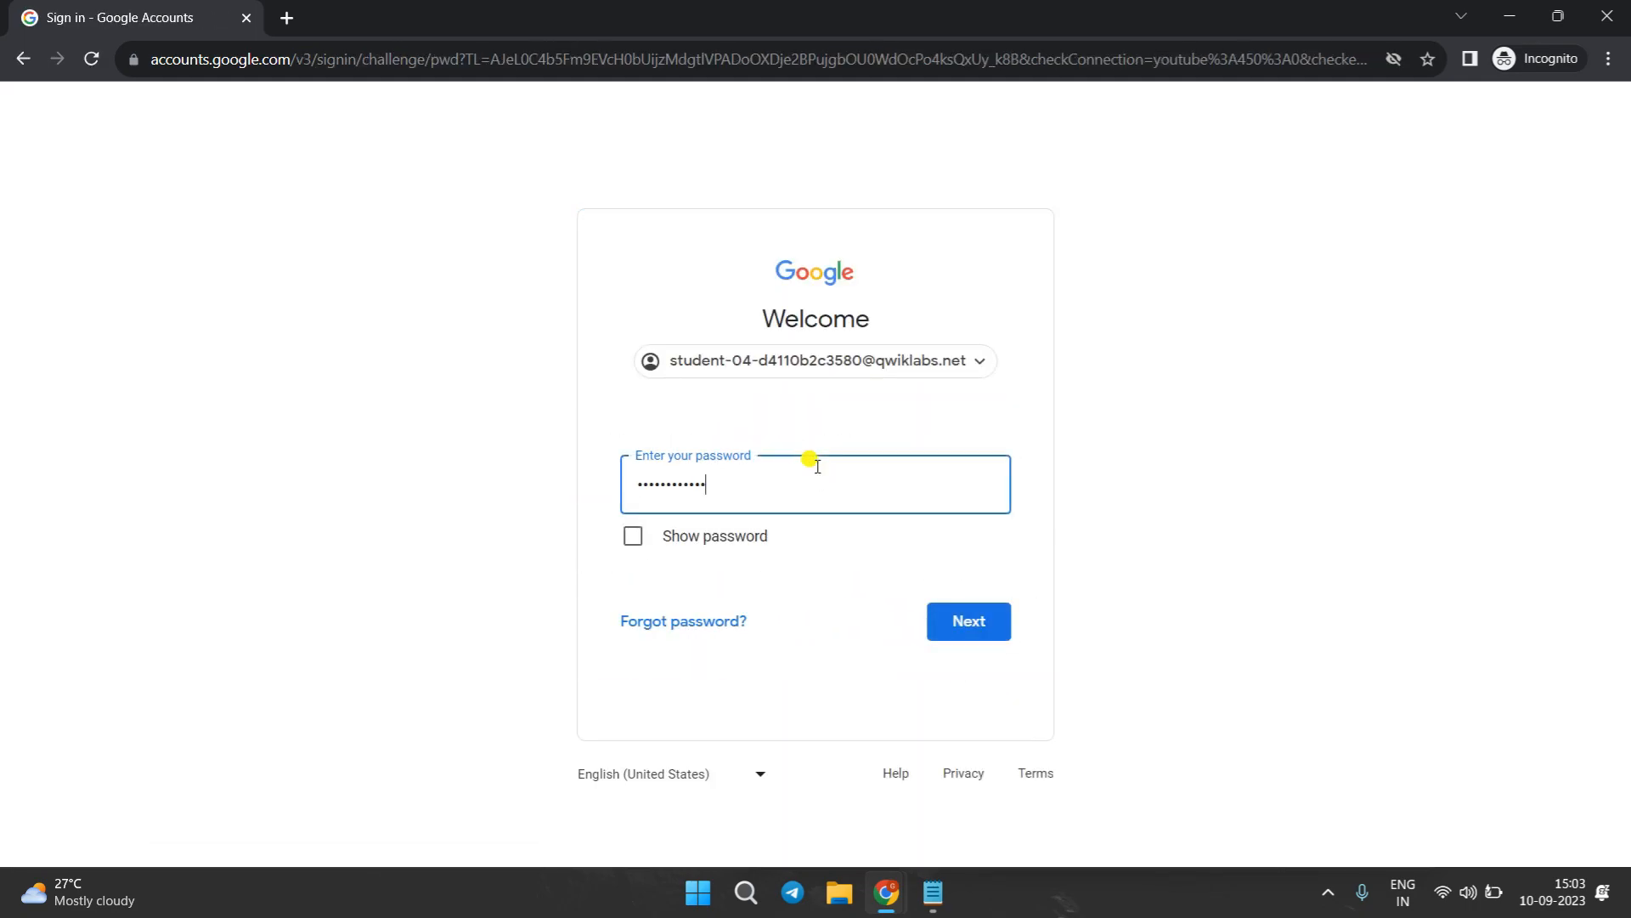
{"action": "left_click", "coordinate": [966, 621]}
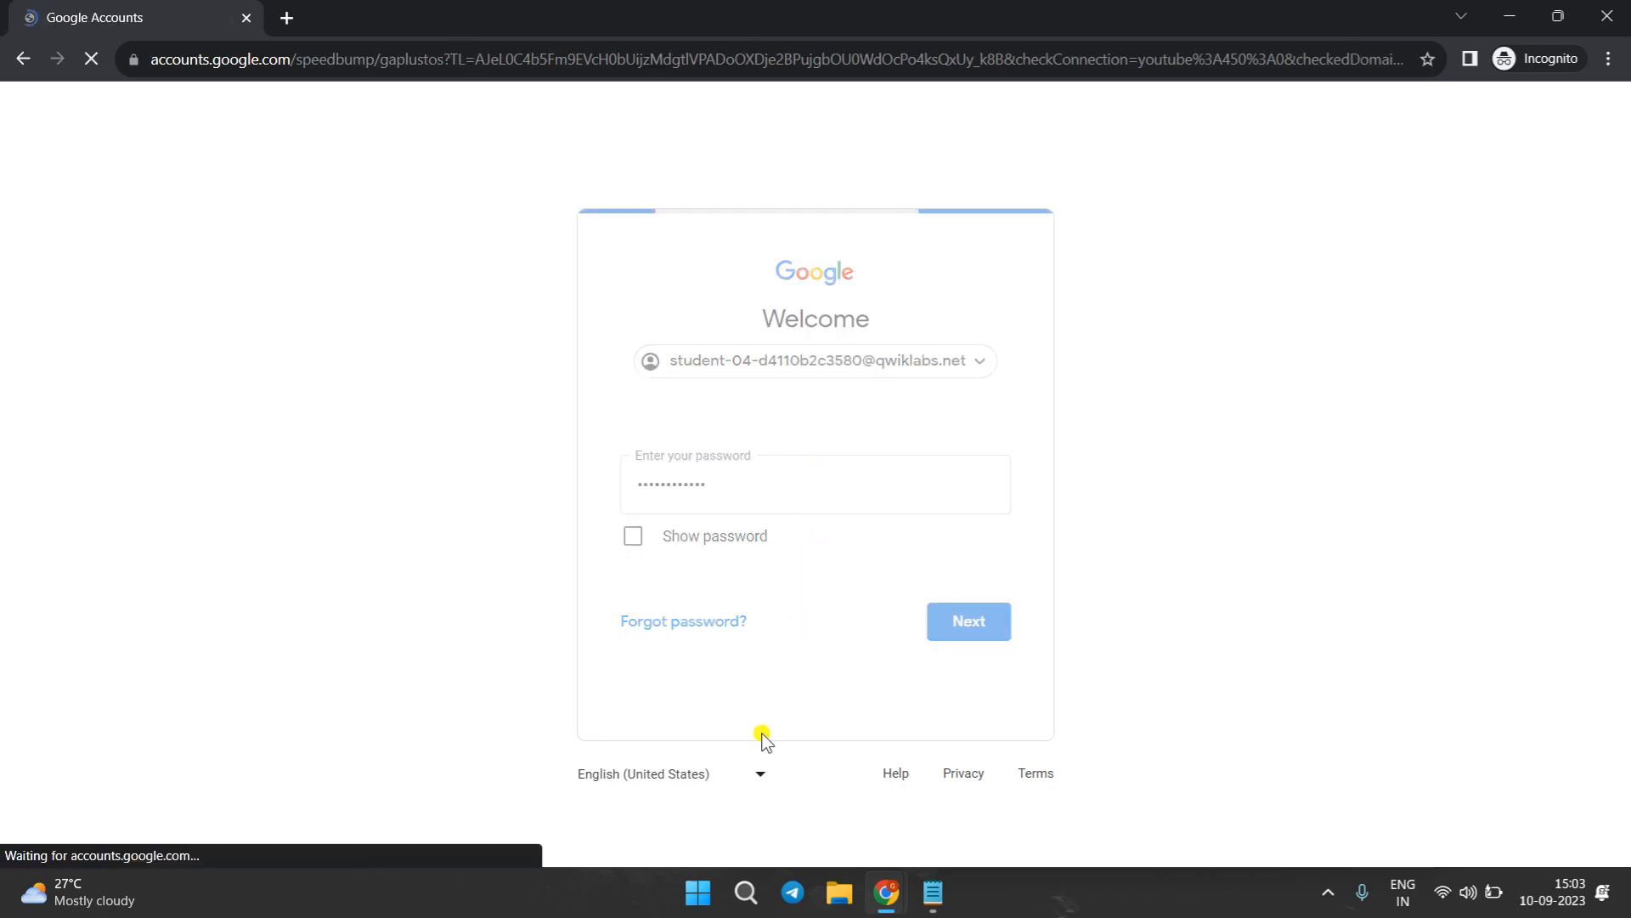
{"action": "left_click", "coordinate": [967, 621]}
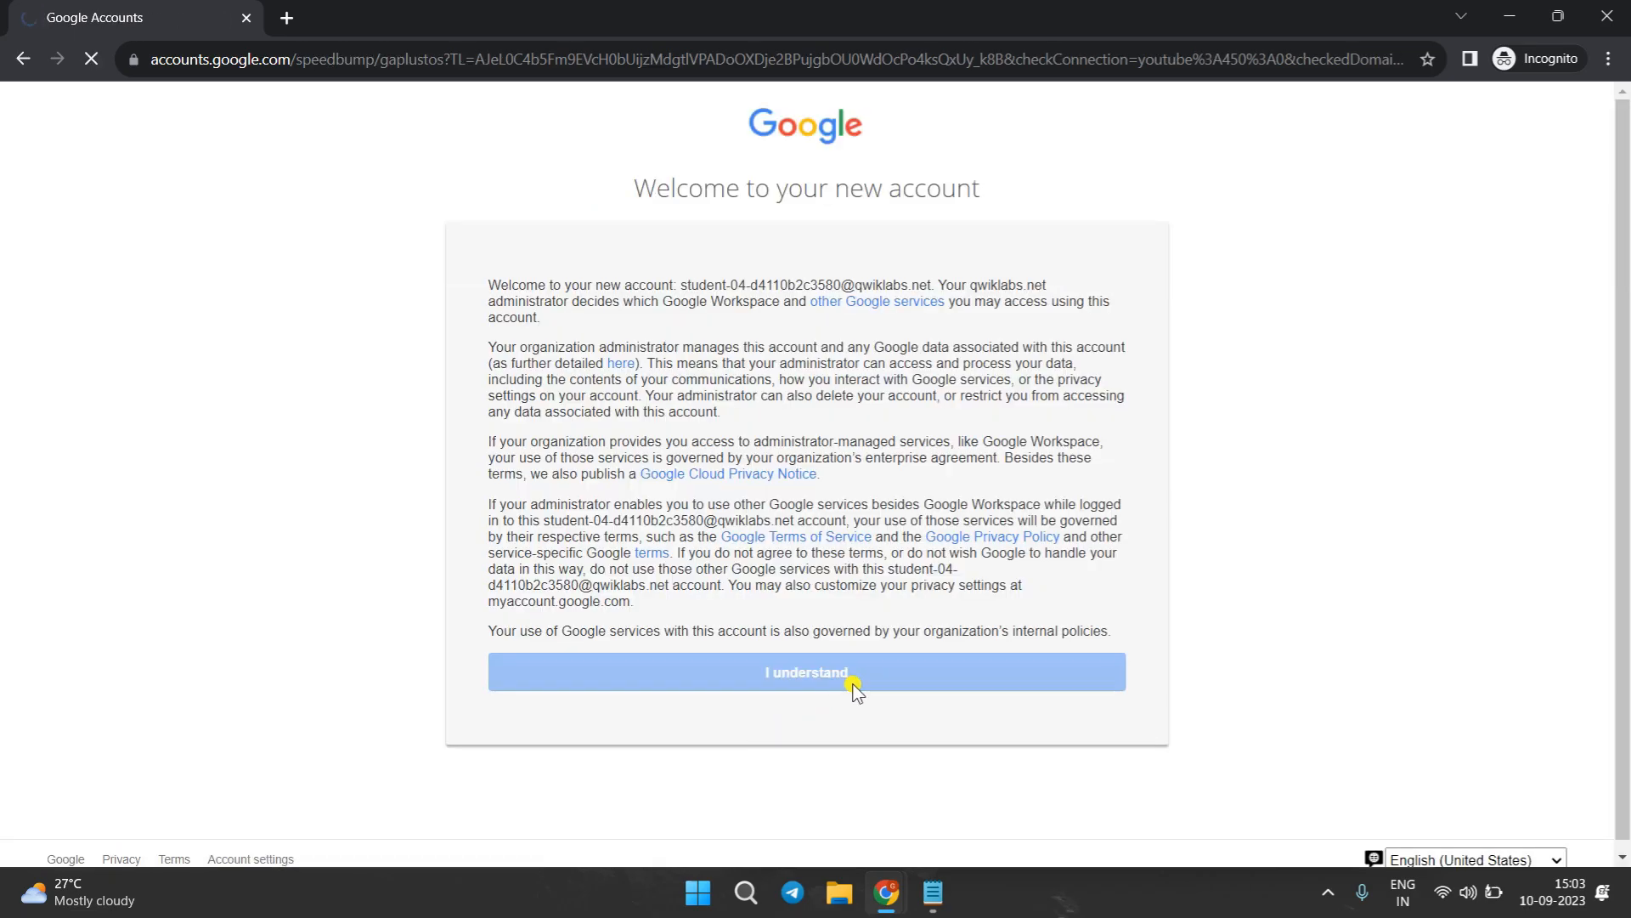
{"action": "left_click", "coordinate": [806, 672]}
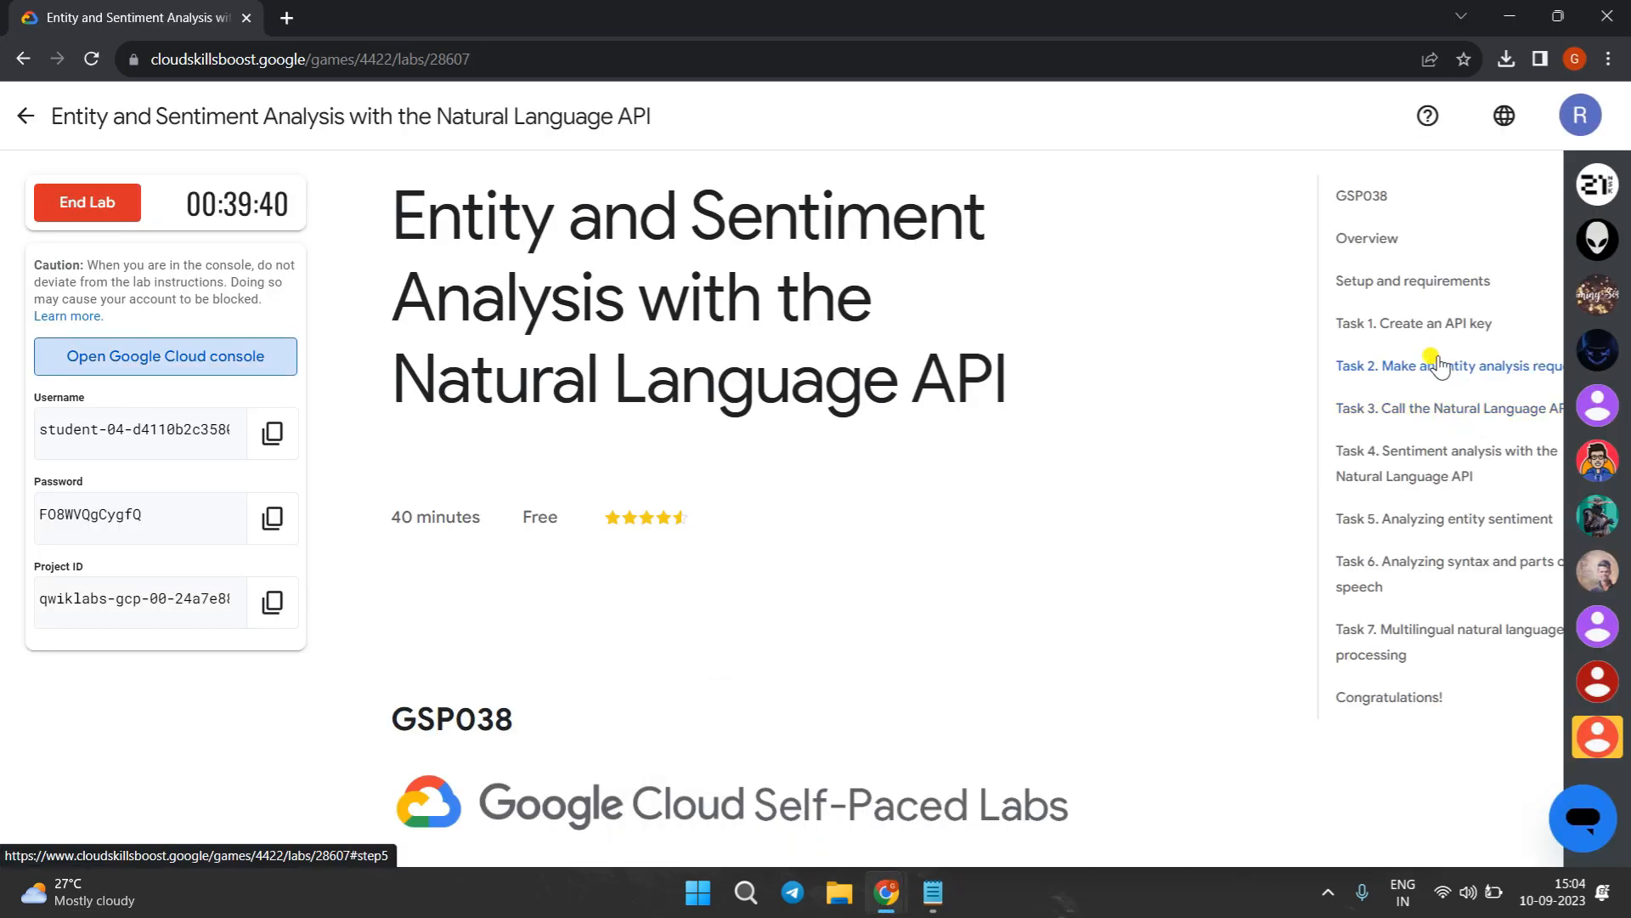
{"action": "left_click", "coordinate": [1412, 323]}
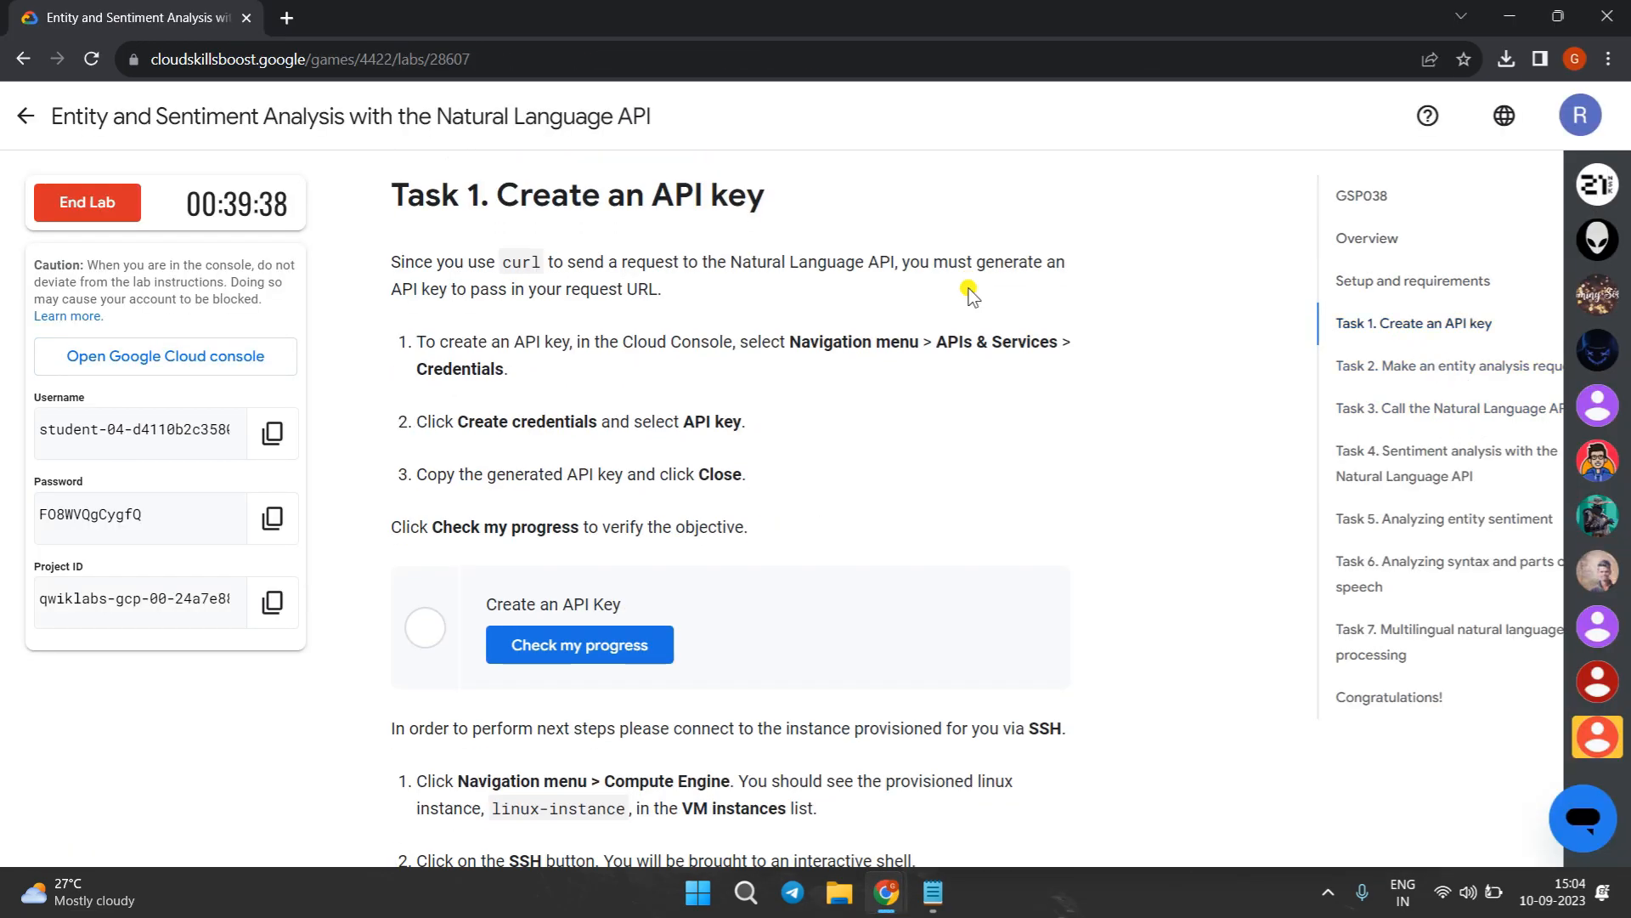
{"action": "mouse_move", "coordinate": [886, 892]}
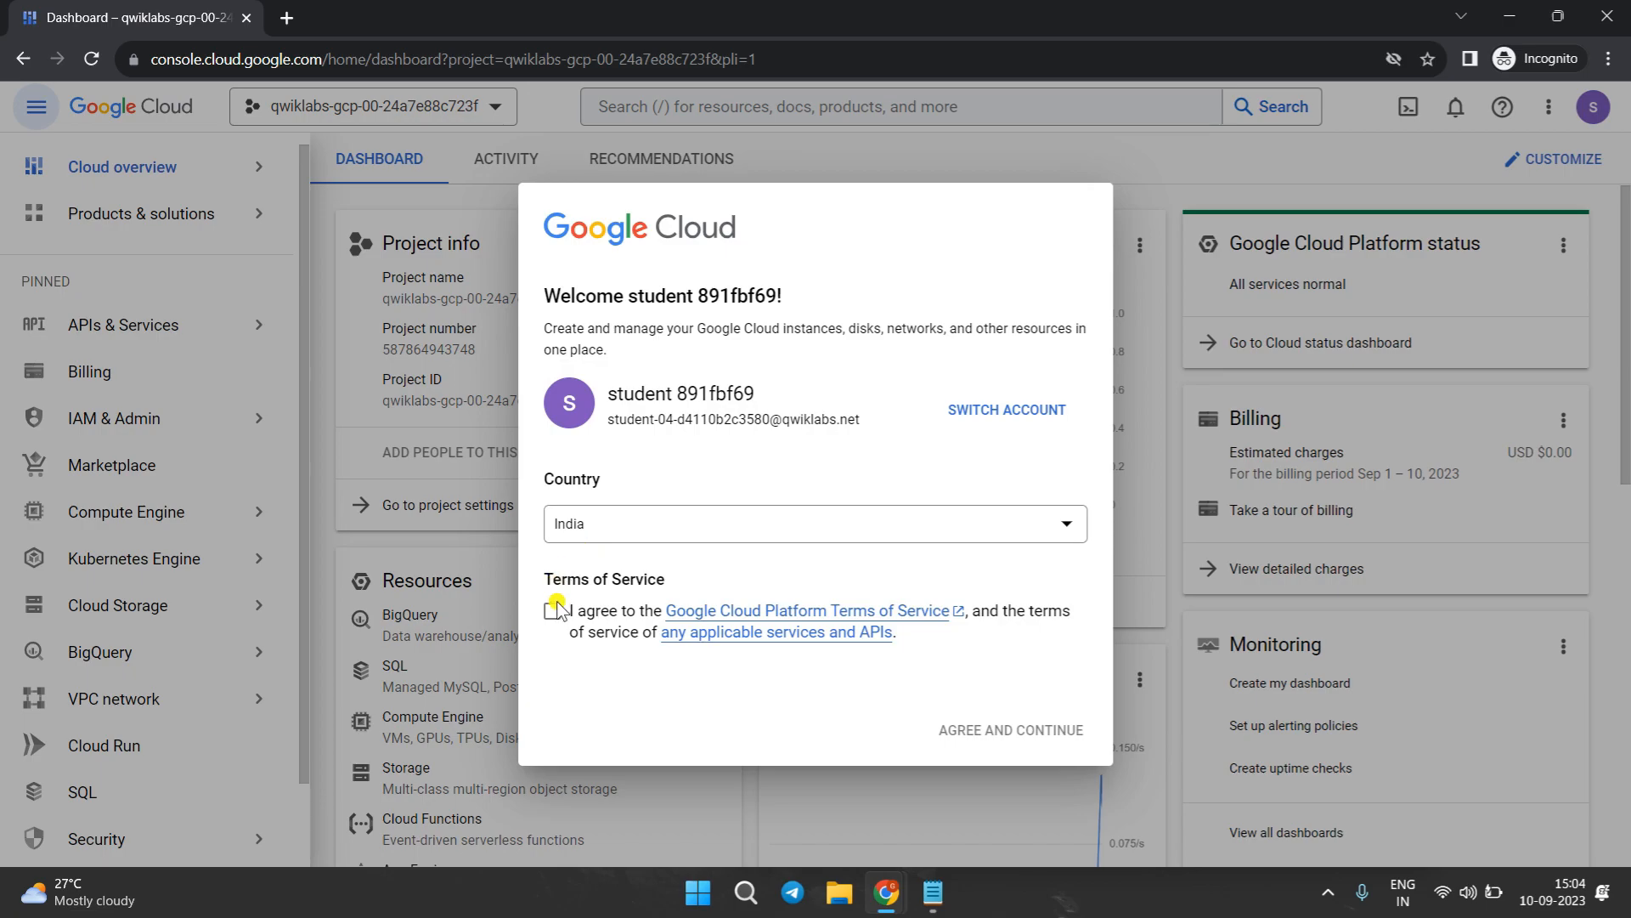
Accept the Cloud Console terms, create an API key under Credentials, and paste it into Notepad
{"action": "left_click", "coordinate": [553, 611]}
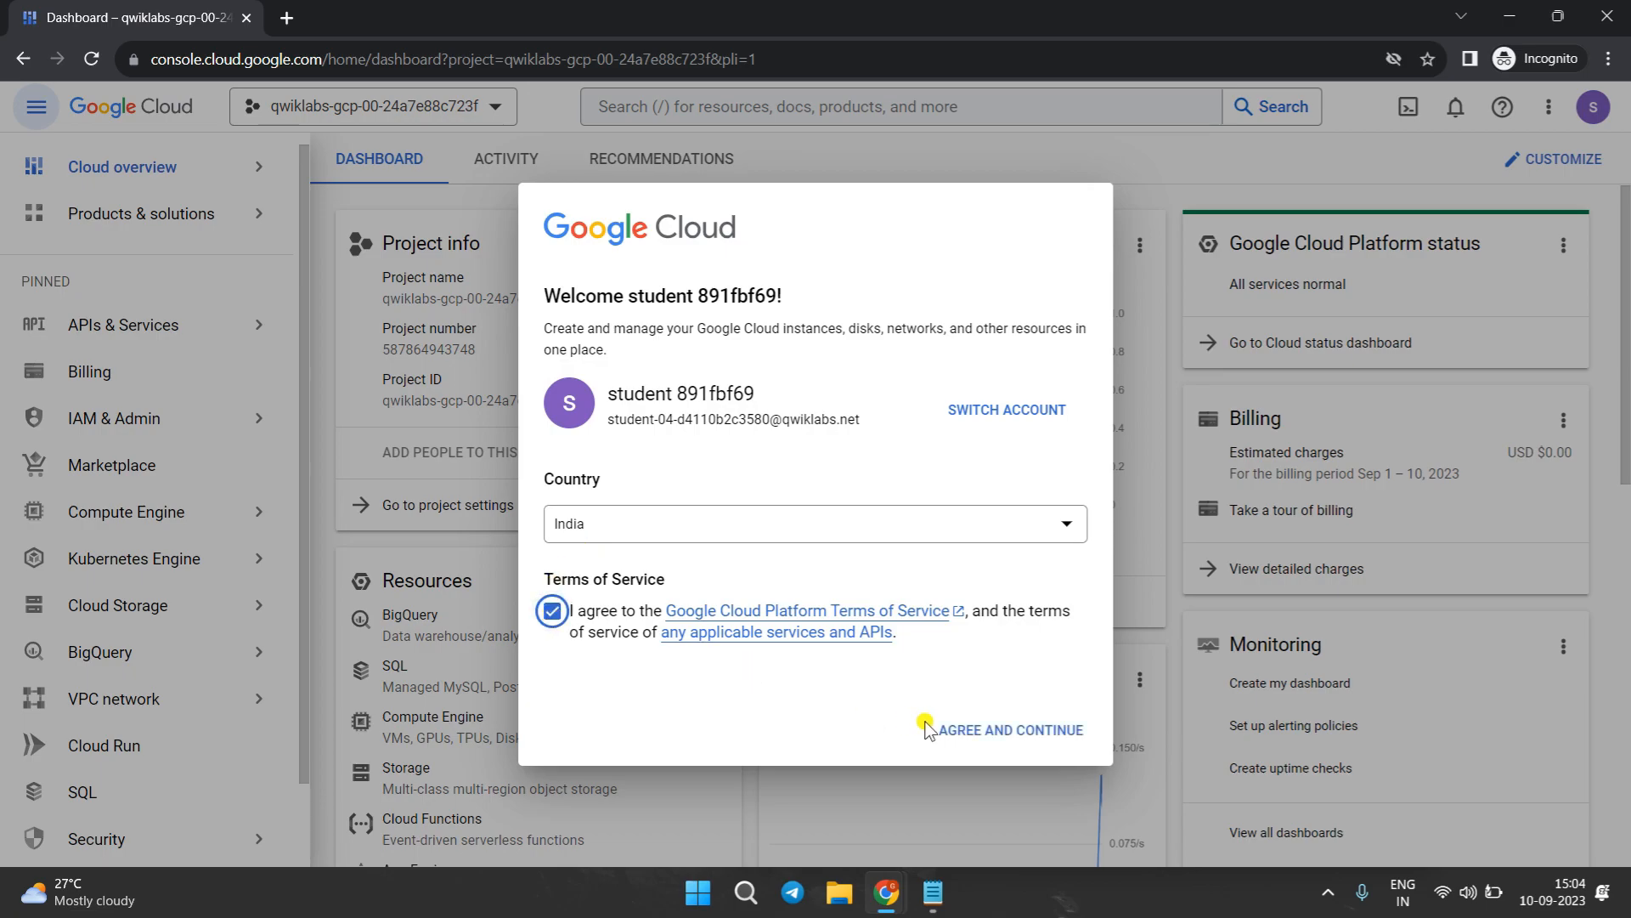
{"action": "left_click", "coordinate": [1012, 729]}
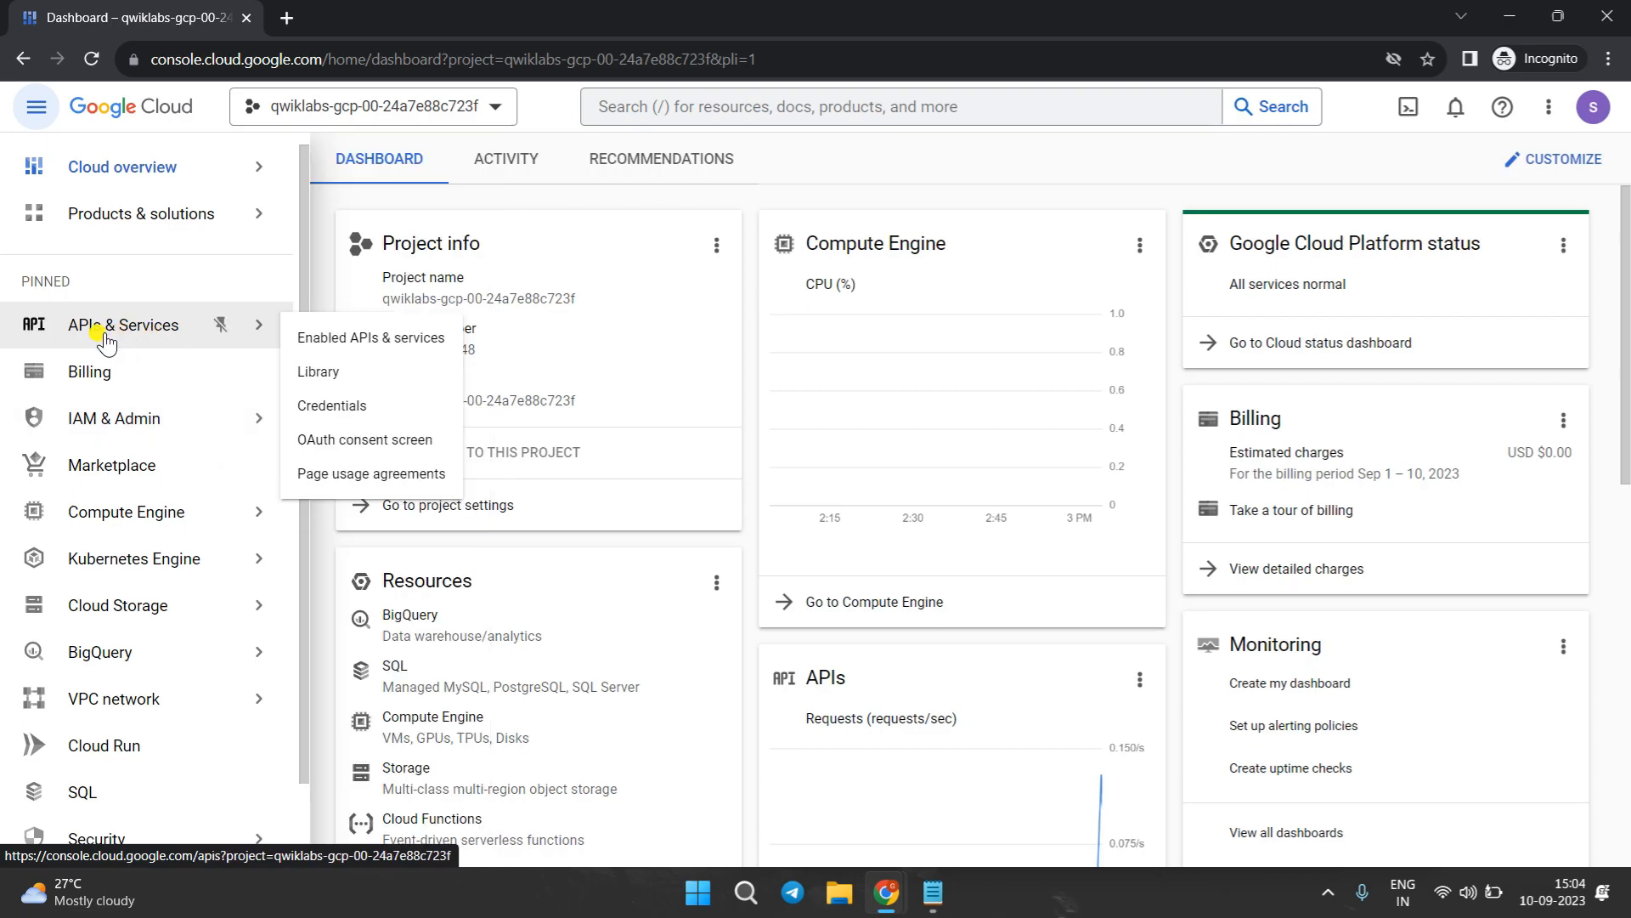
{"action": "left_click", "coordinate": [332, 406]}
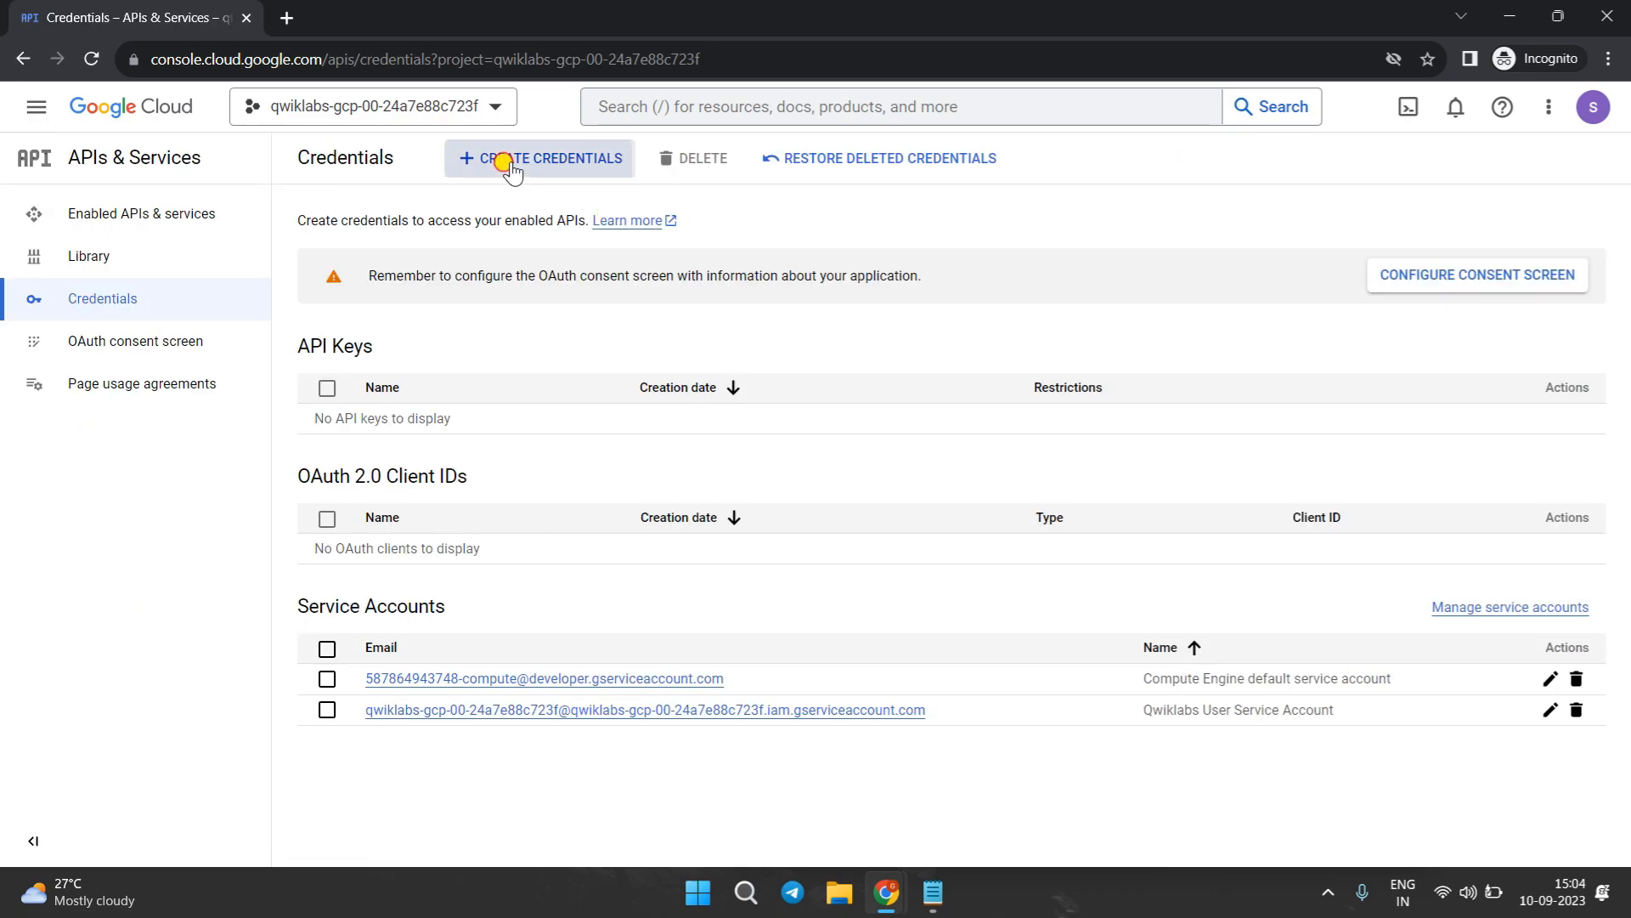
{"action": "left_click", "coordinate": [540, 158]}
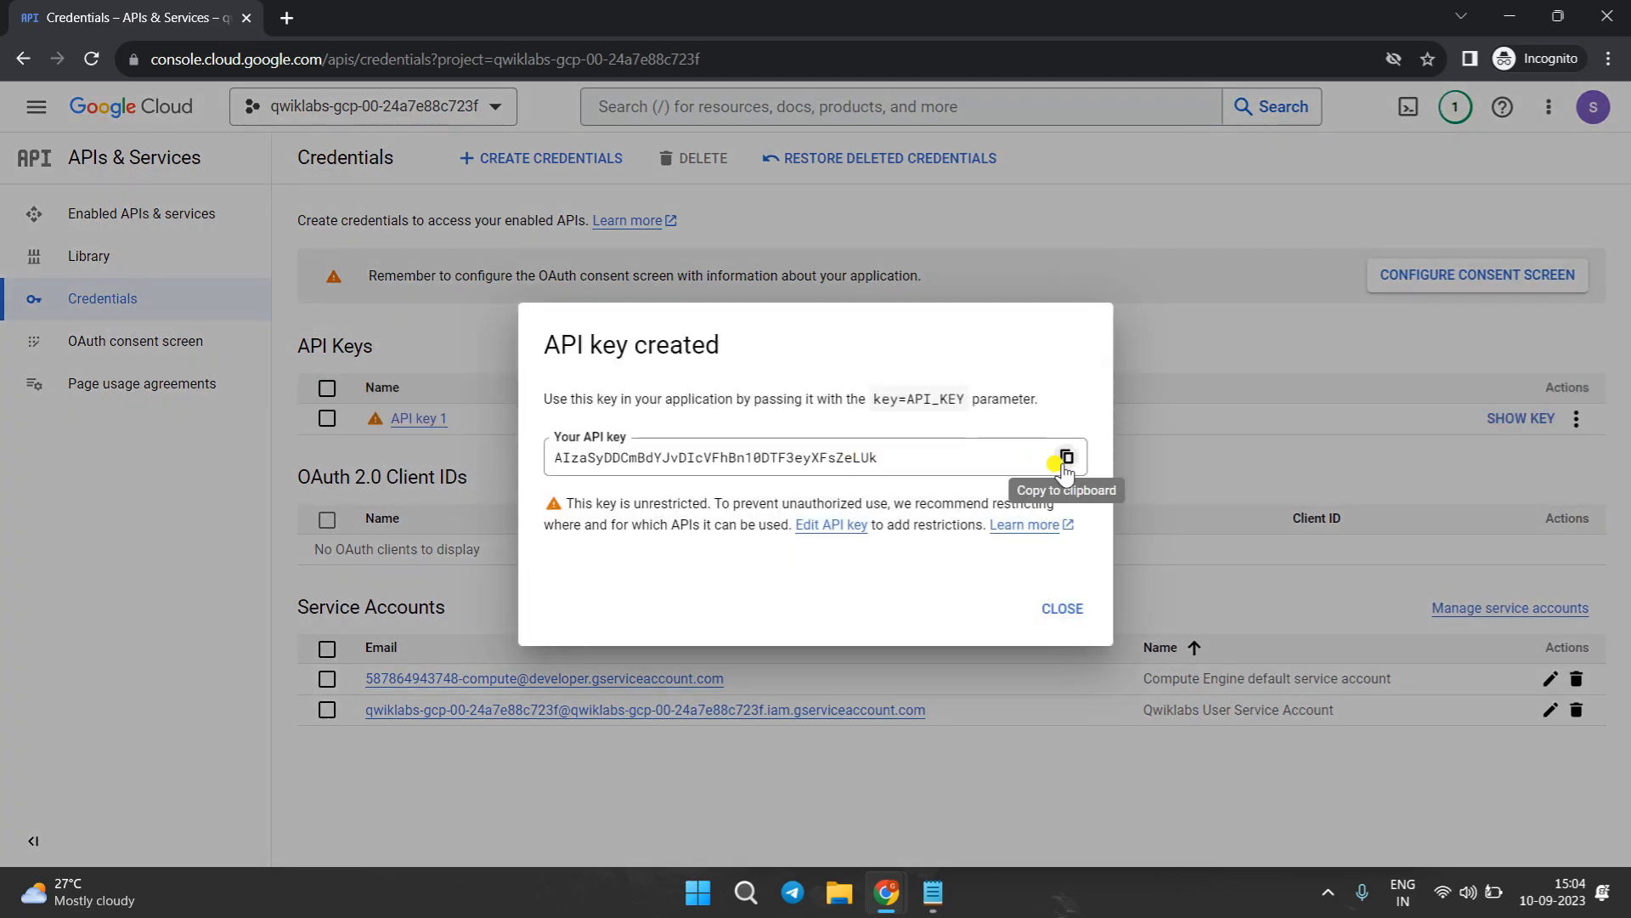
{"action": "left_click", "coordinate": [933, 893]}
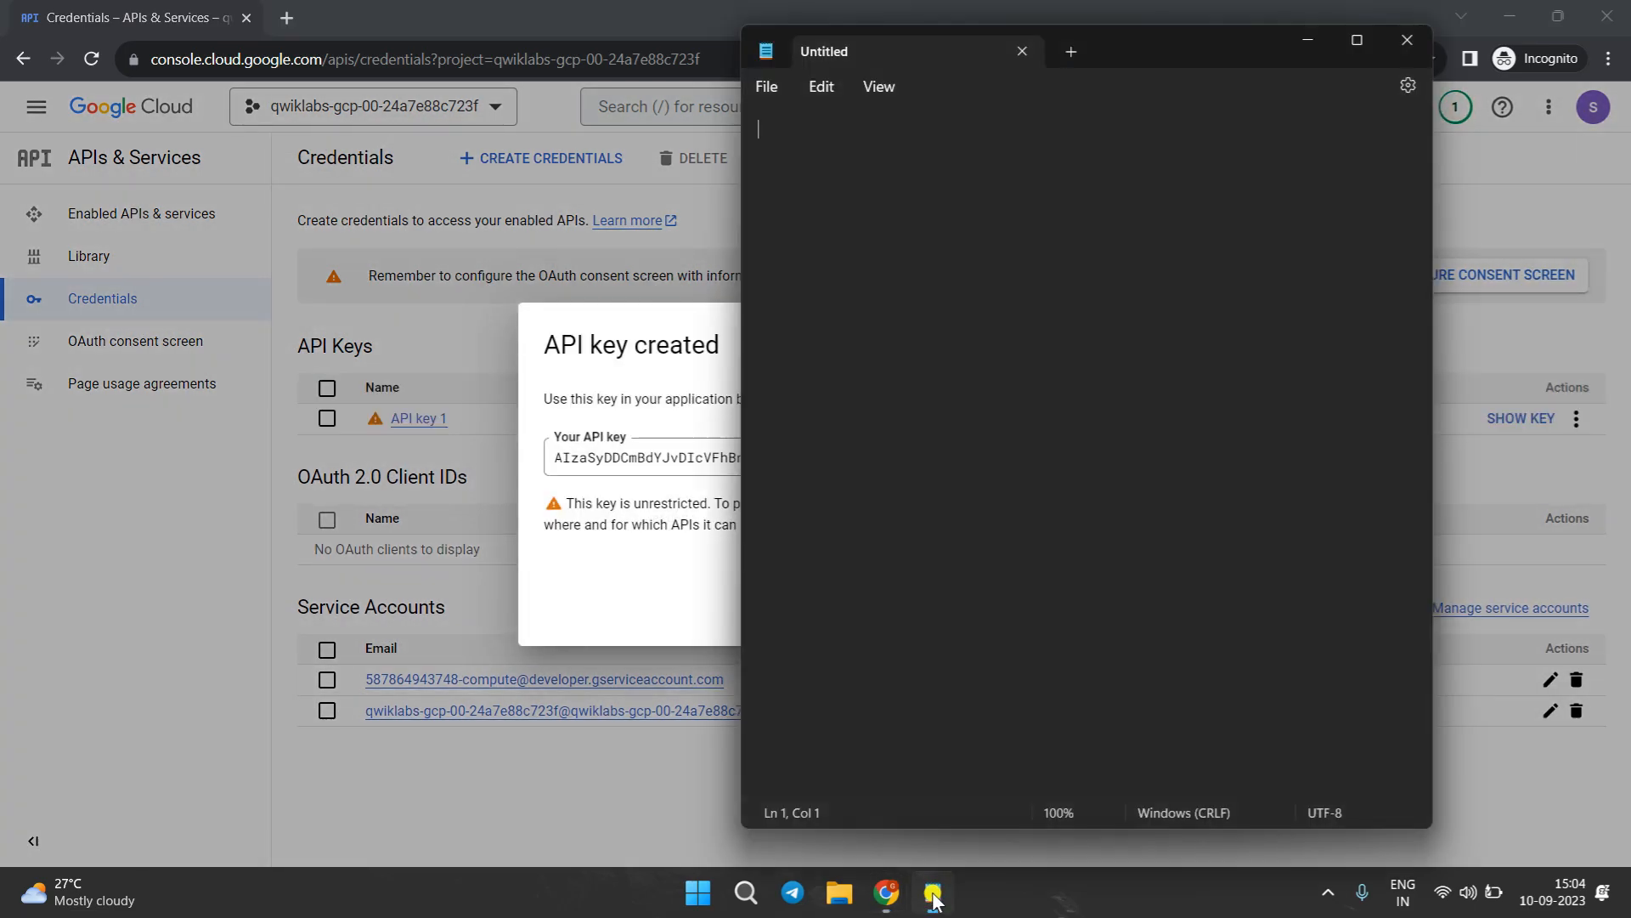
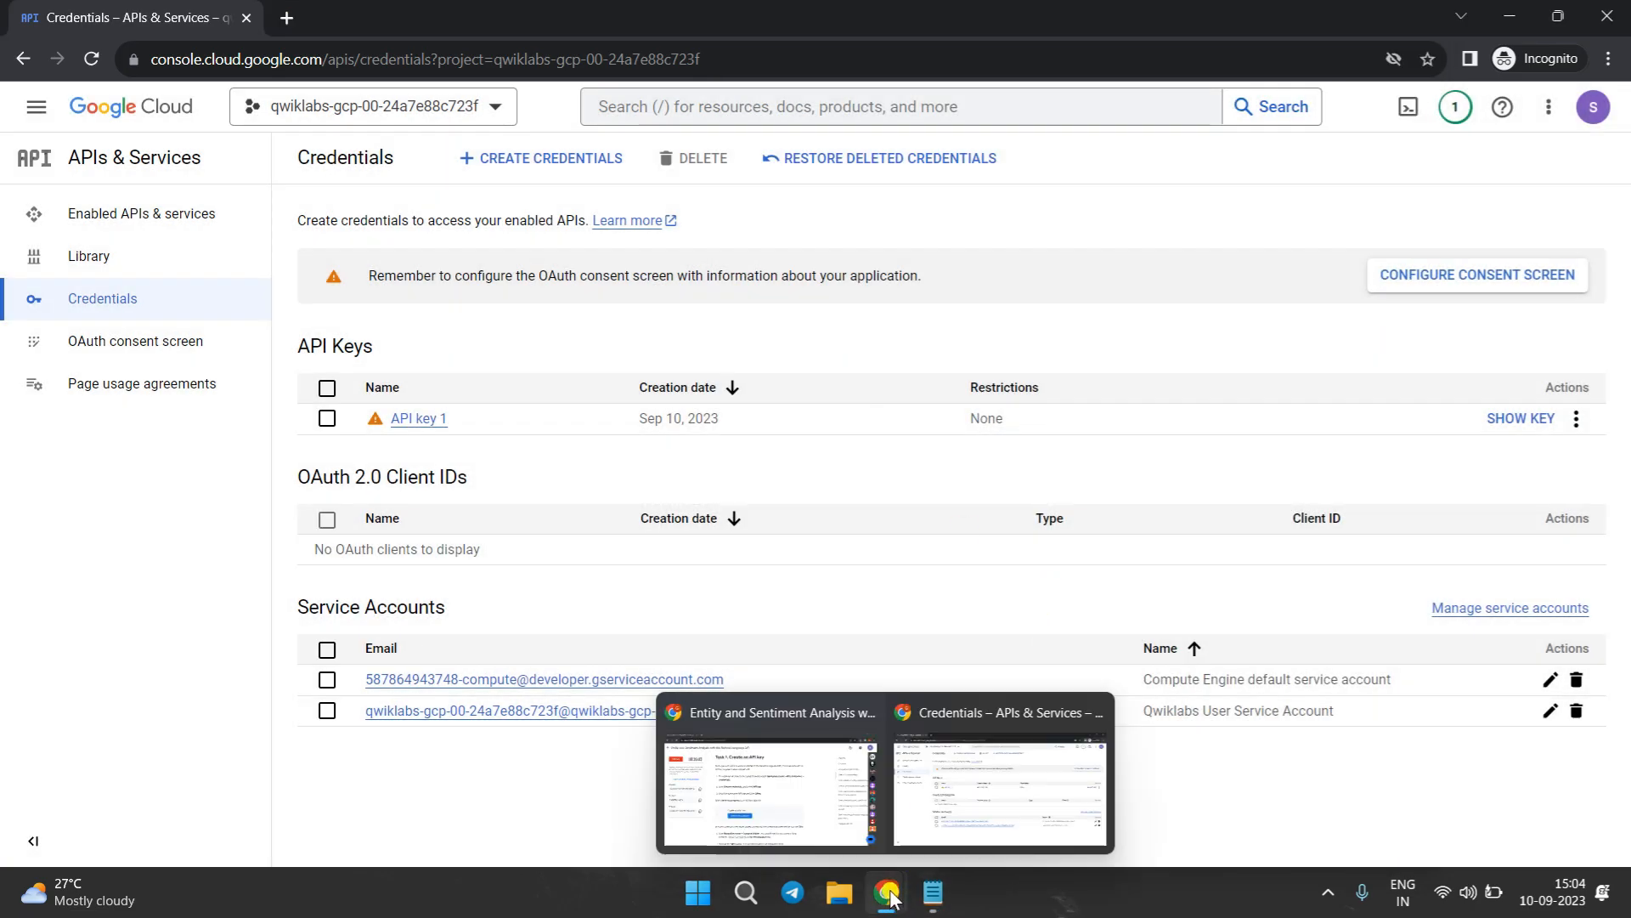
Pass the Create an API Key progress check and scroll to the SSH instructions
{"action": "left_click", "coordinate": [769, 712]}
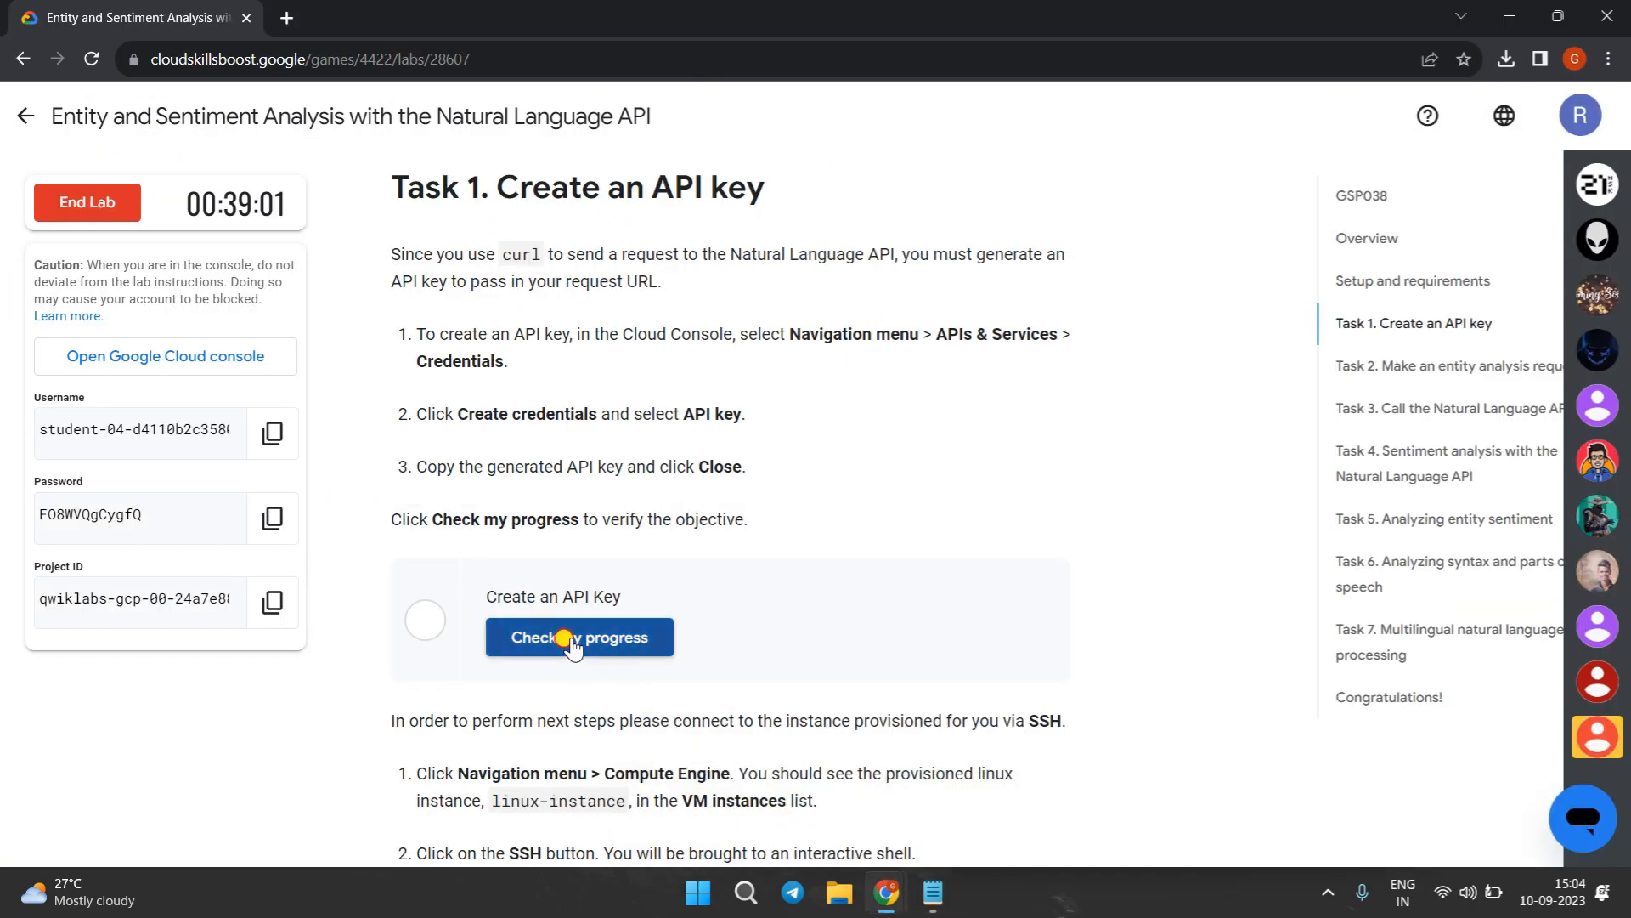
{"action": "left_click", "coordinate": [579, 636]}
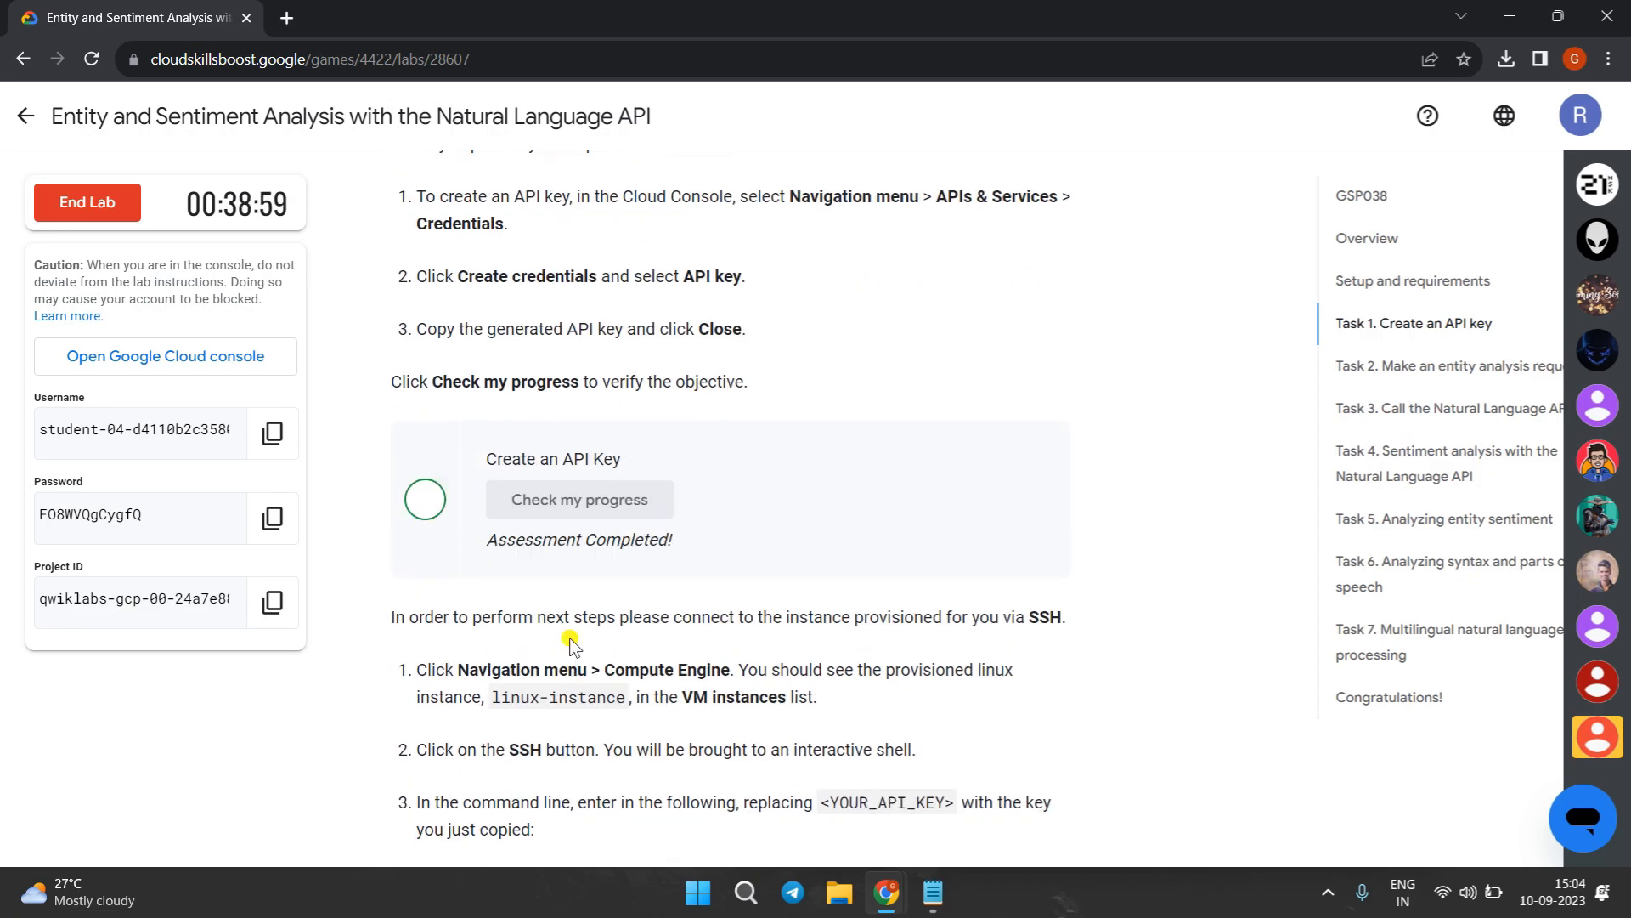
{"action": "scroll", "scroll_direction": "down", "scroll_amount": 3}
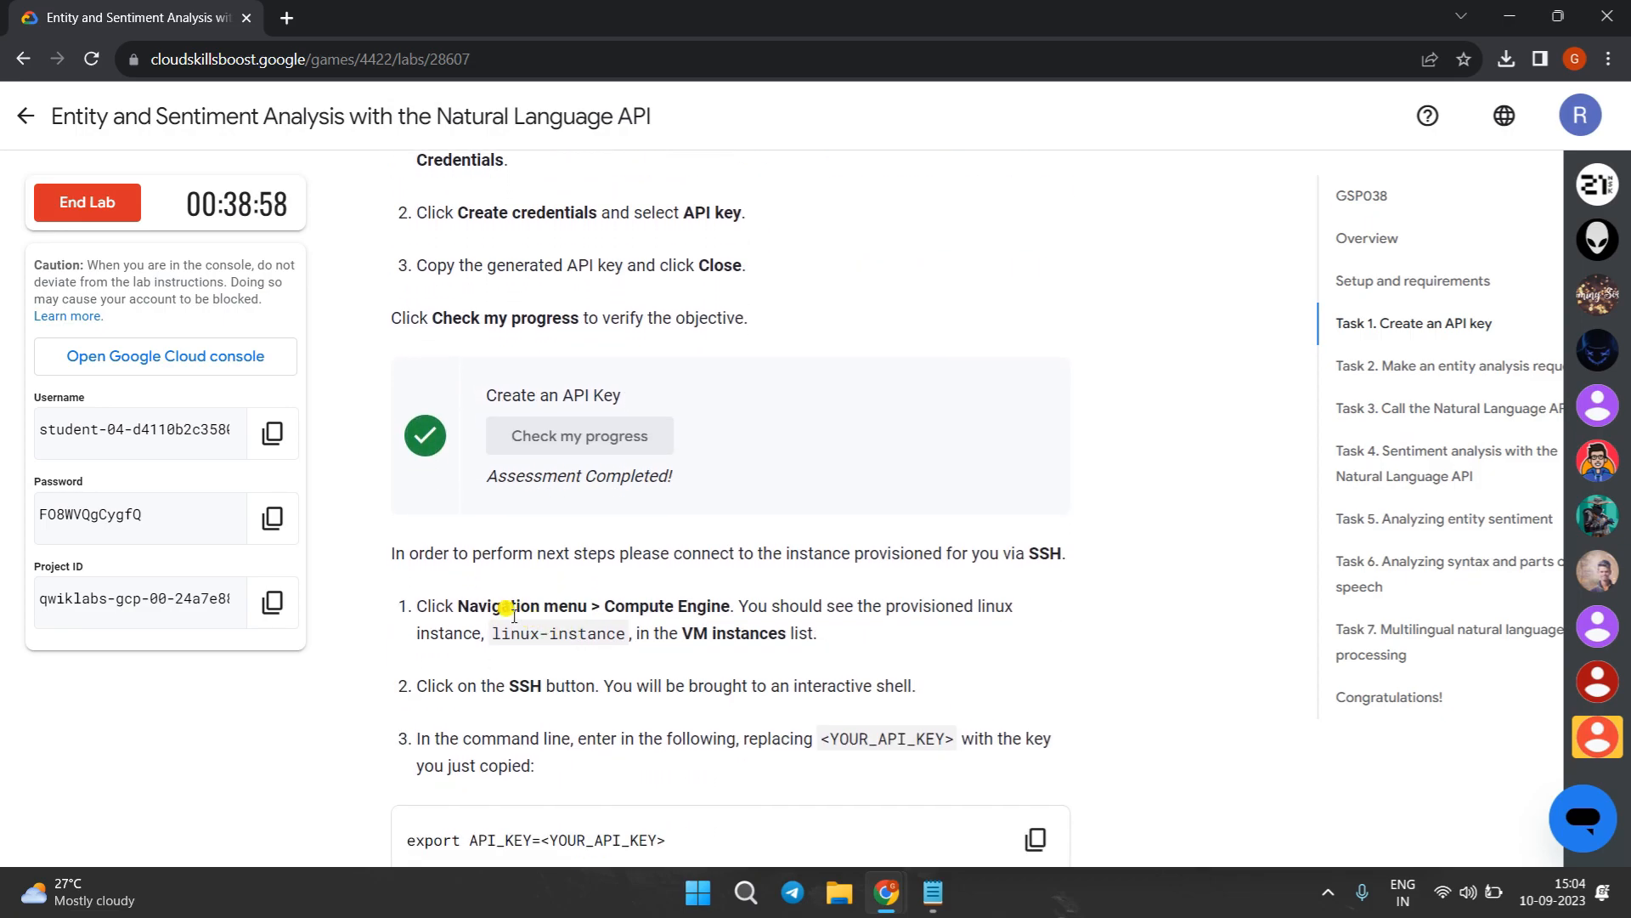
{"action": "scroll", "scroll_direction": "down", "scroll_amount": 3}
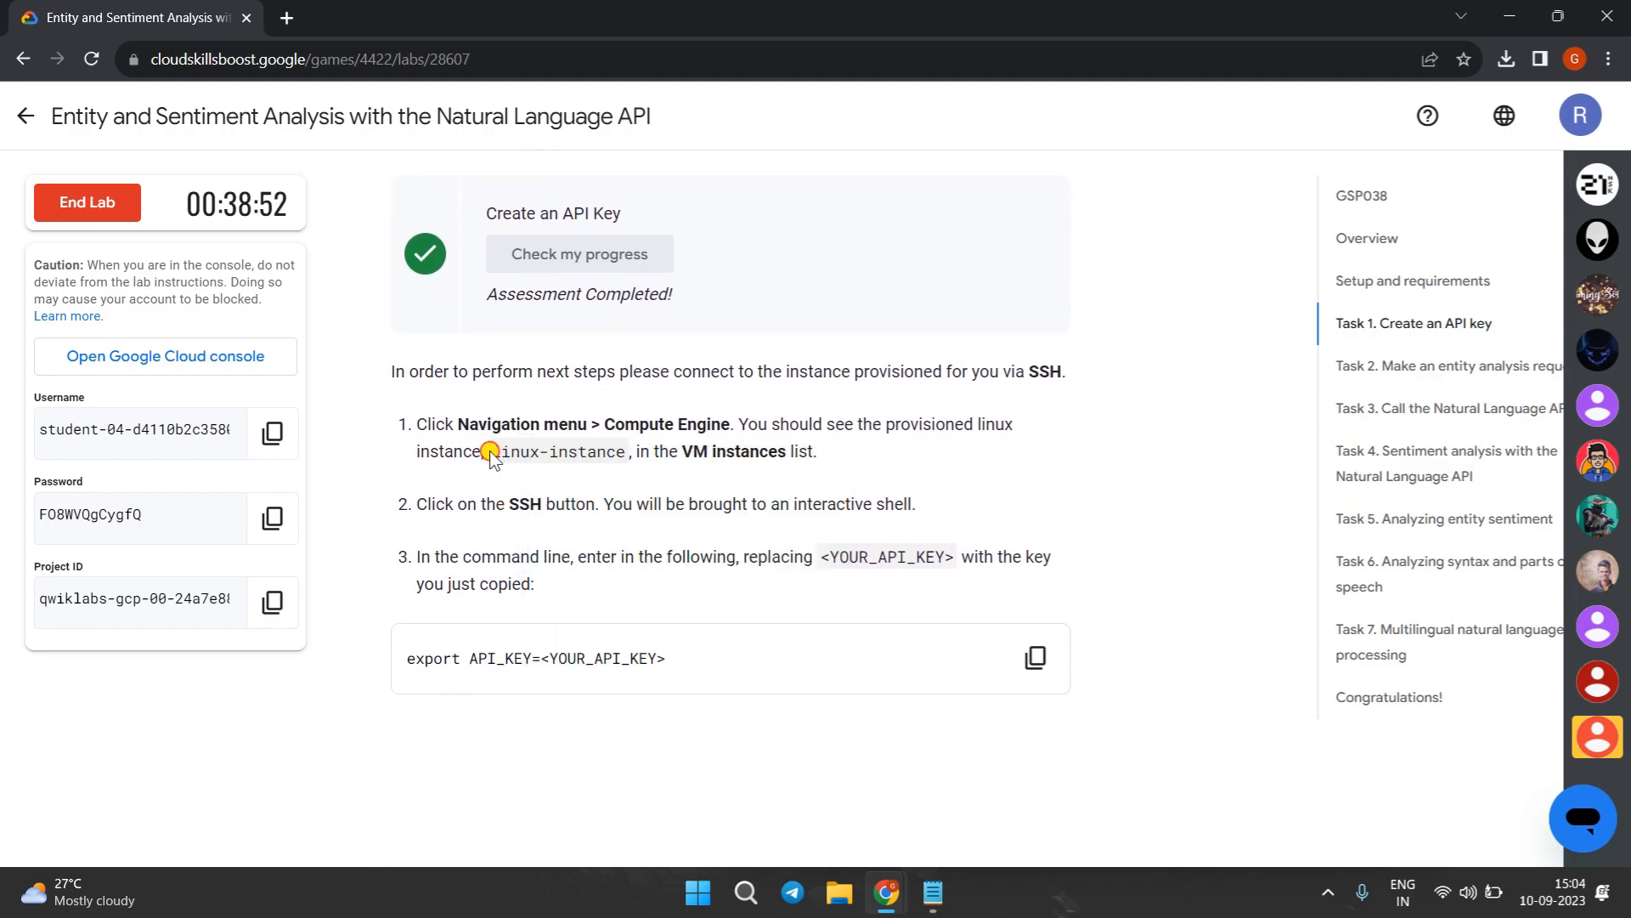
{"action": "mouse_move", "coordinate": [885, 893]}
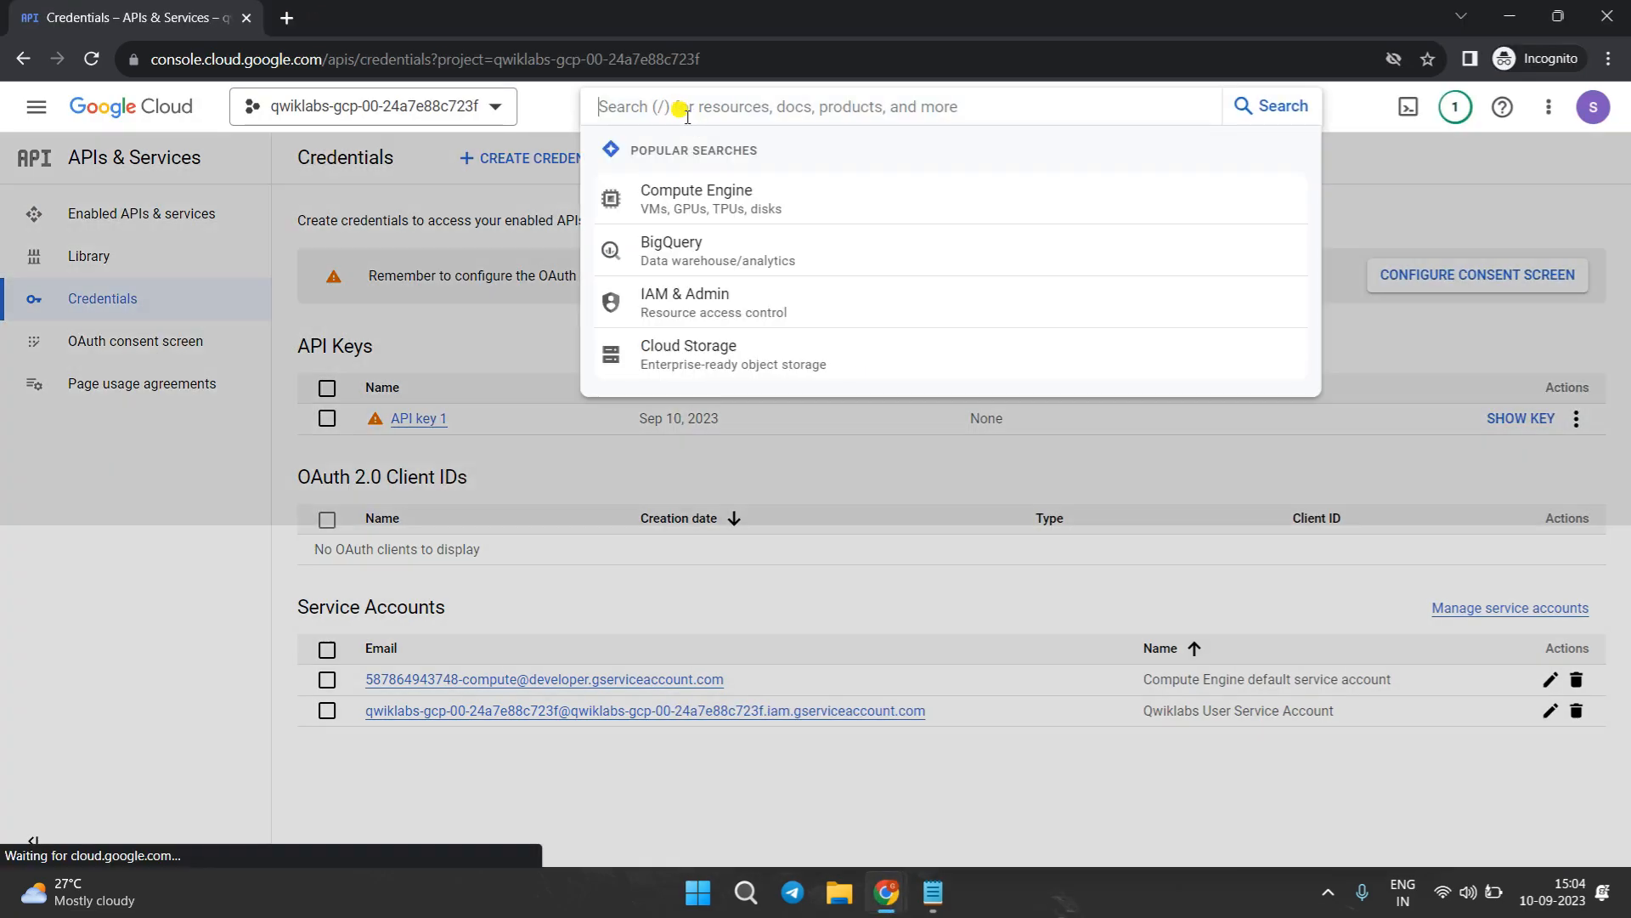
Find VM instances and open an SSH session to linux-instance
{"action": "type", "text": "vm insta"}
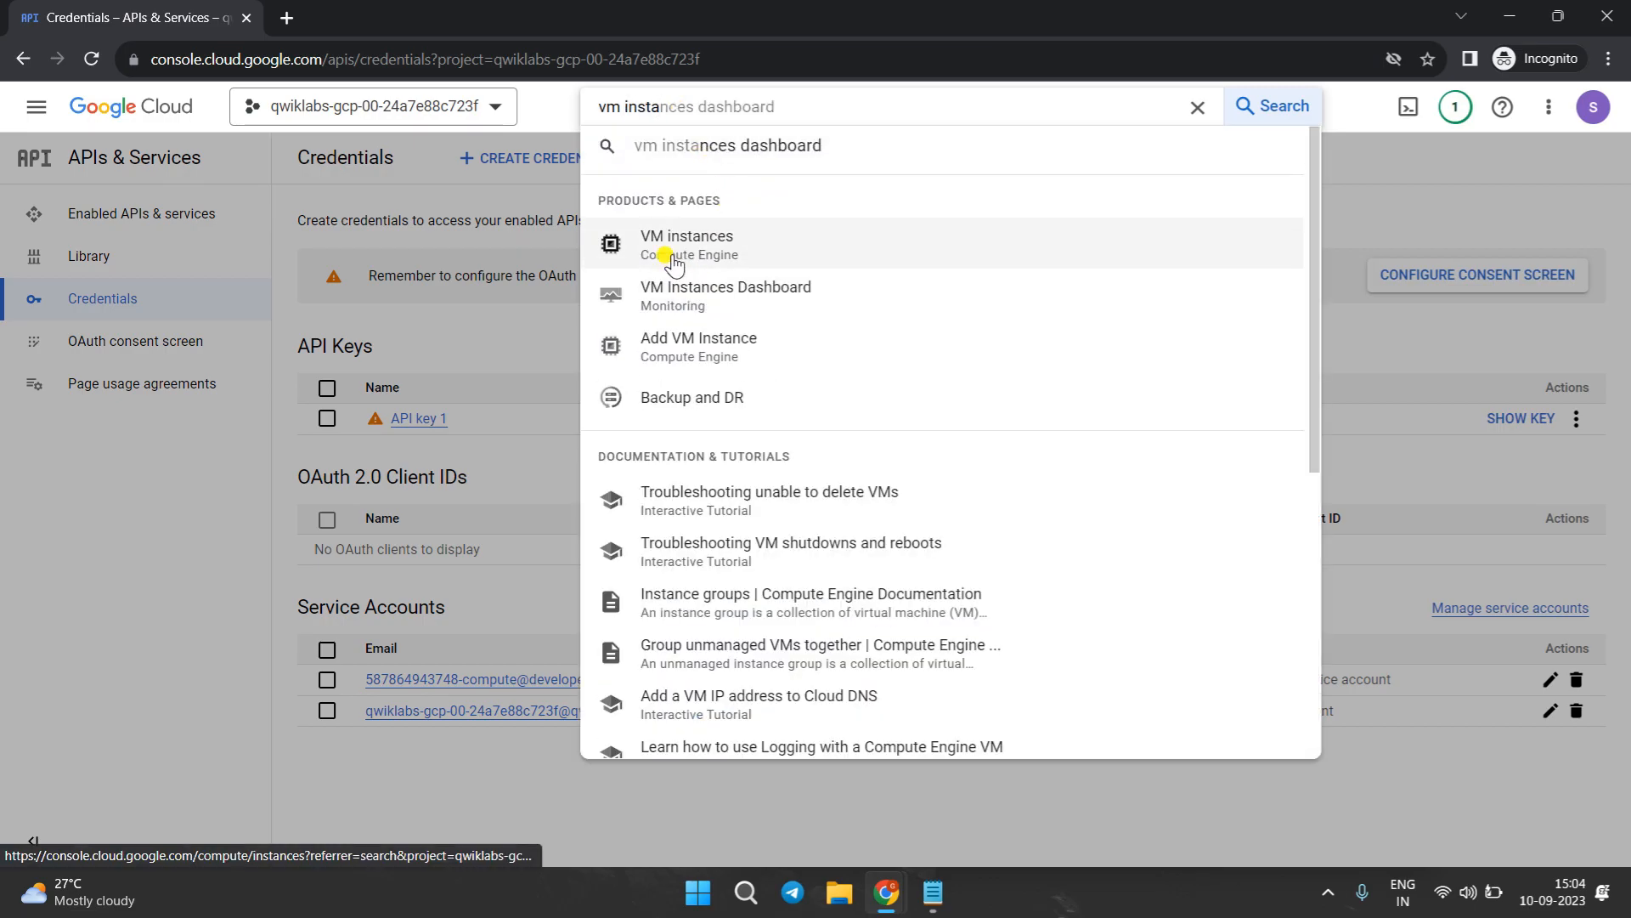
{"action": "left_click", "coordinate": [687, 244]}
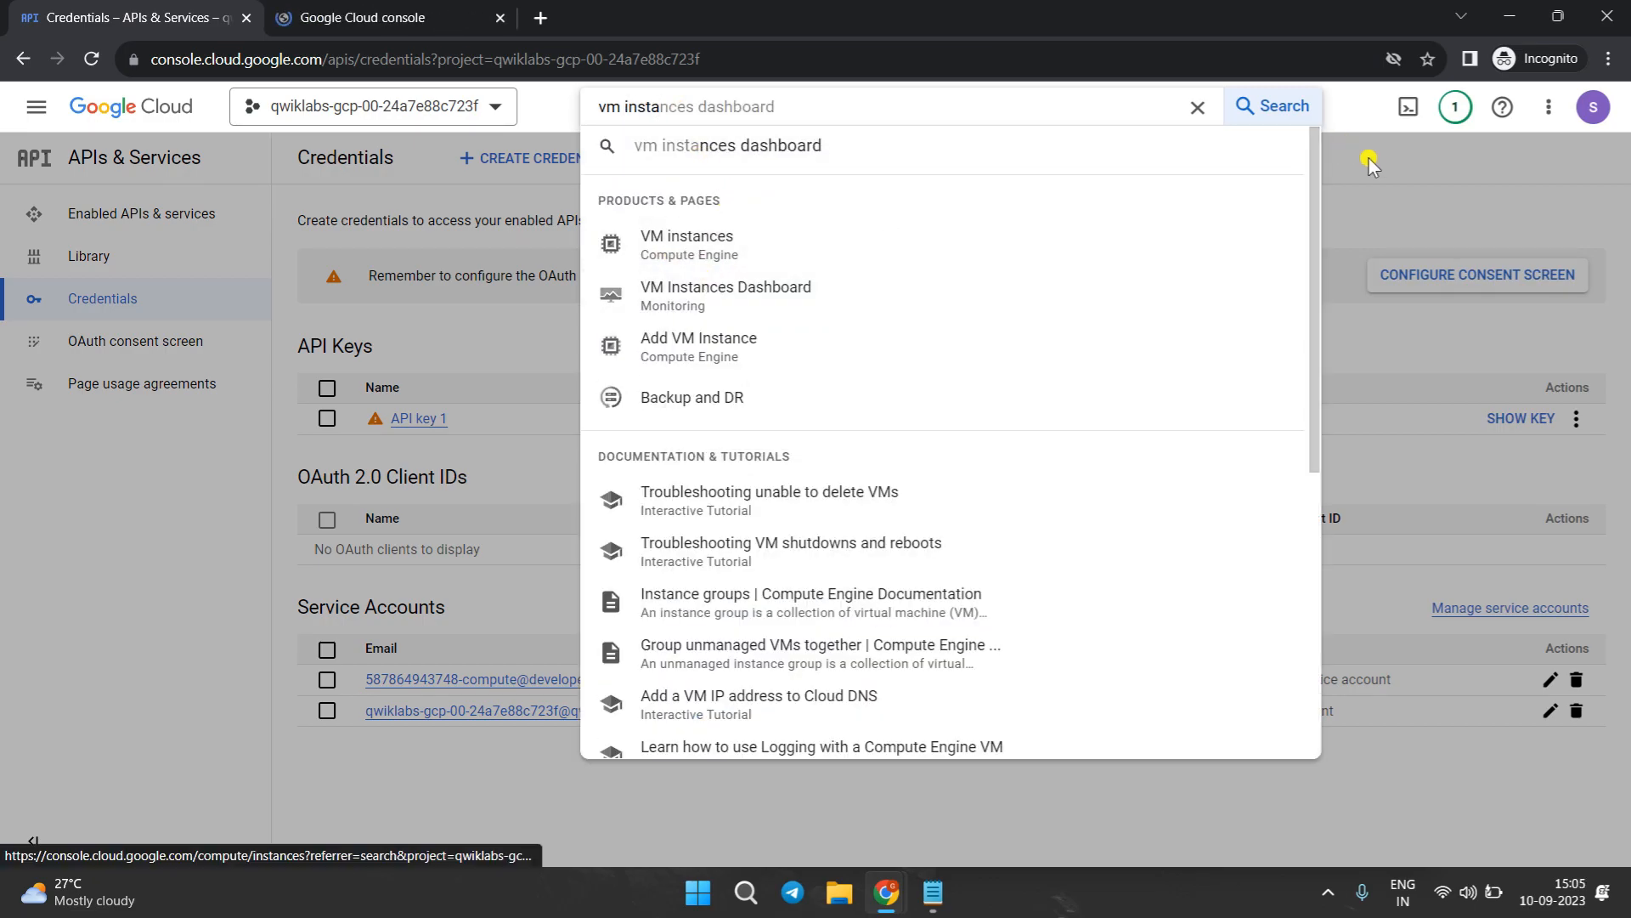
{"action": "left_click", "coordinate": [687, 245]}
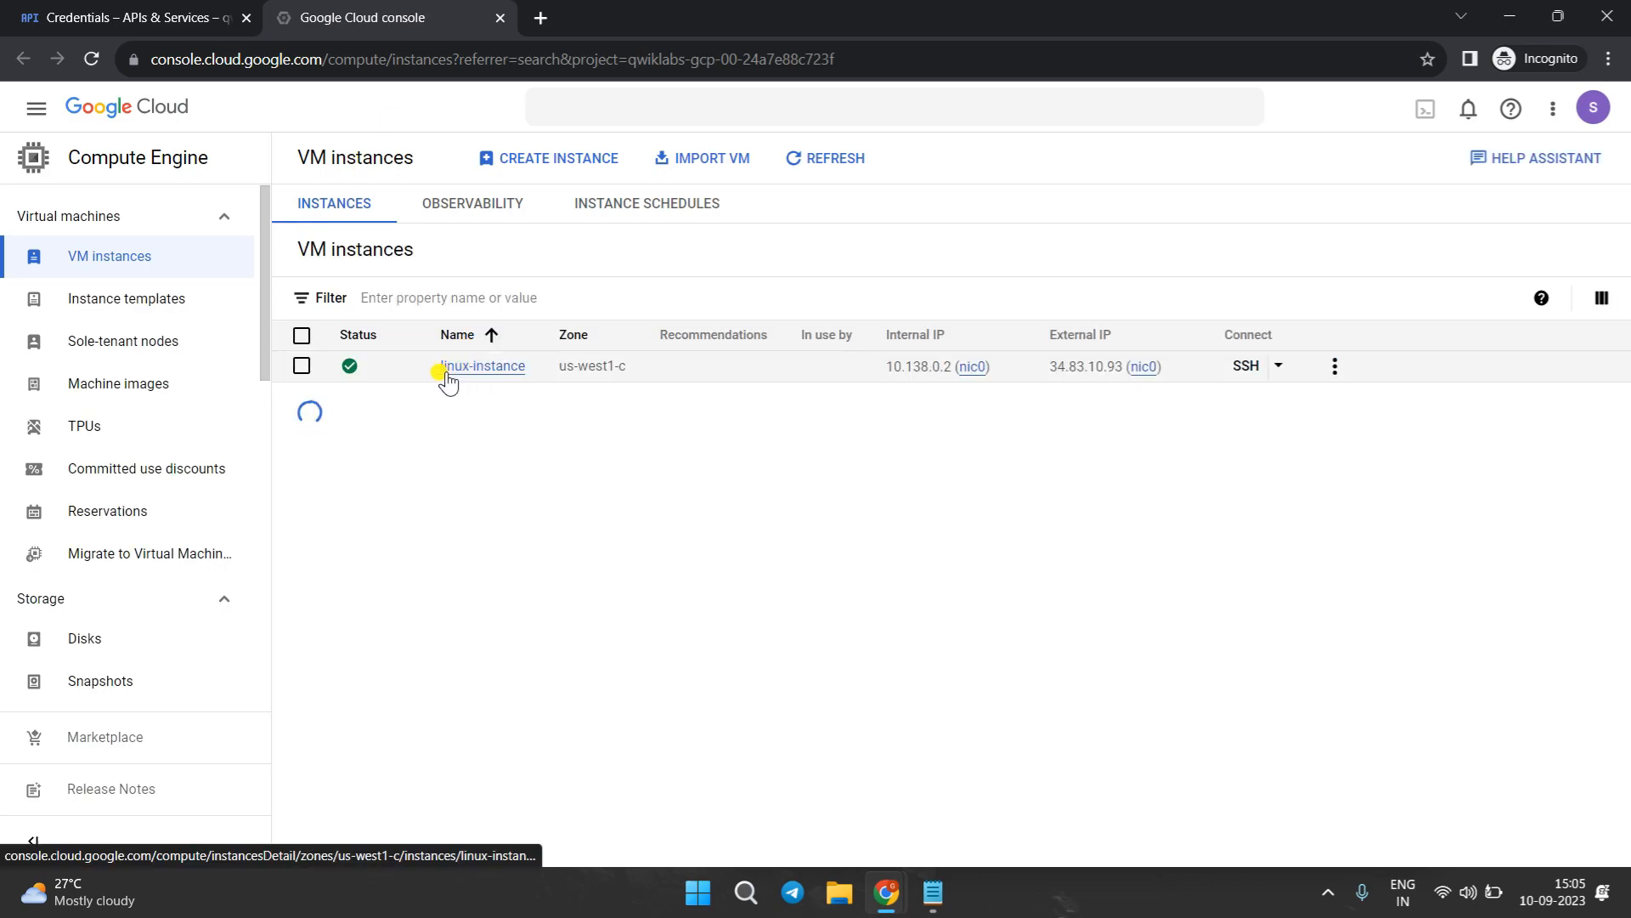
{"action": "left_click", "coordinate": [482, 365]}
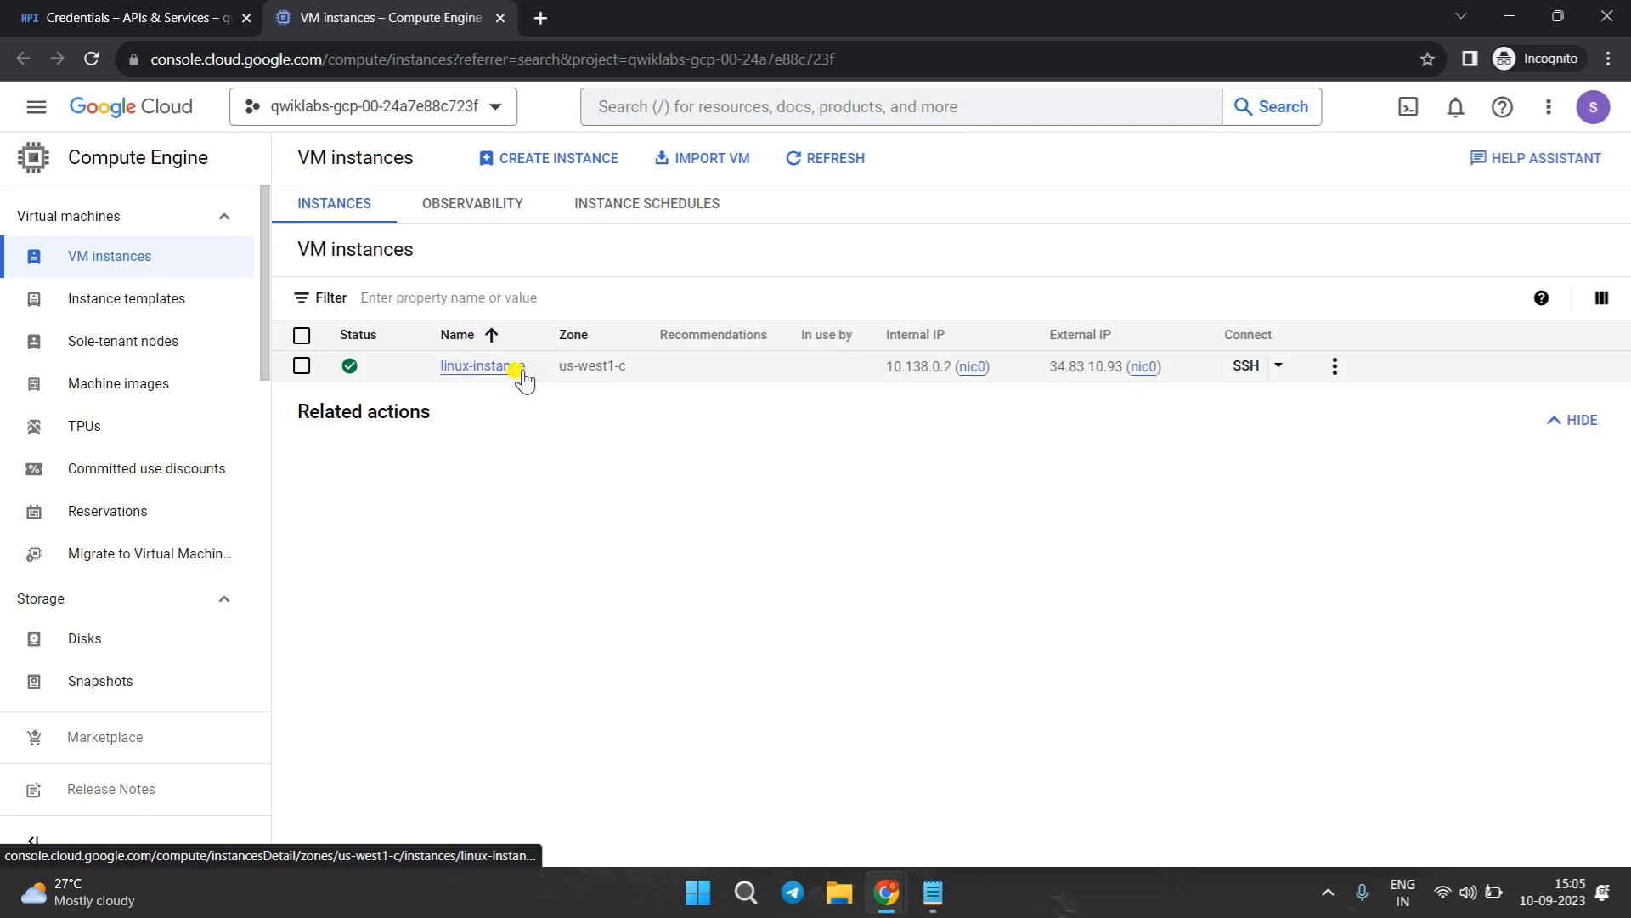
{"action": "left_click", "coordinate": [1246, 365]}
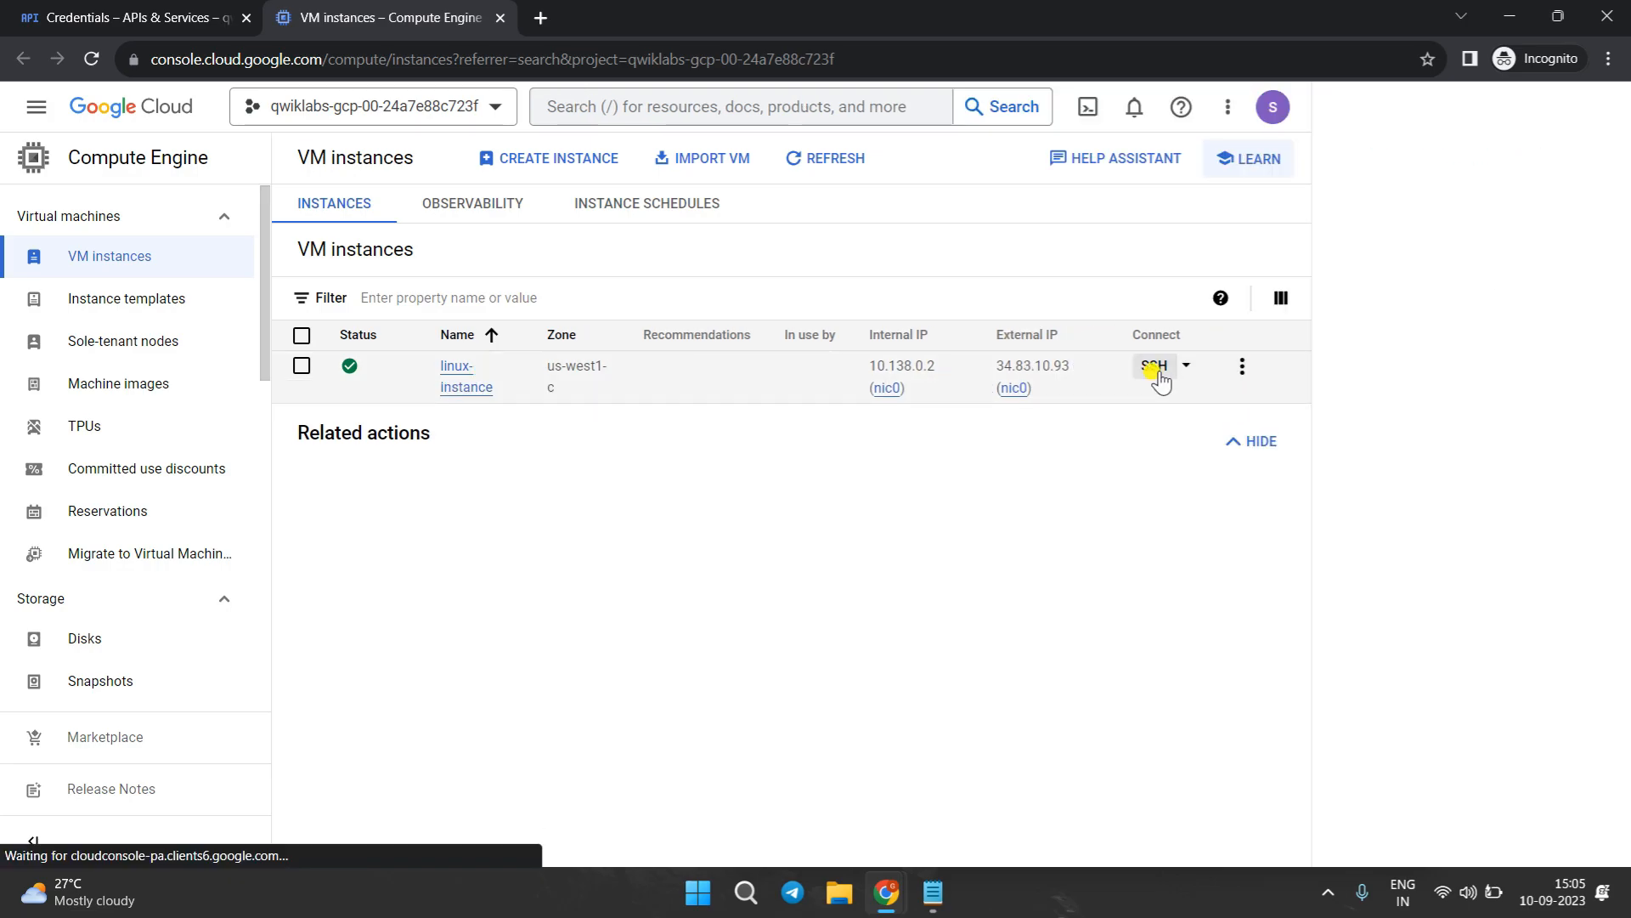
{"action": "left_click", "coordinate": [1155, 365]}
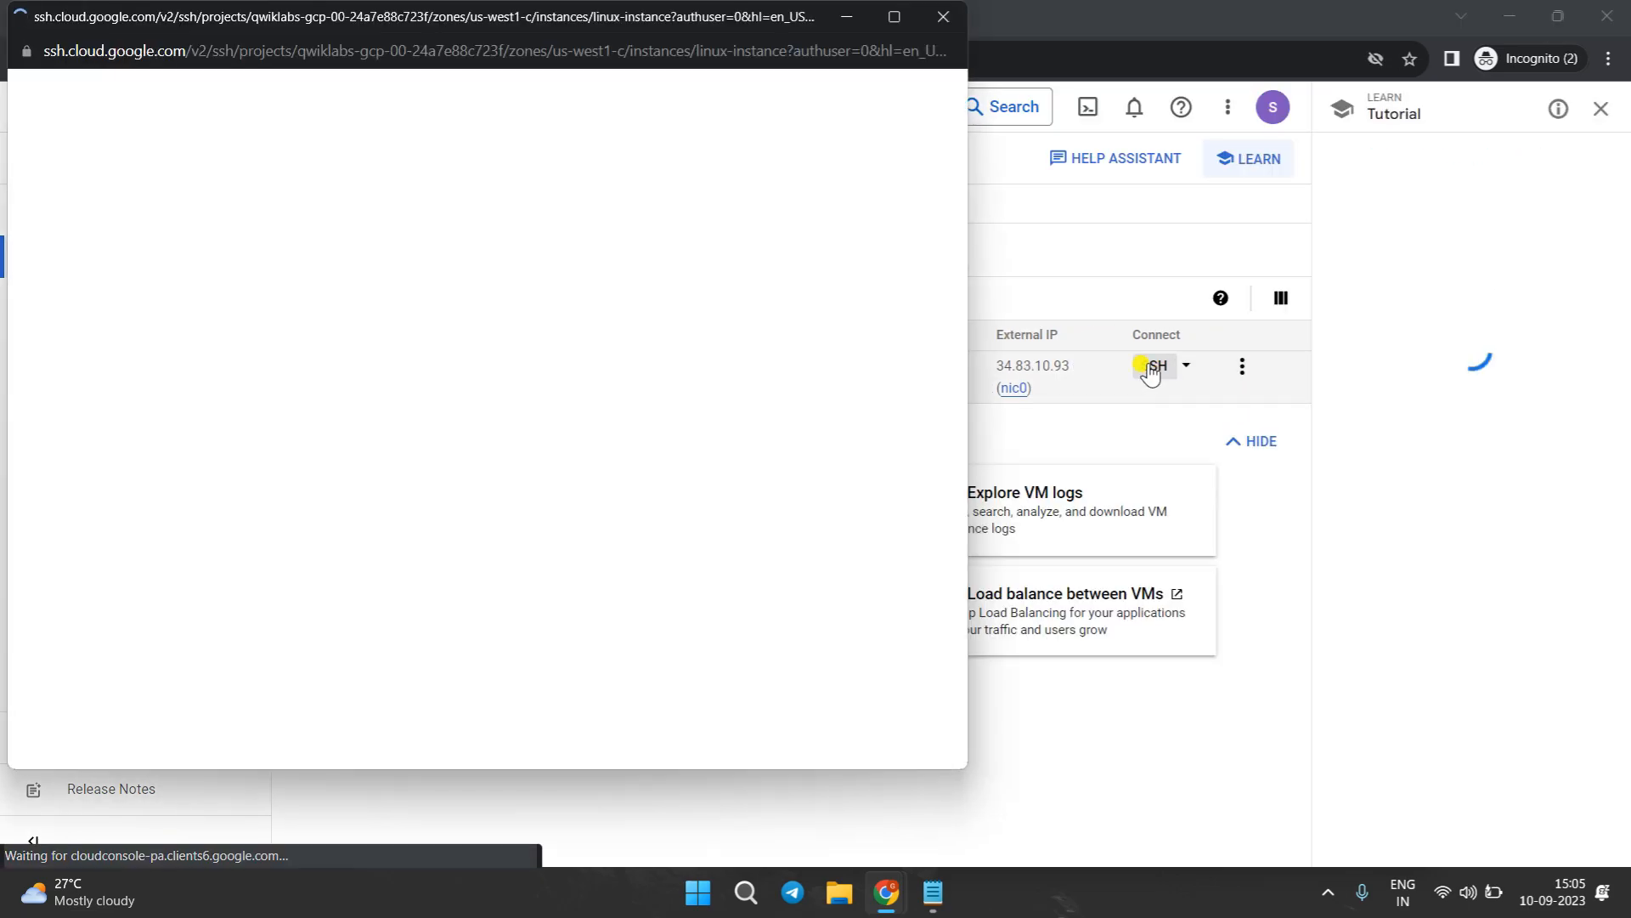
{"action": "left_click", "coordinate": [1156, 365]}
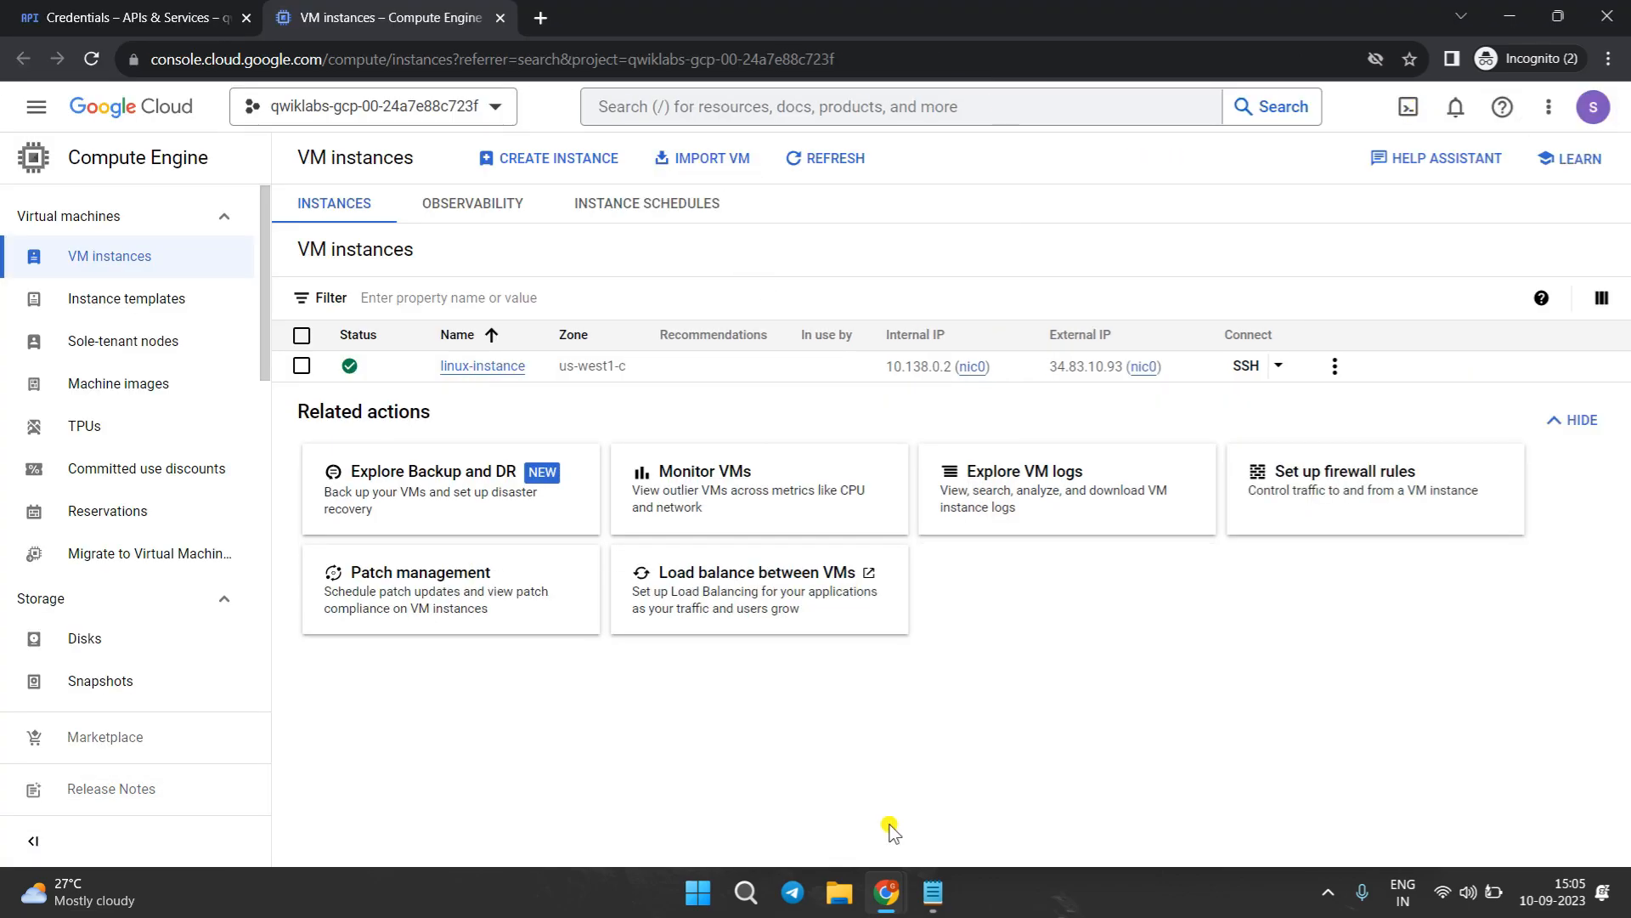
{"action": "left_click", "coordinate": [1246, 365]}
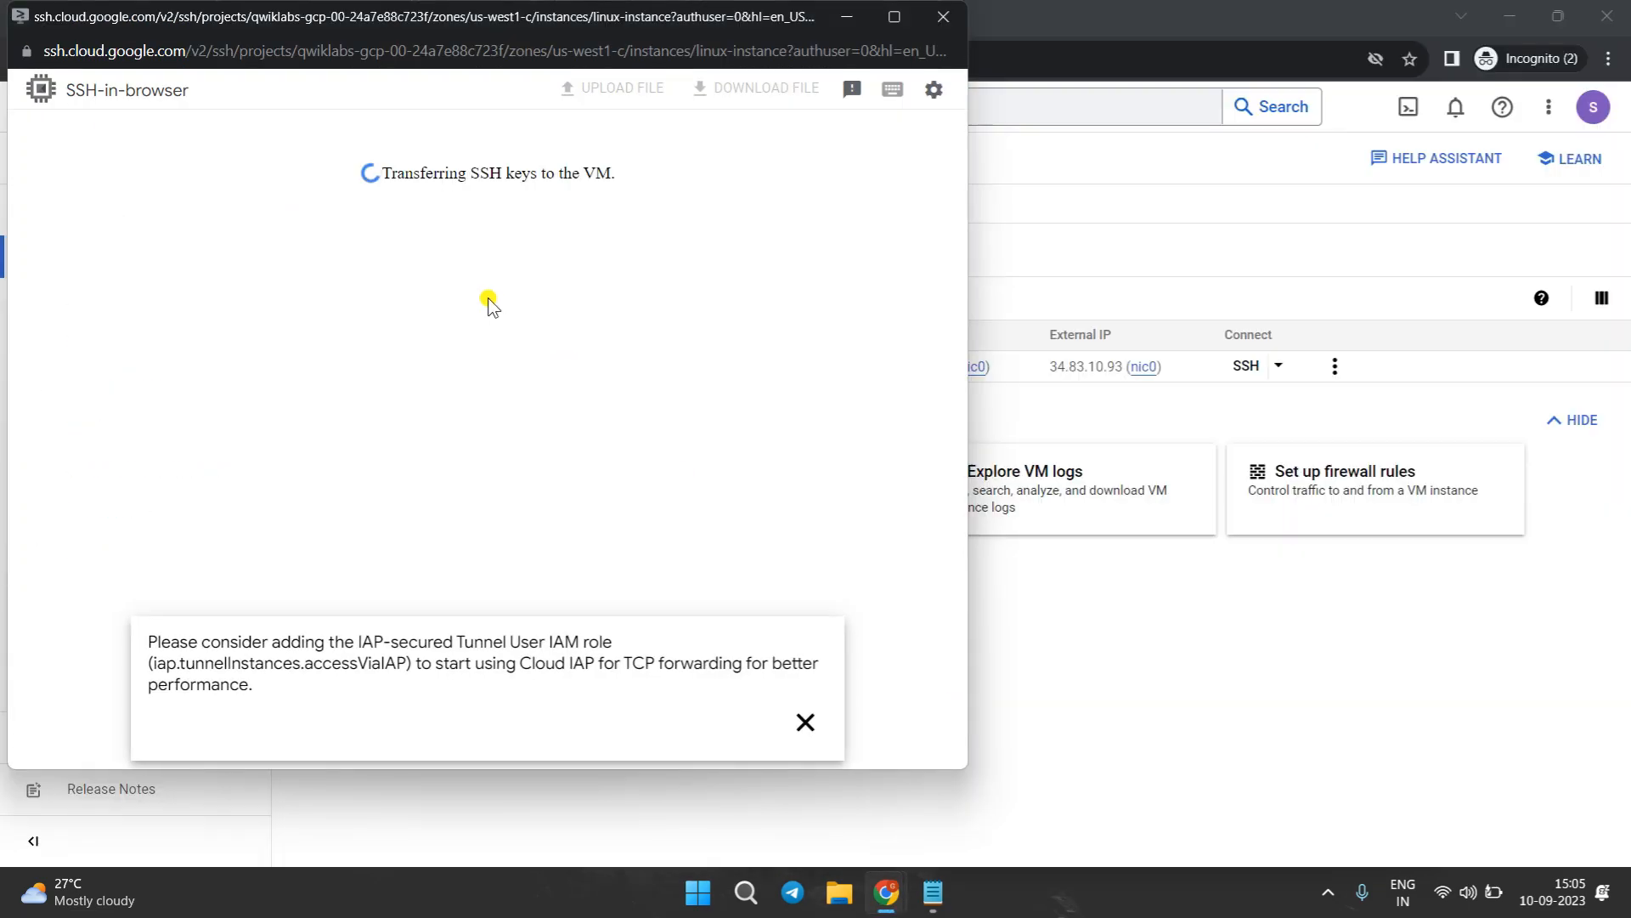
{"action": "mouse_move", "coordinate": [805, 722]}
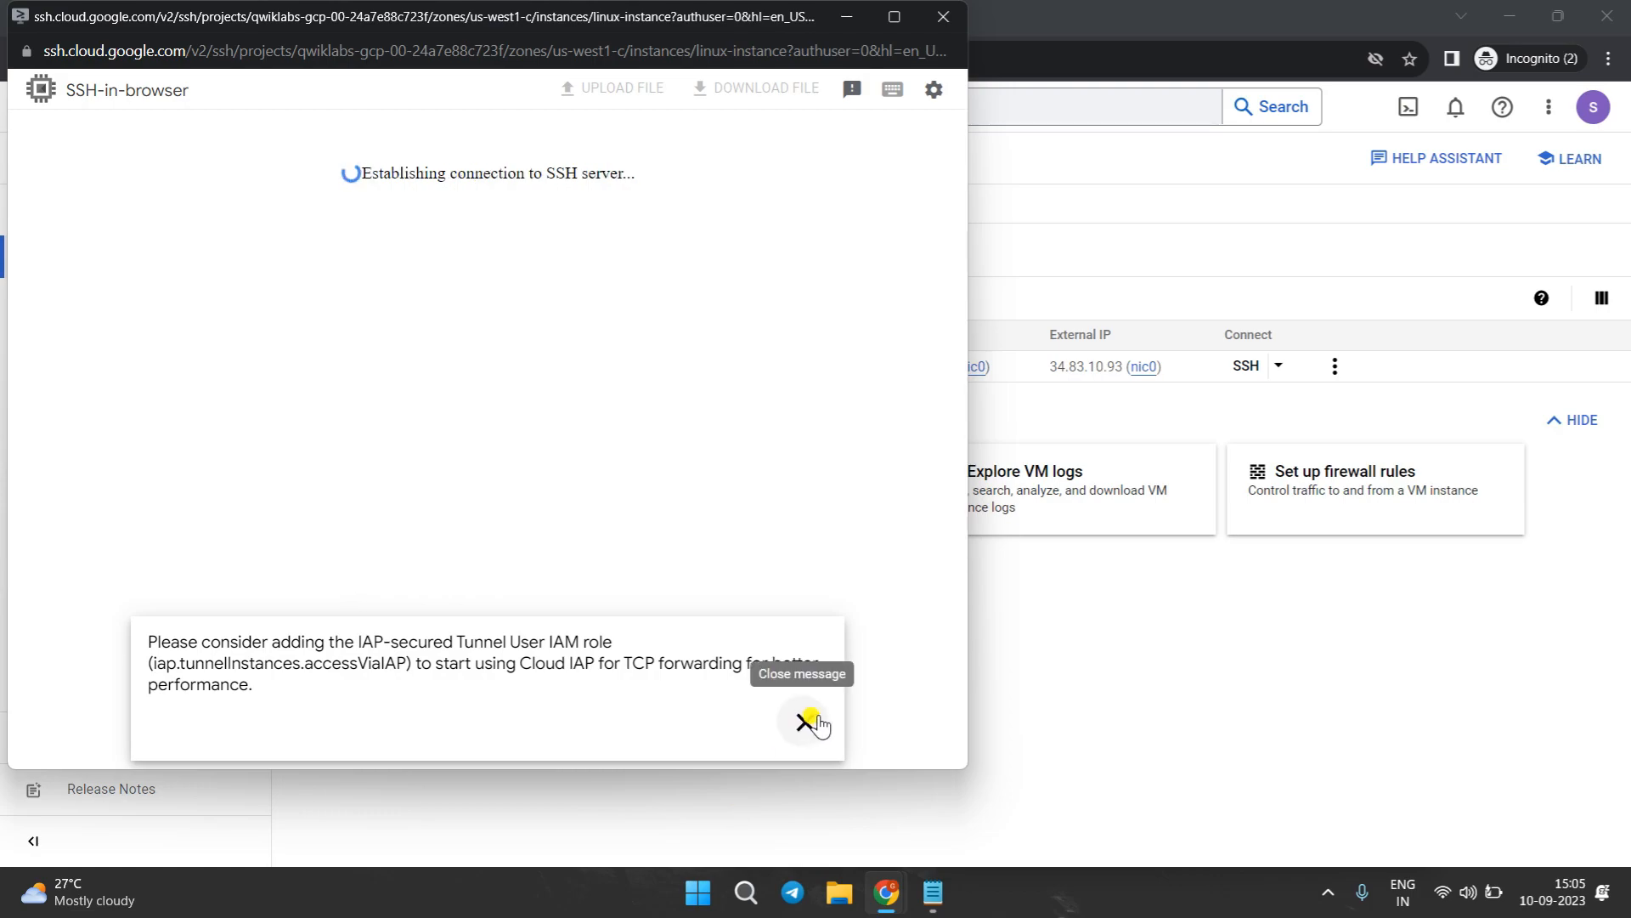
Dismiss the IAP tip, enter export API_KEY= in the shell, and select the saved key
{"action": "left_click", "coordinate": [806, 723]}
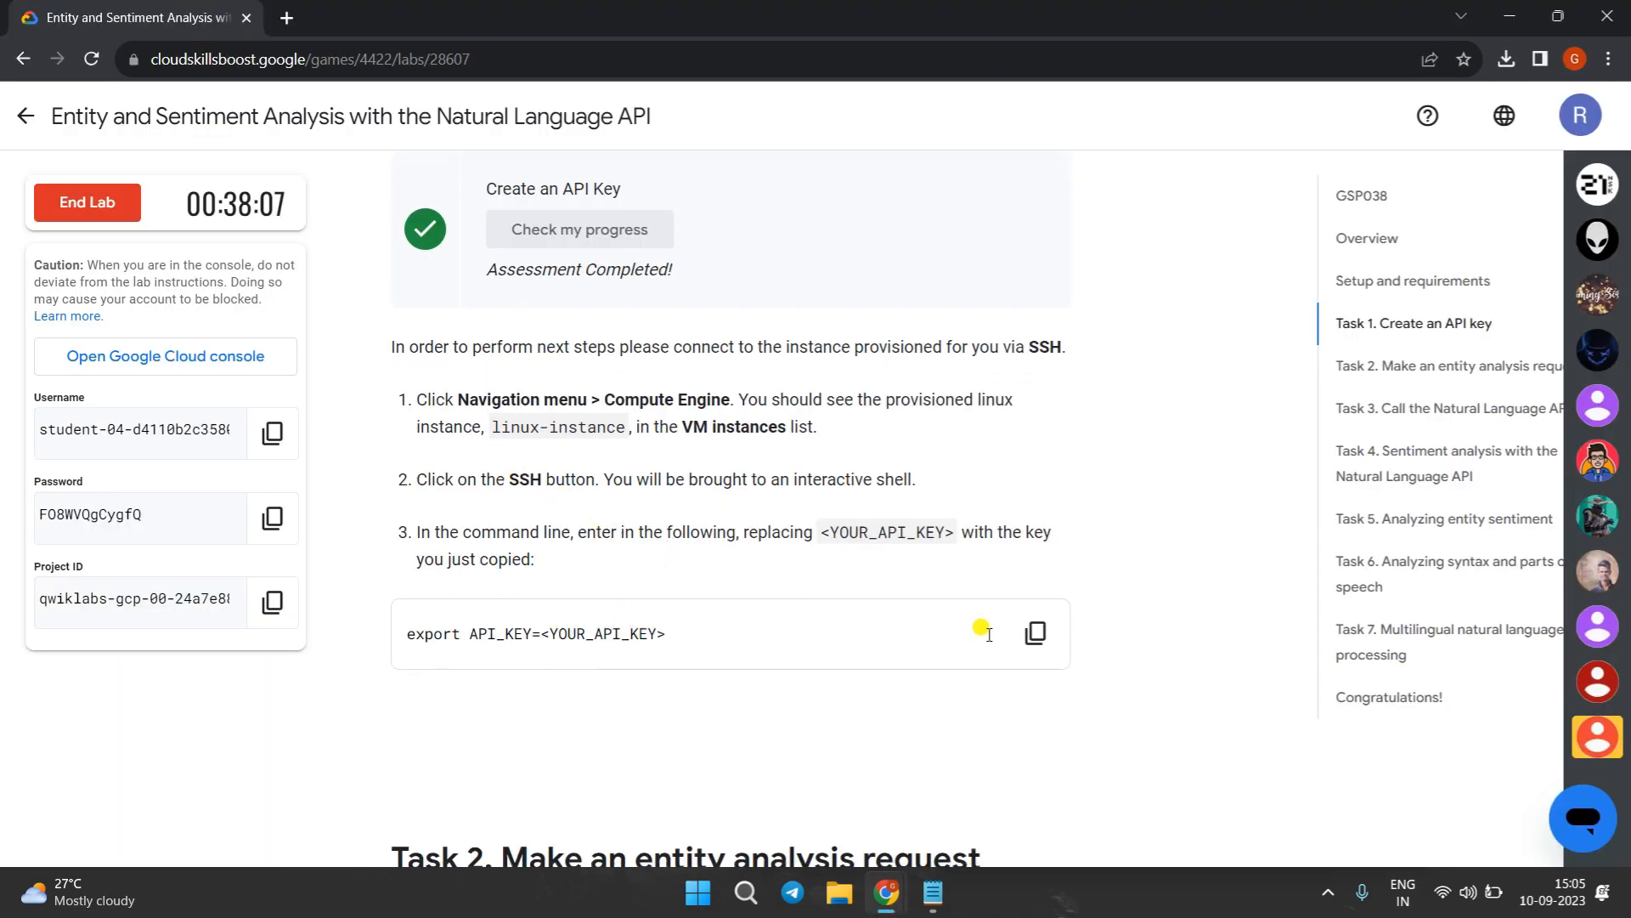
{"action": "left_click", "coordinate": [1034, 632]}
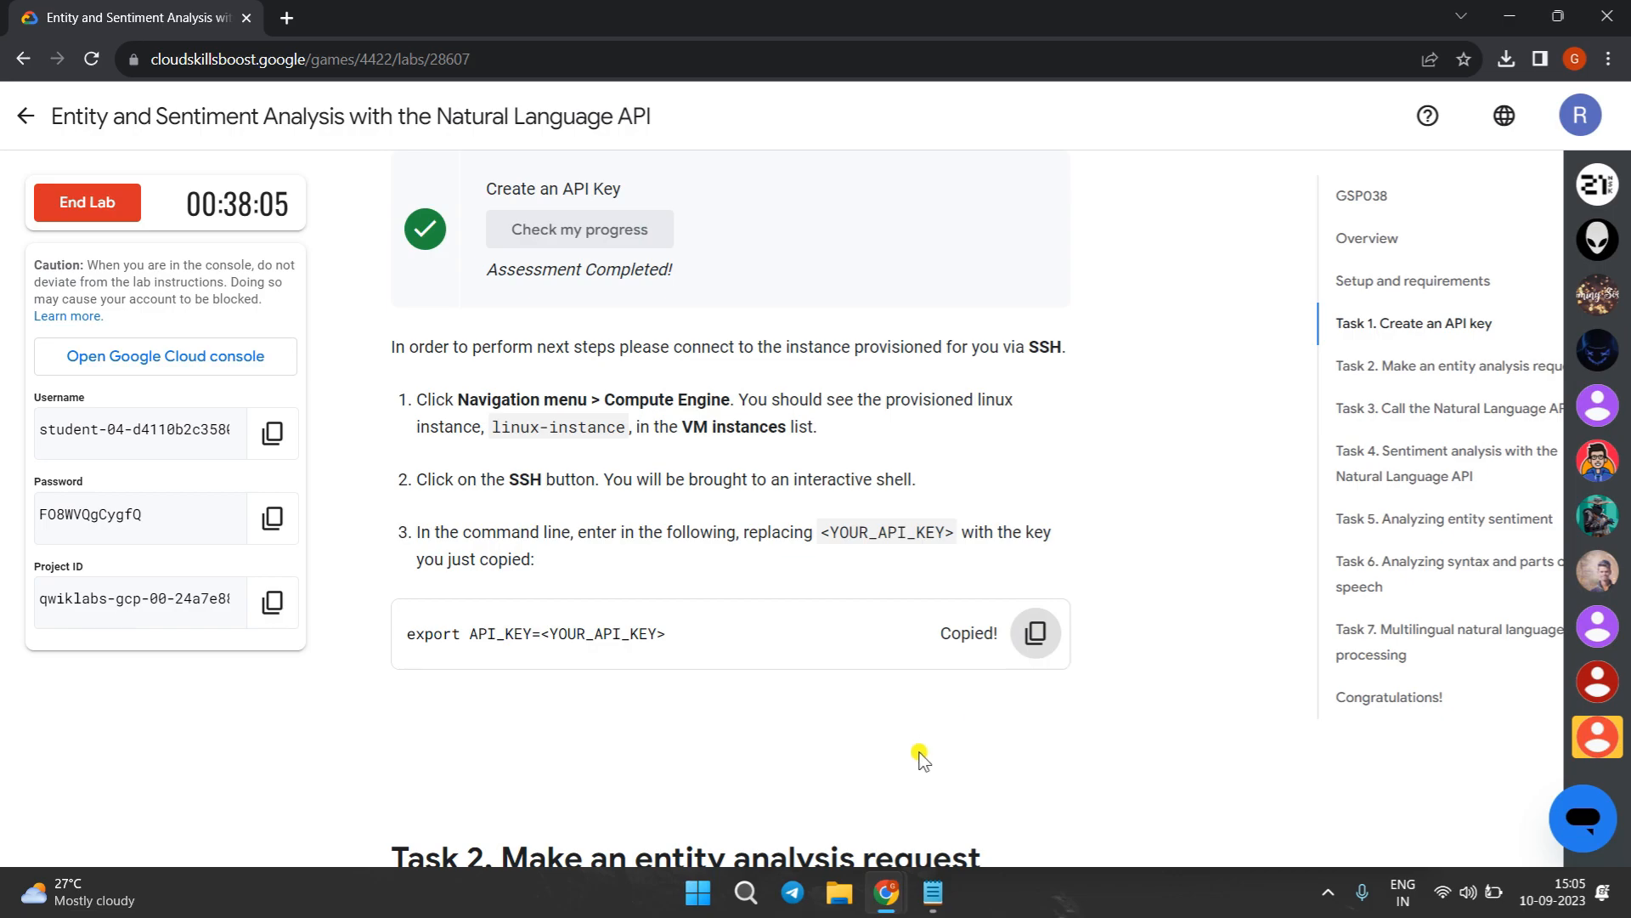
{"action": "mouse_move", "coordinate": [887, 891]}
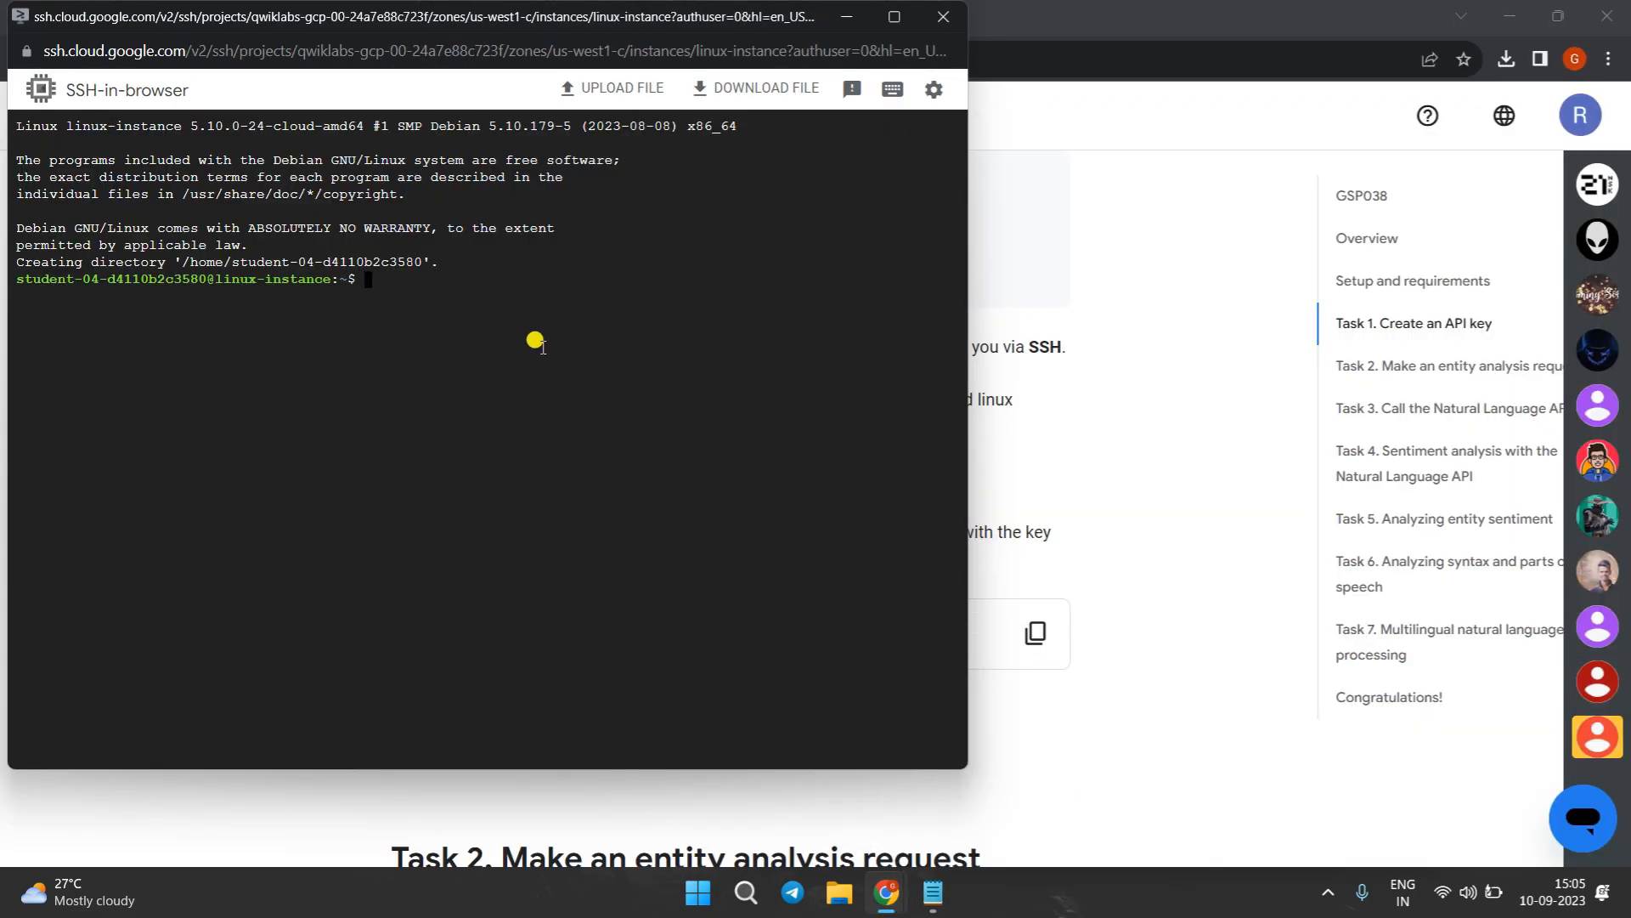
{"action": "type", "text": "export API_KEY=<YOUR_API_KEY>"}
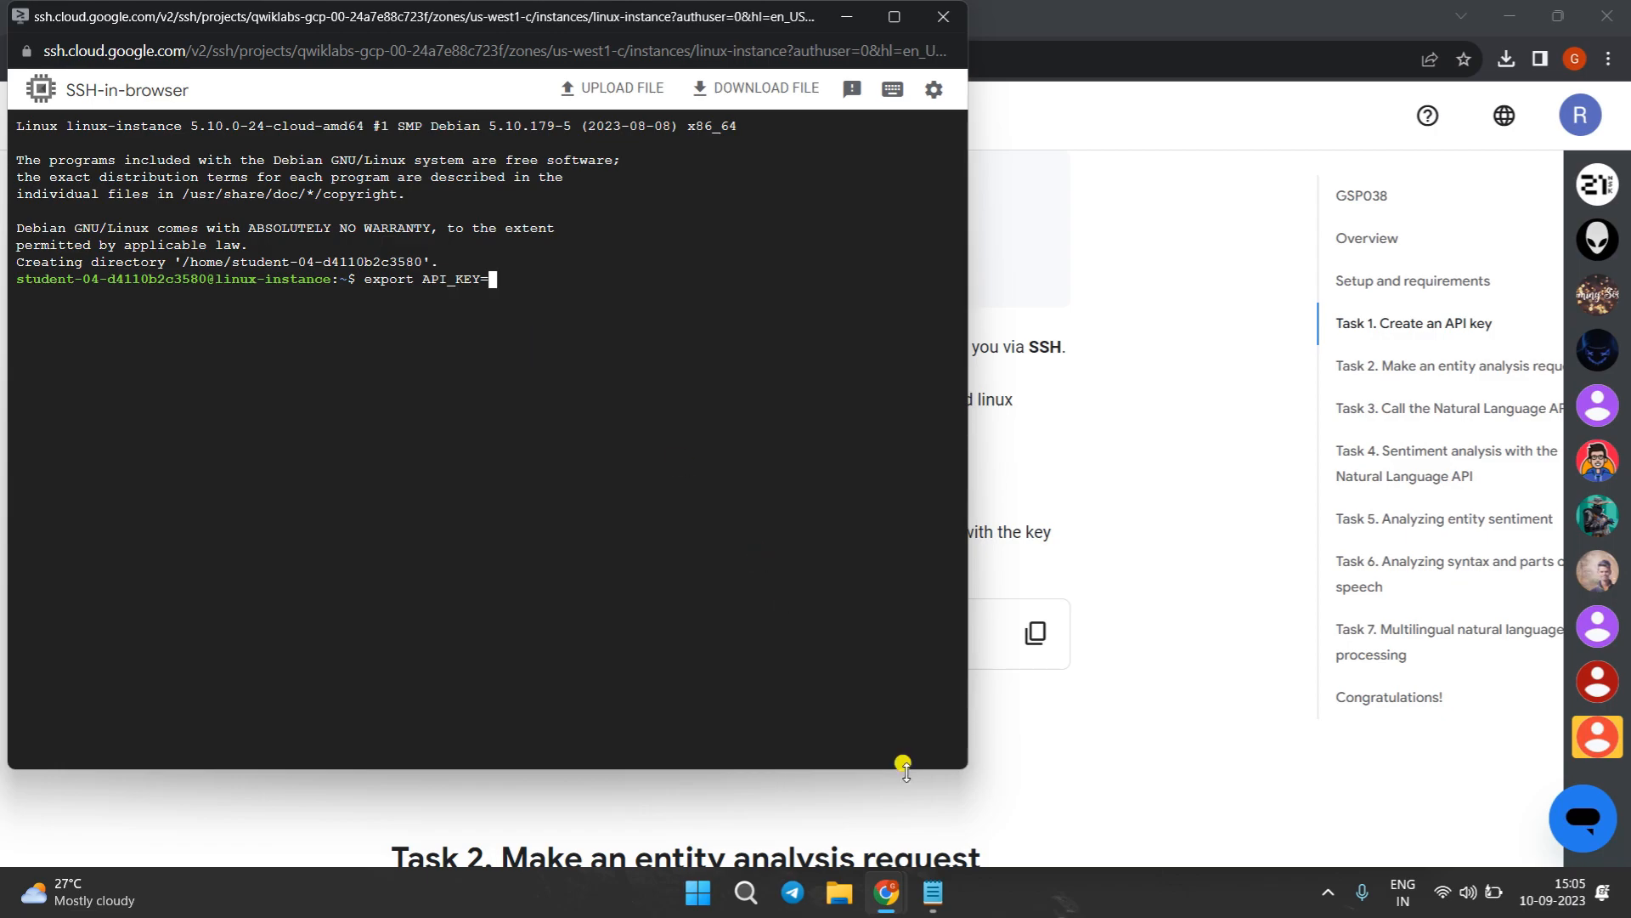
{"action": "left_click", "coordinate": [931, 891]}
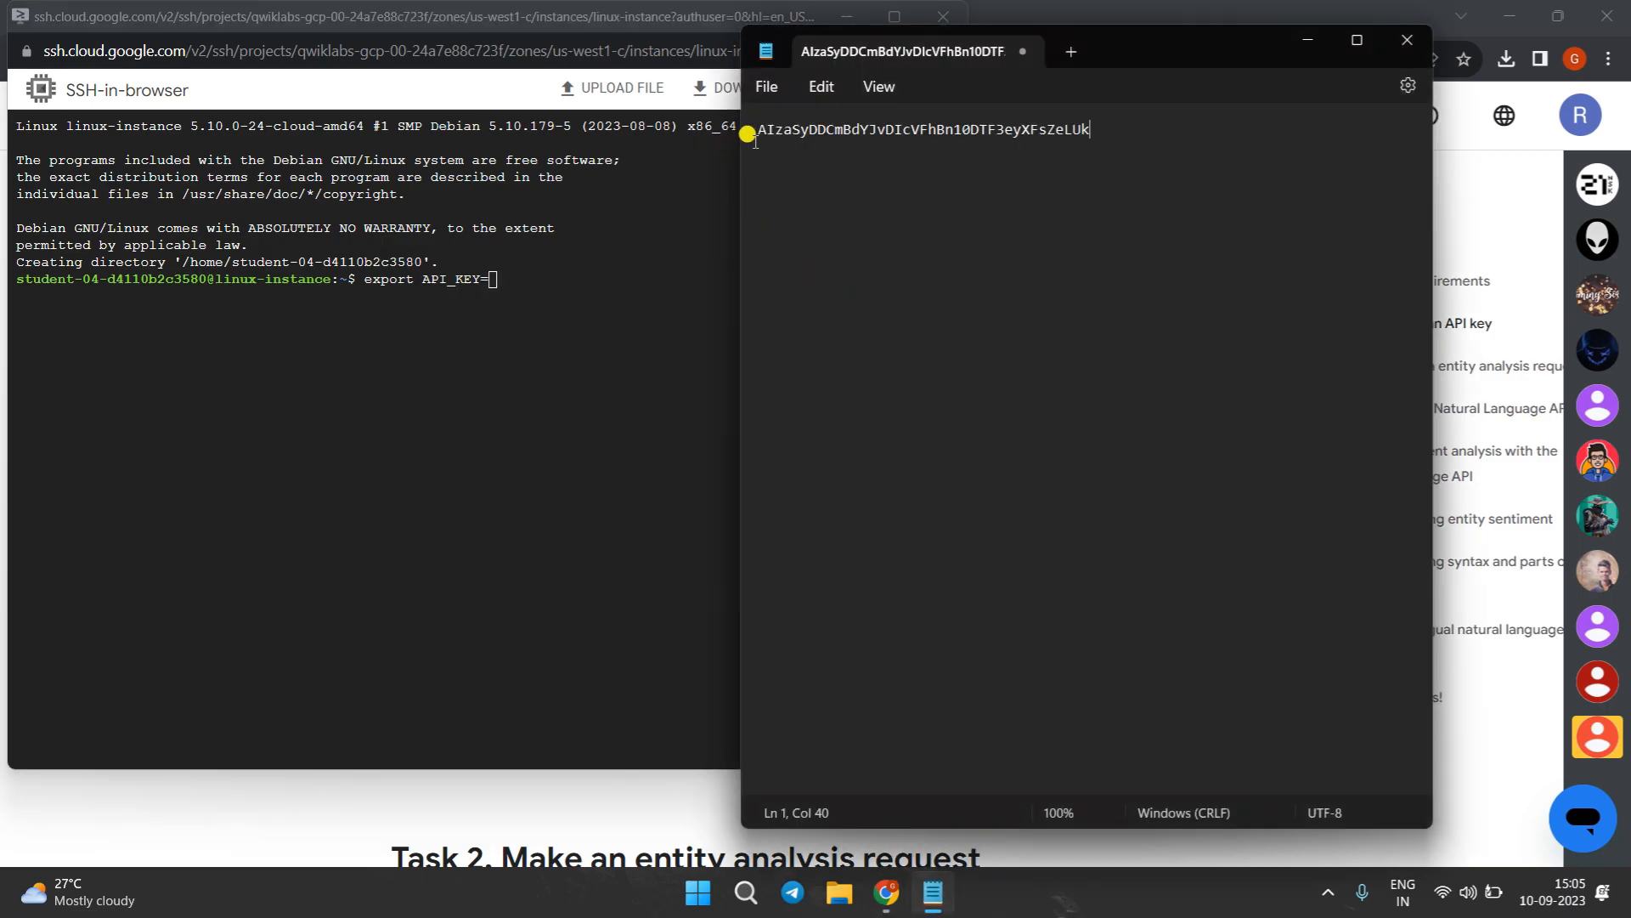
{"action": "left_click_drag", "start_coordinate": [760, 129], "coordinate": [1090, 129]}
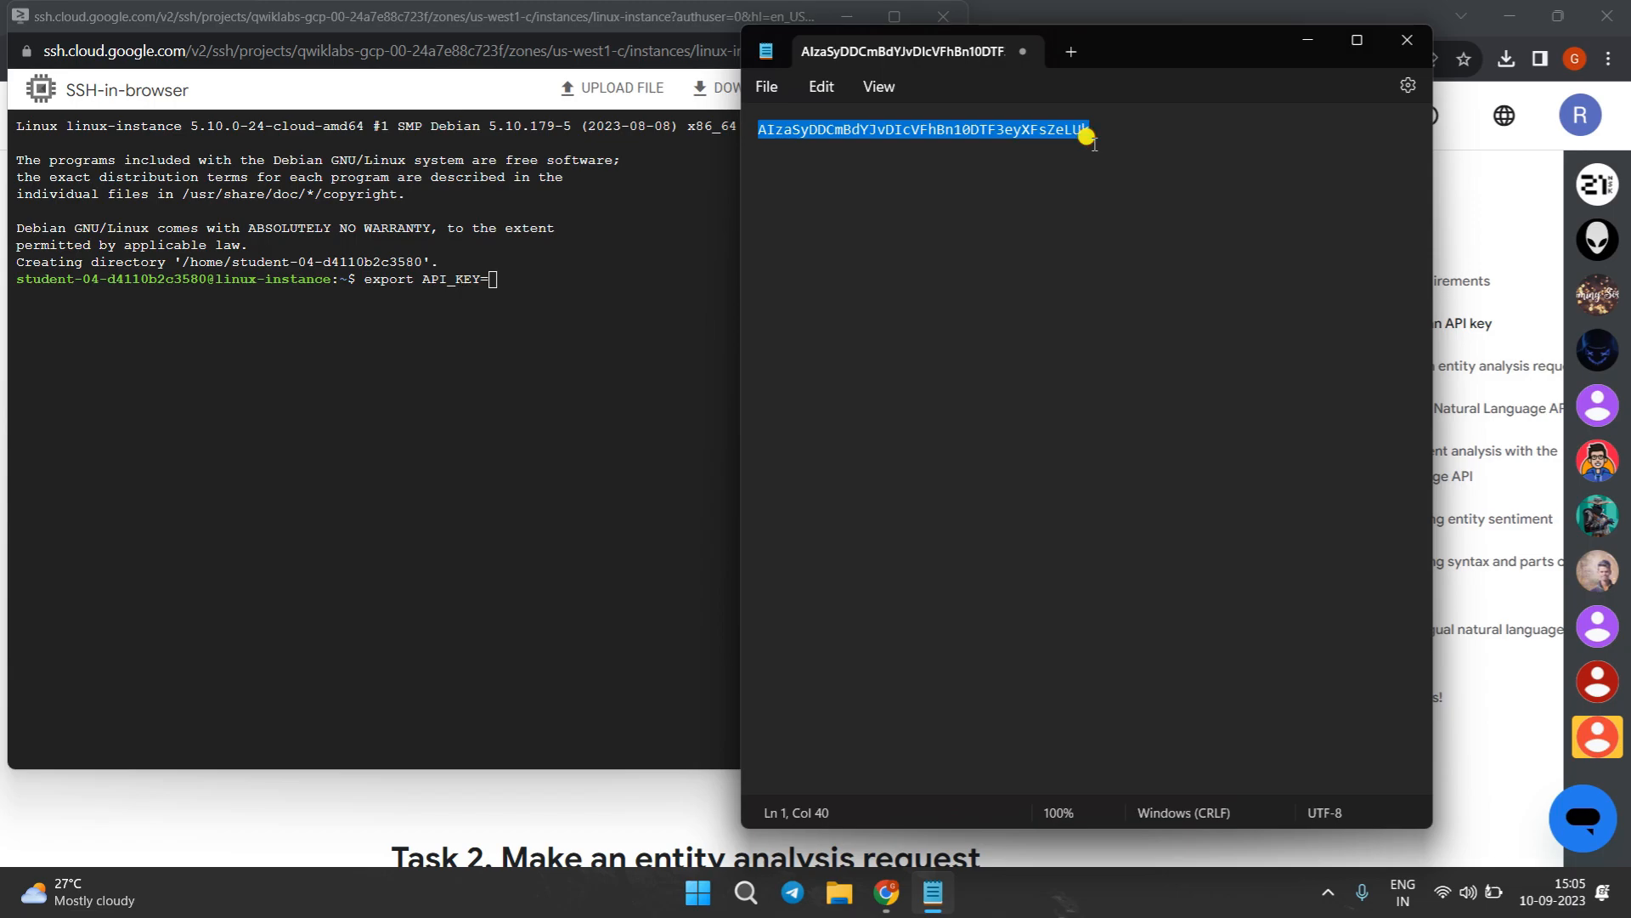
{"action": "mouse_move", "coordinate": [528, 292]}
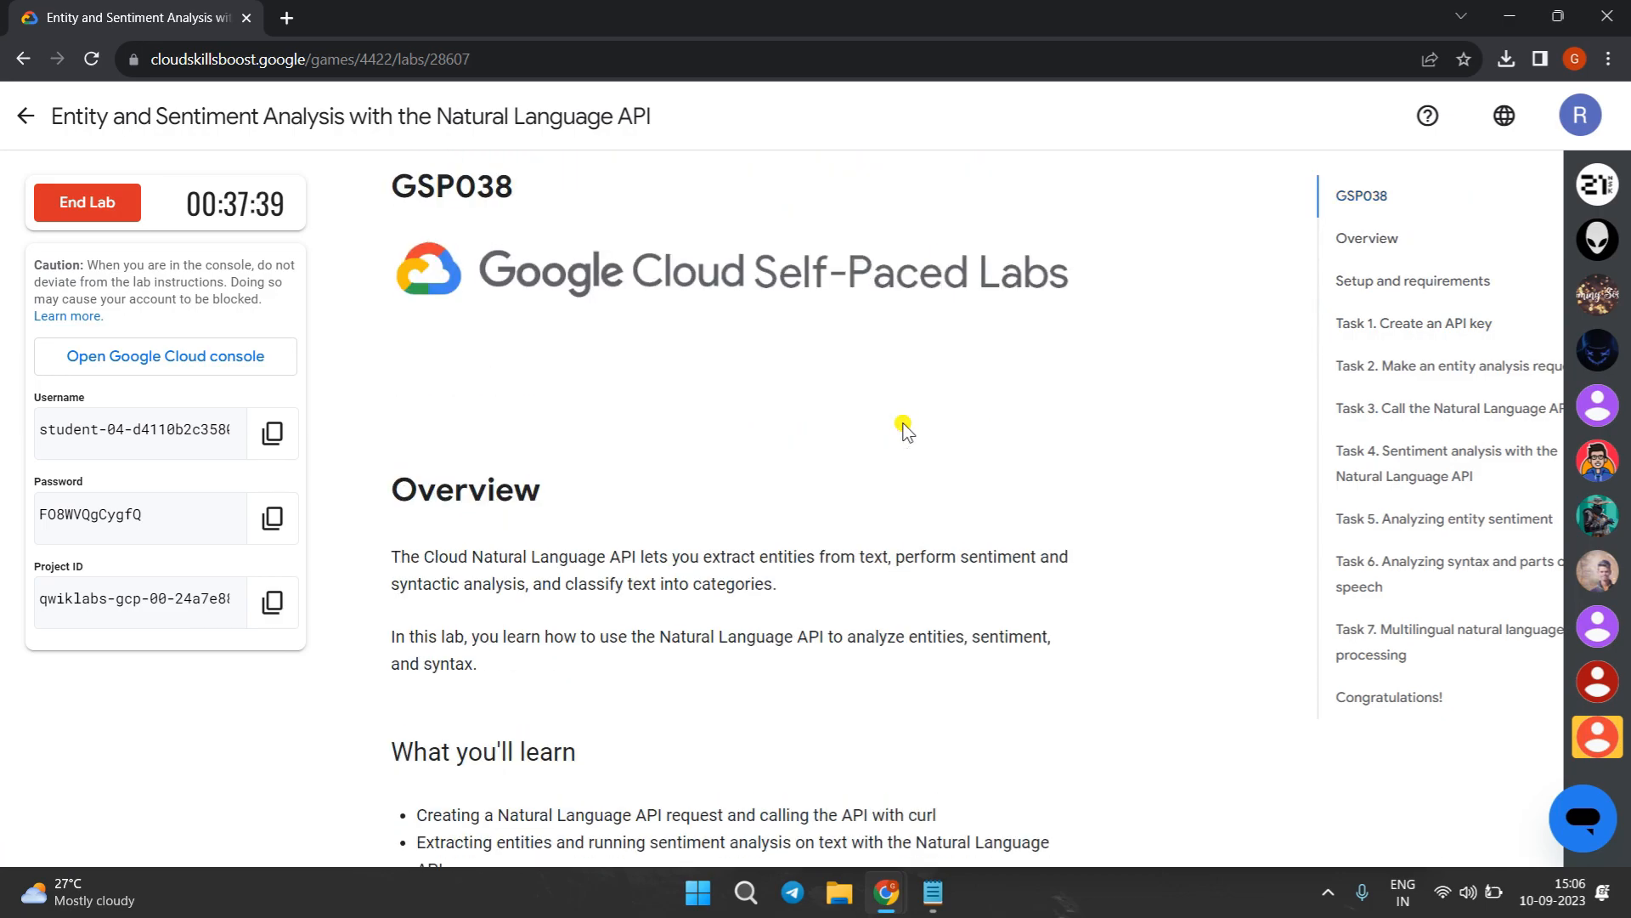
Copy the nano request.json command into the SSH terminal
{"action": "scroll", "scroll_direction": "down", "scroll_amount": 3}
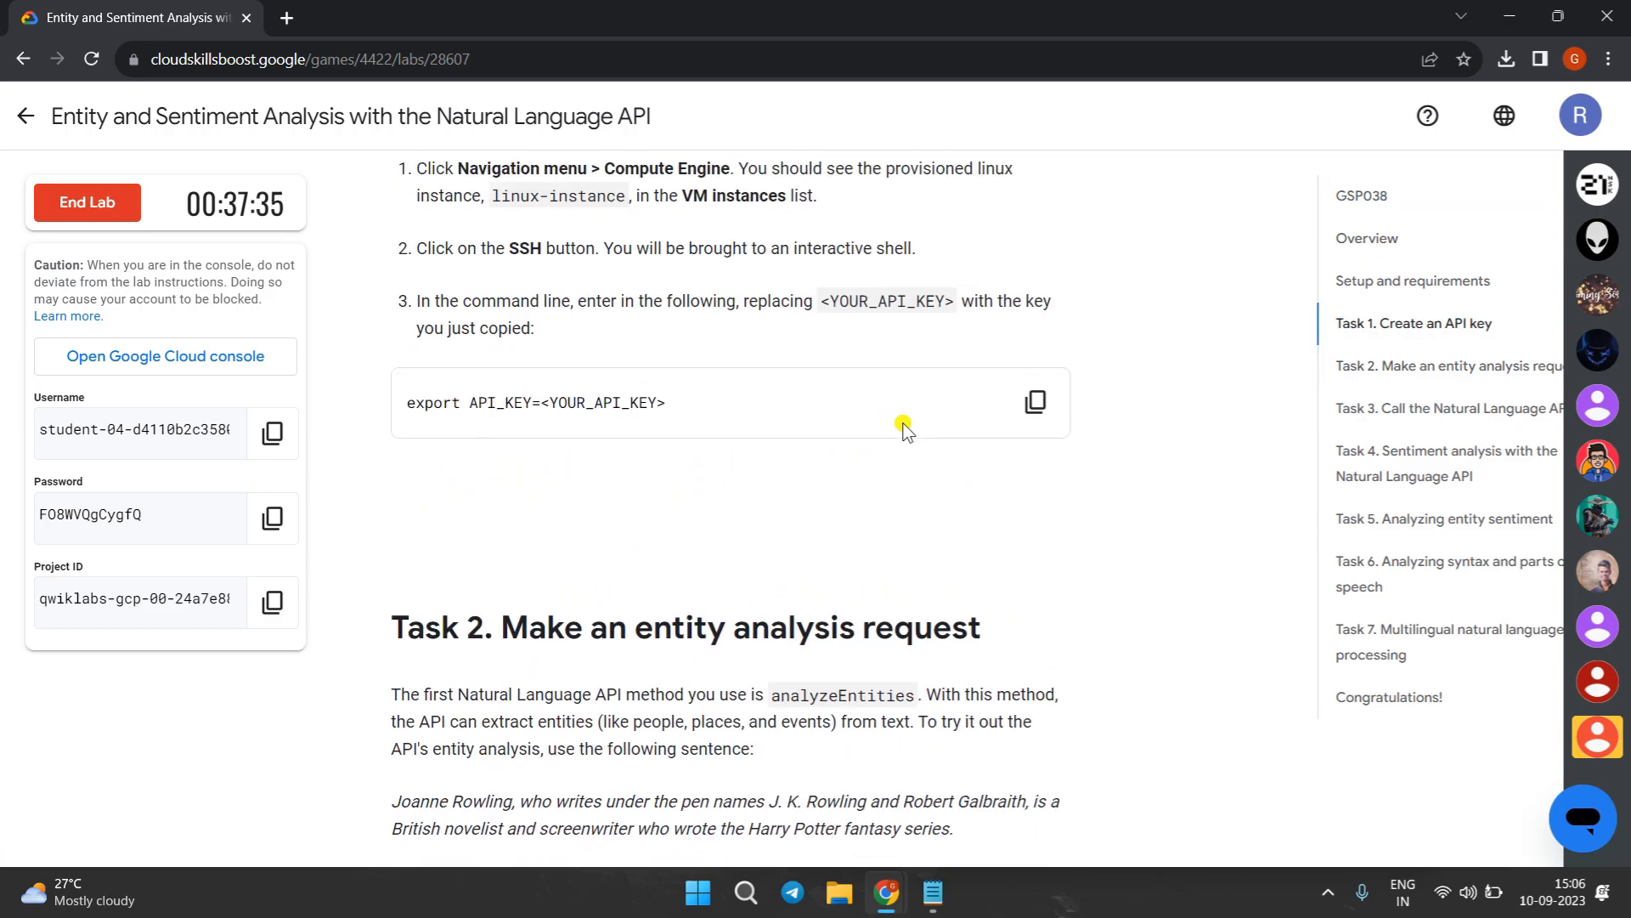
{"action": "scroll", "scroll_direction": "down", "scroll_amount": 3}
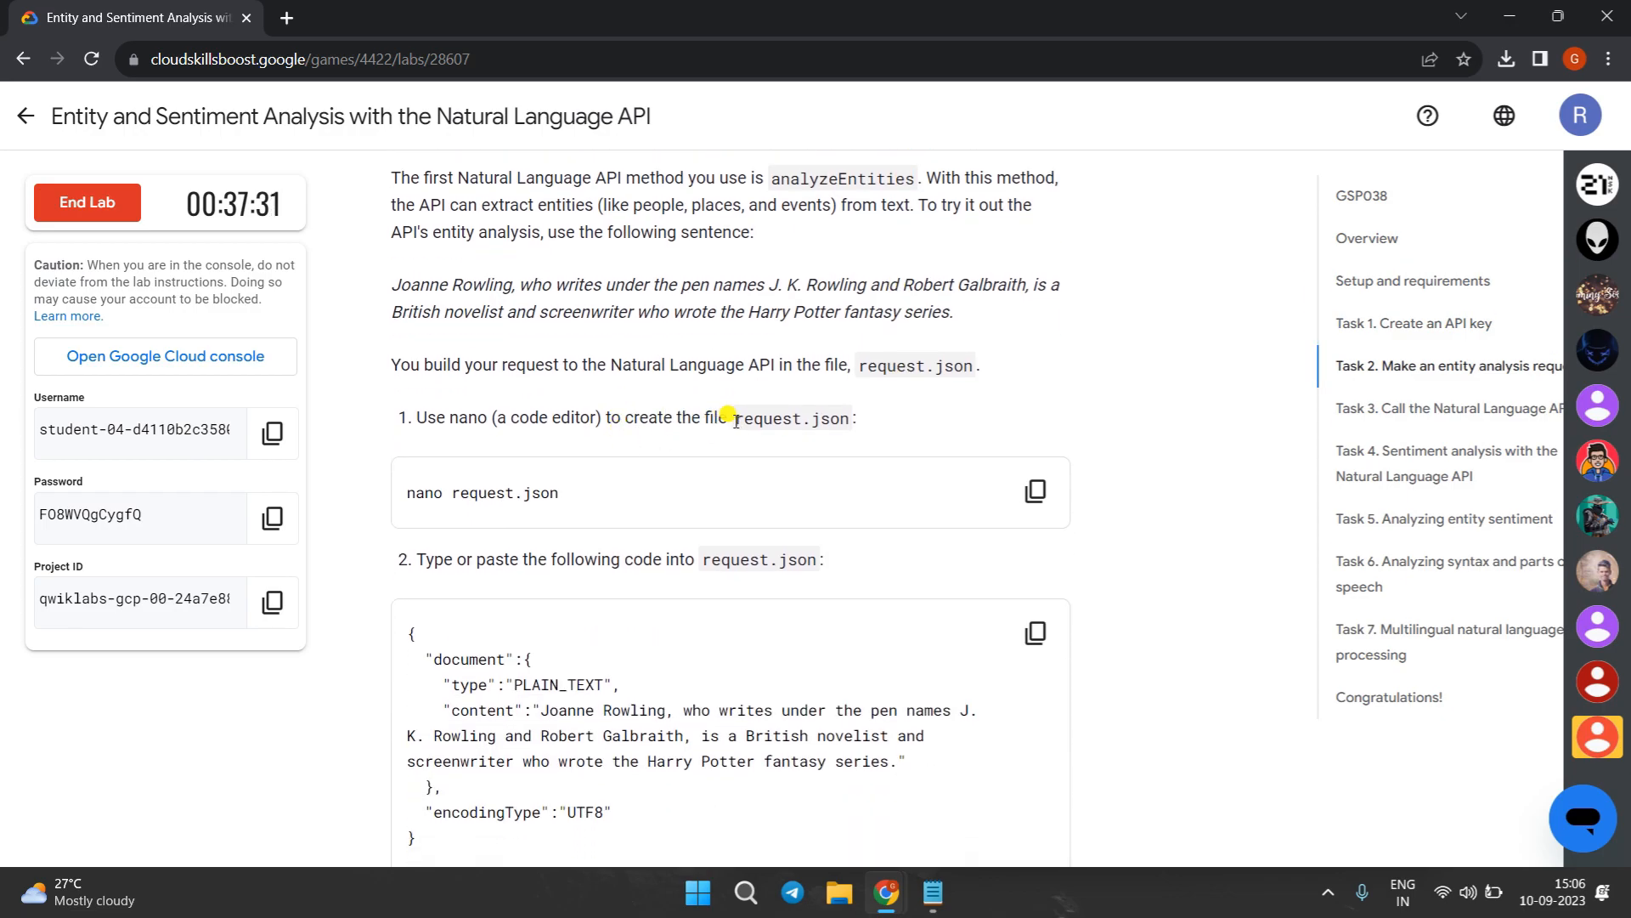
{"action": "scroll", "scroll_direction": "down", "scroll_amount": 3}
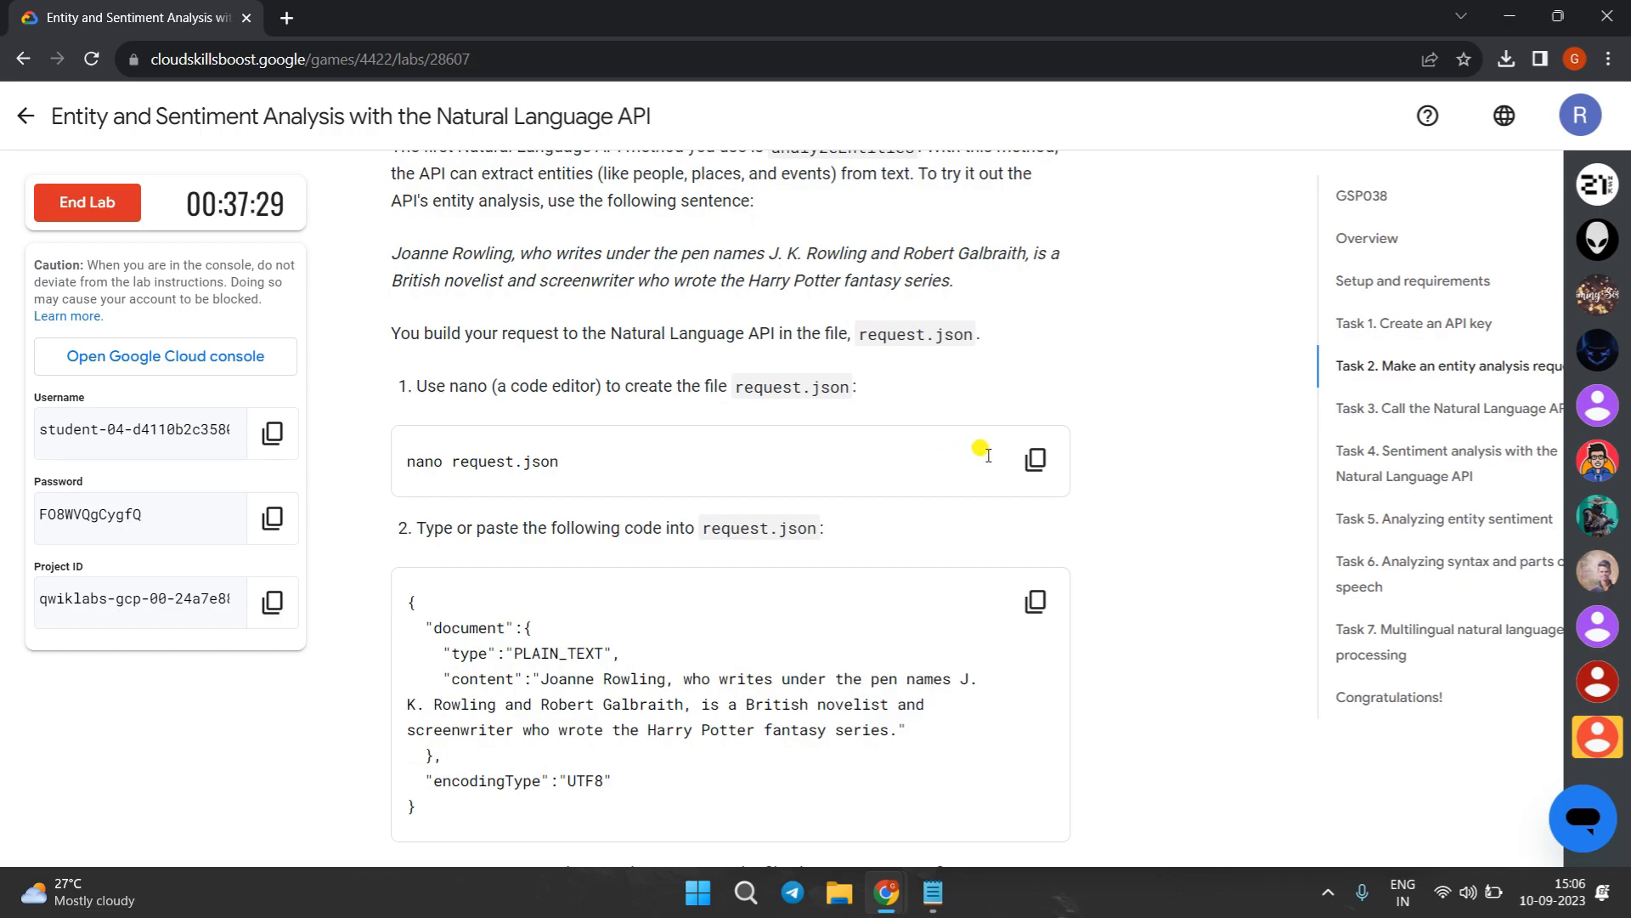
{"action": "left_click", "coordinate": [1034, 460]}
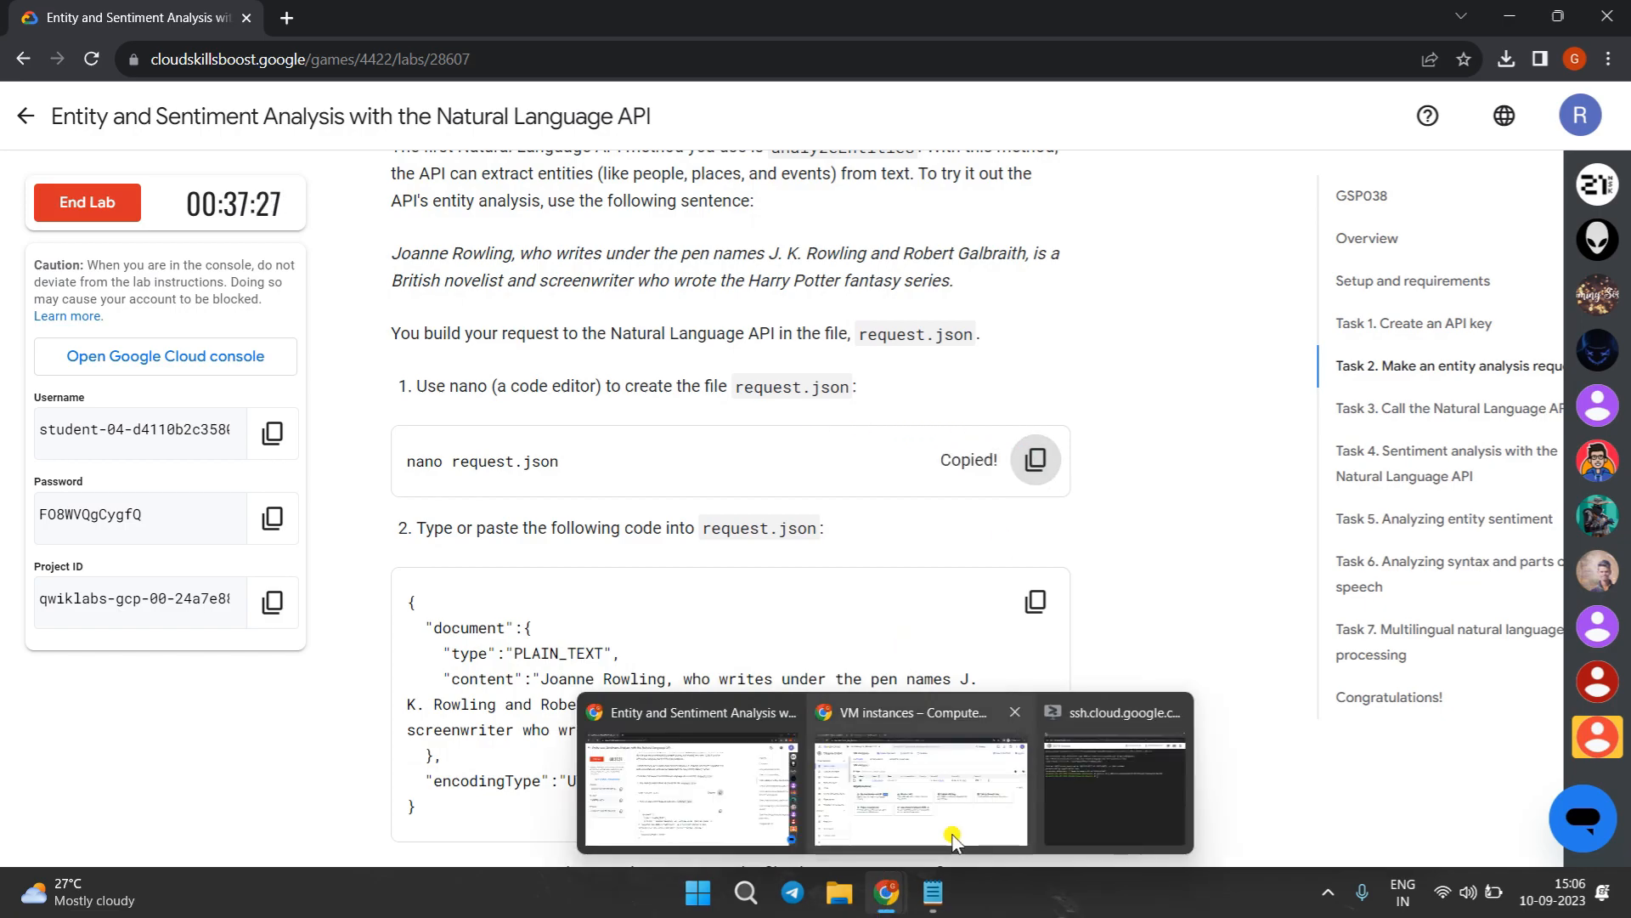
{"action": "left_click", "coordinate": [1116, 775]}
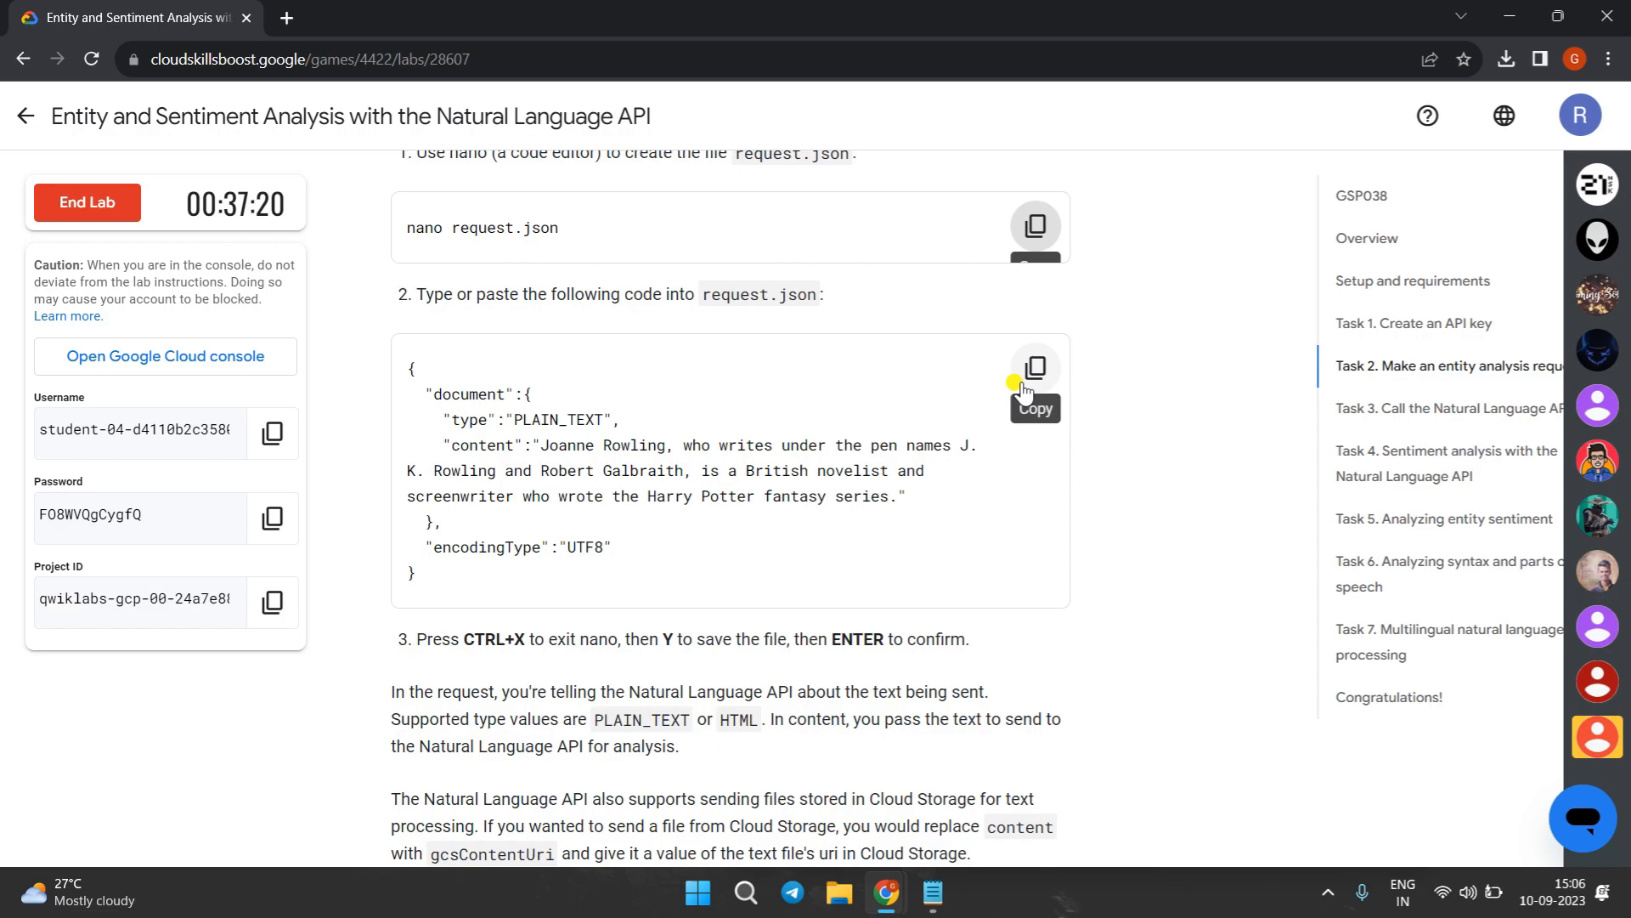
Add the entity analysis JSON body and pass the Make an Entity Analysis Request check
{"action": "left_click", "coordinate": [1033, 367]}
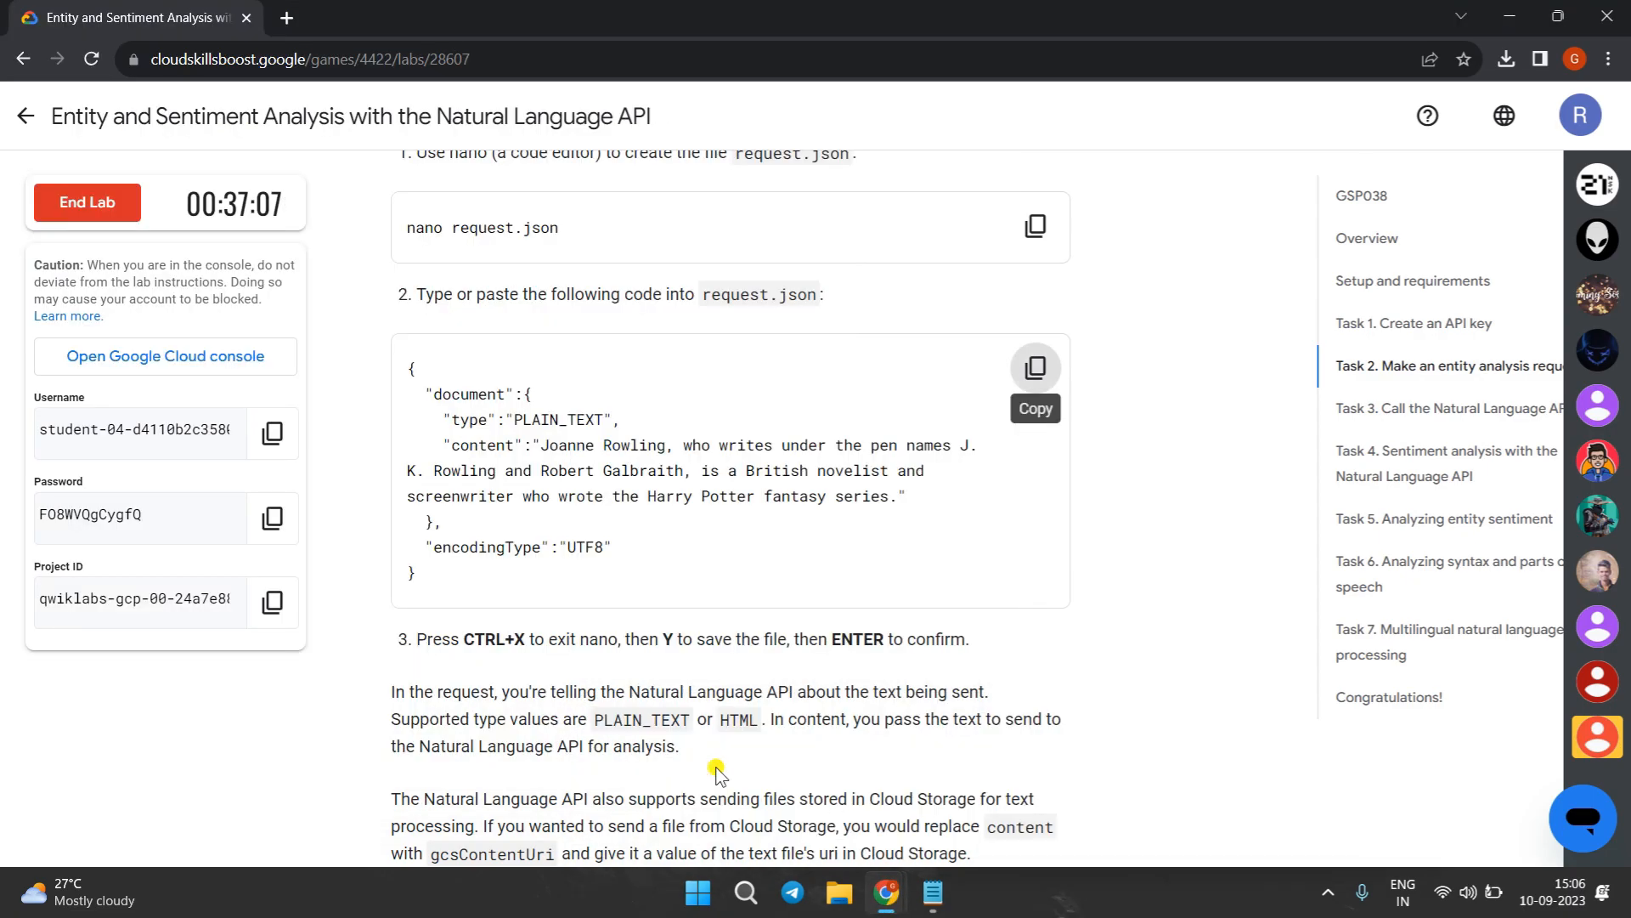
{"action": "scroll", "scroll_direction": "down", "scroll_amount": 3}
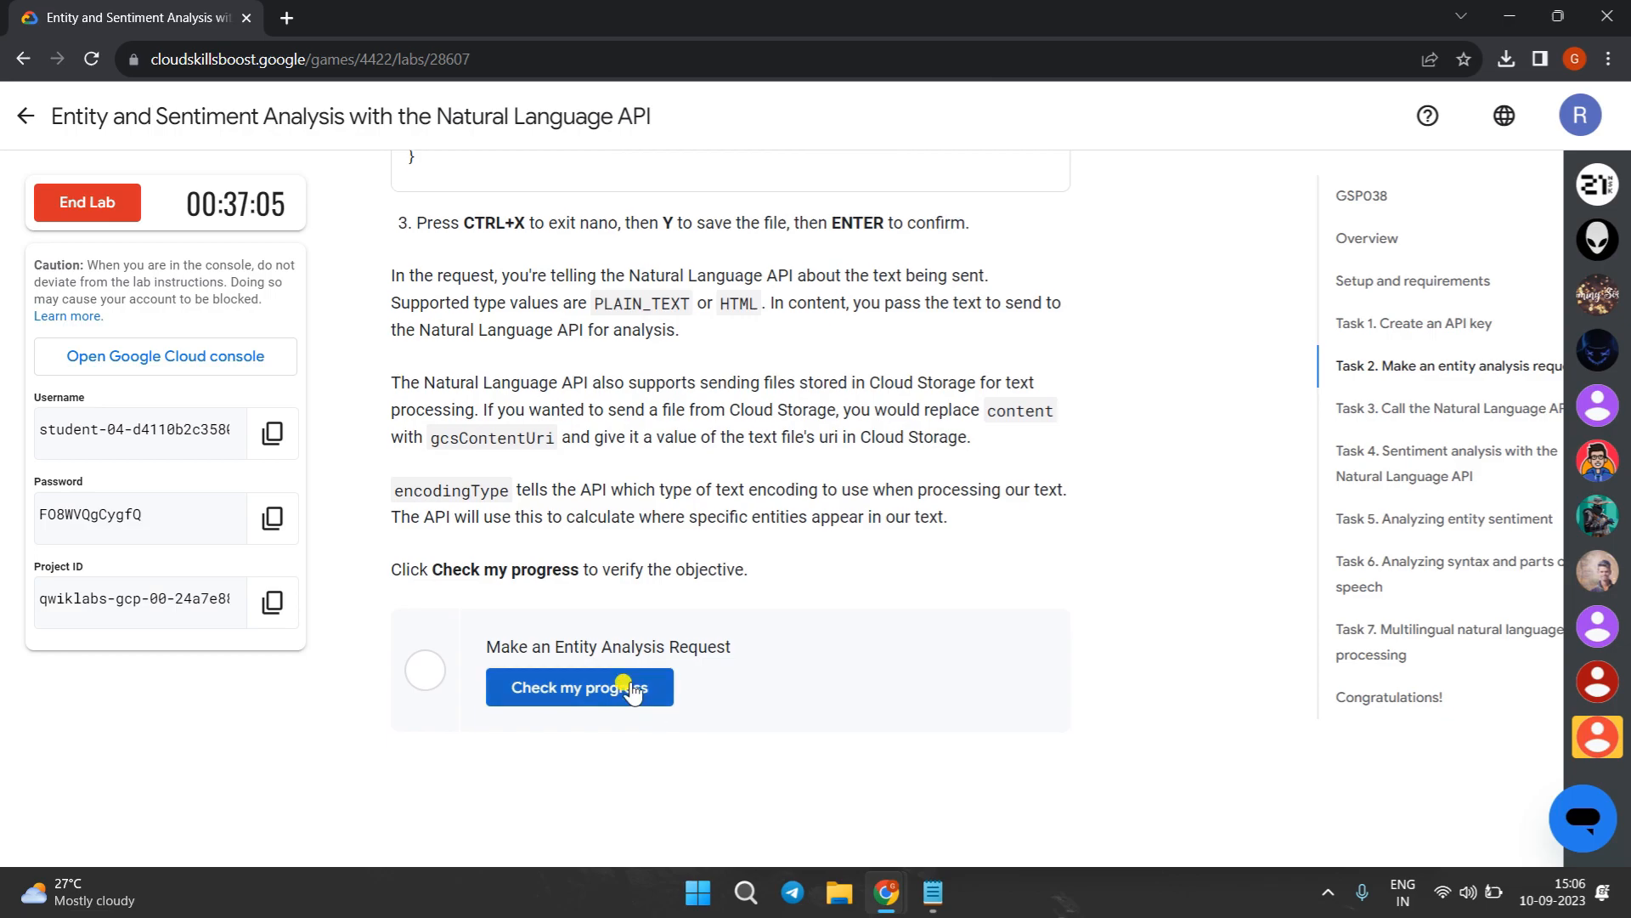
{"action": "left_click", "coordinate": [579, 686]}
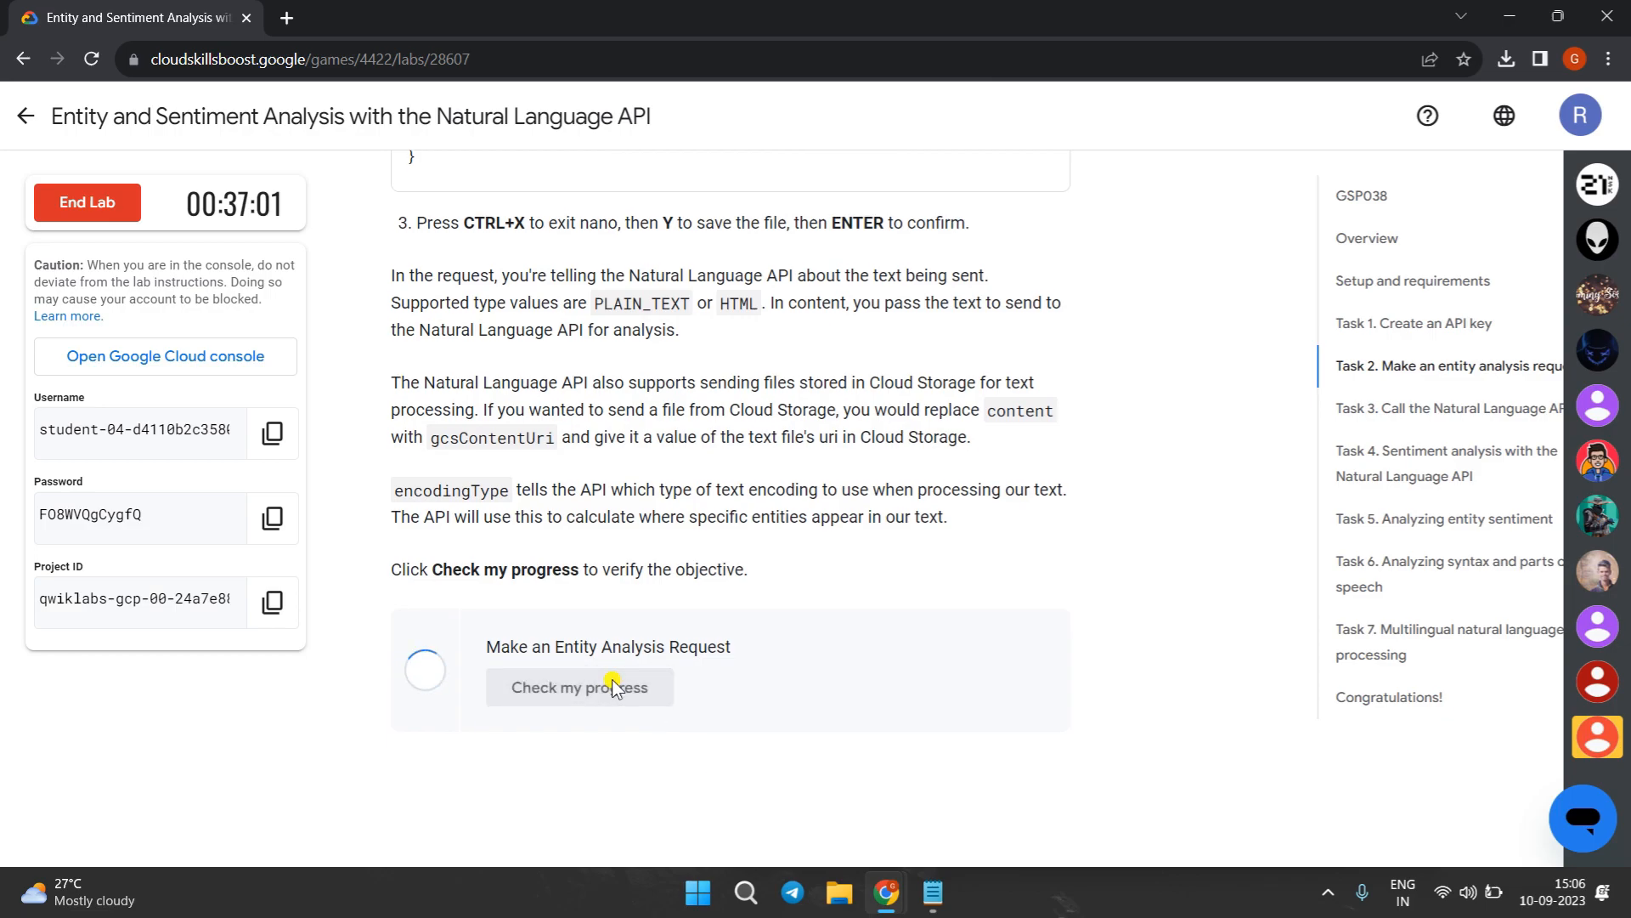
{"action": "left_click", "coordinate": [578, 686]}
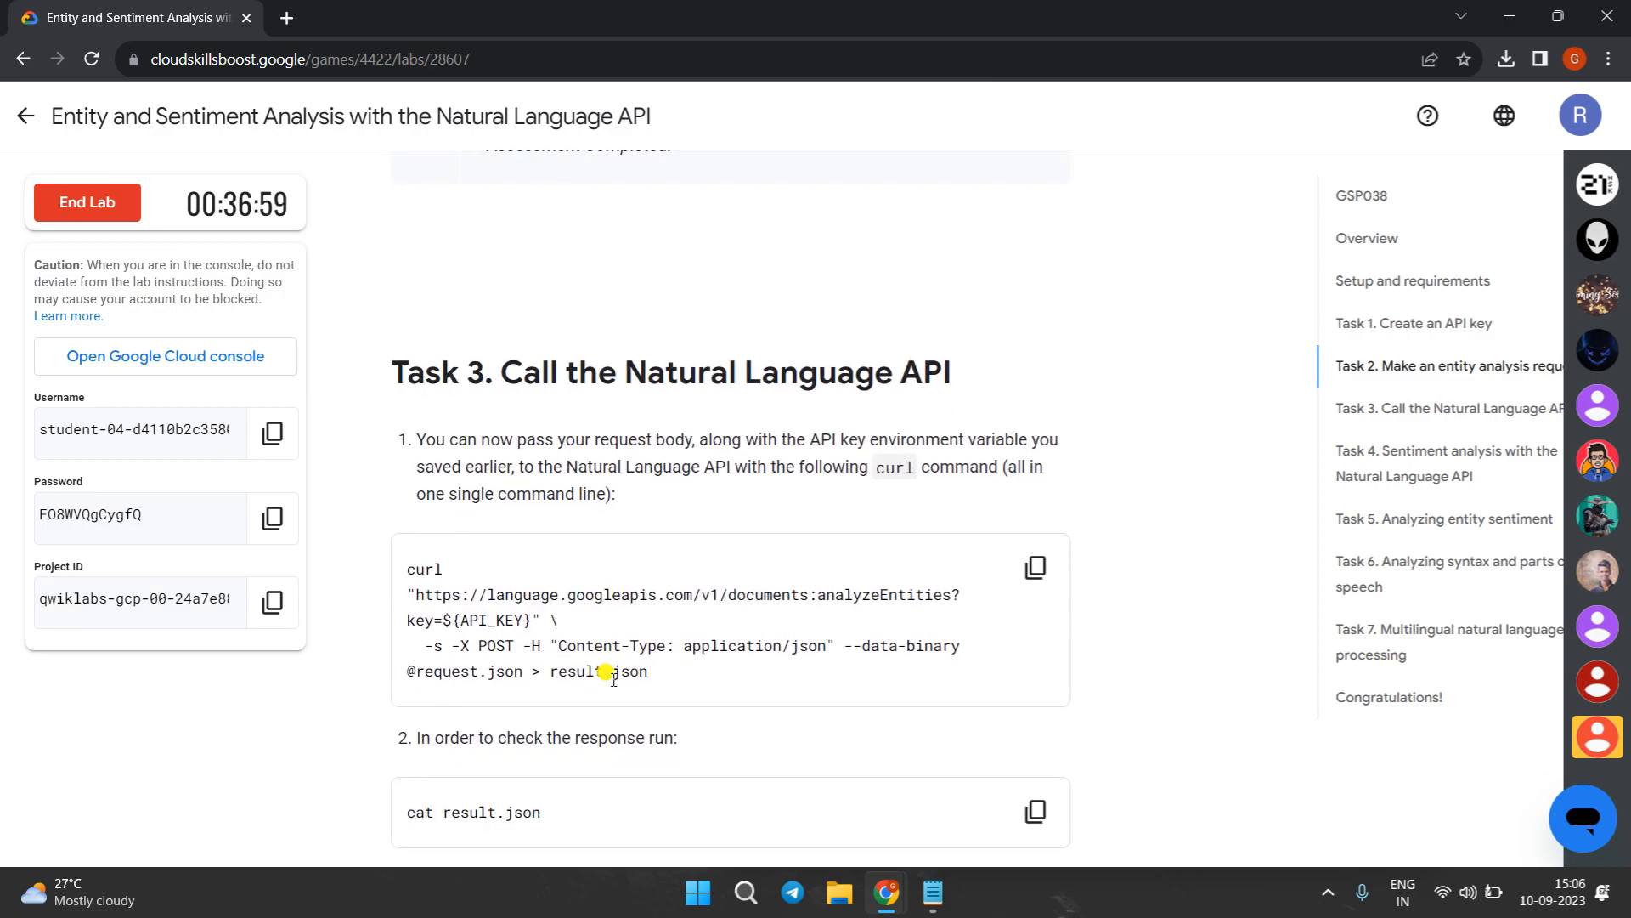
Run the analyzeEntities curl call, copy cat result.json, and pass the response check
{"action": "scroll", "scroll_direction": "down", "scroll_amount": 3}
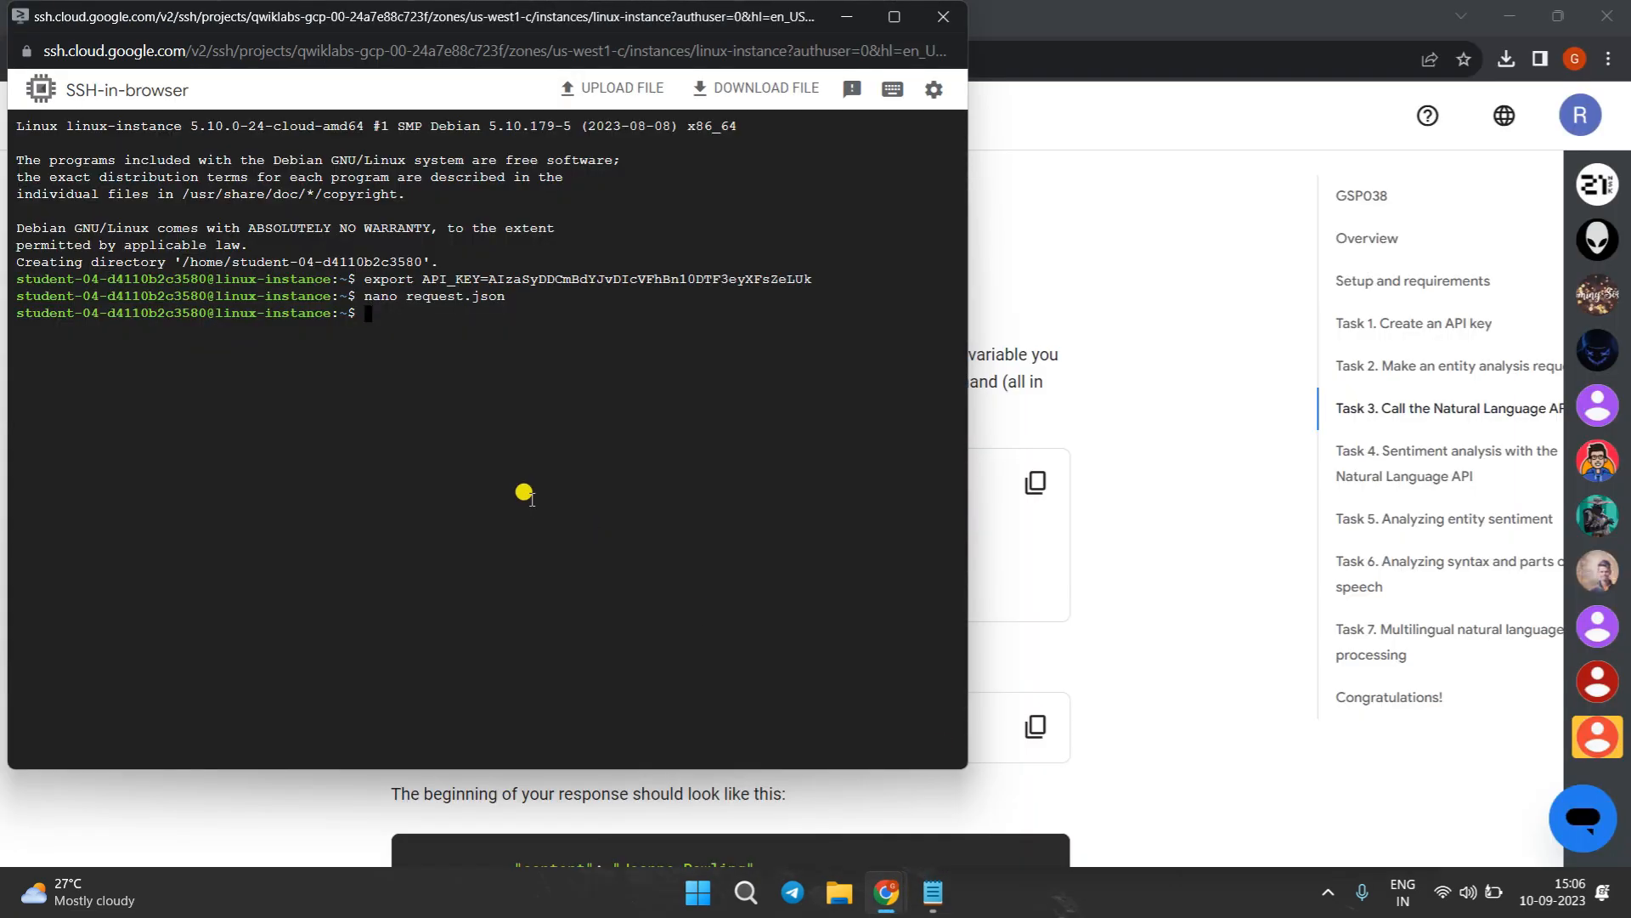
{"action": "type", "text": "curl \"https://language.googleapis.com/v1/documents:analyzeEntities?key=${API_KEY}\" \\"}
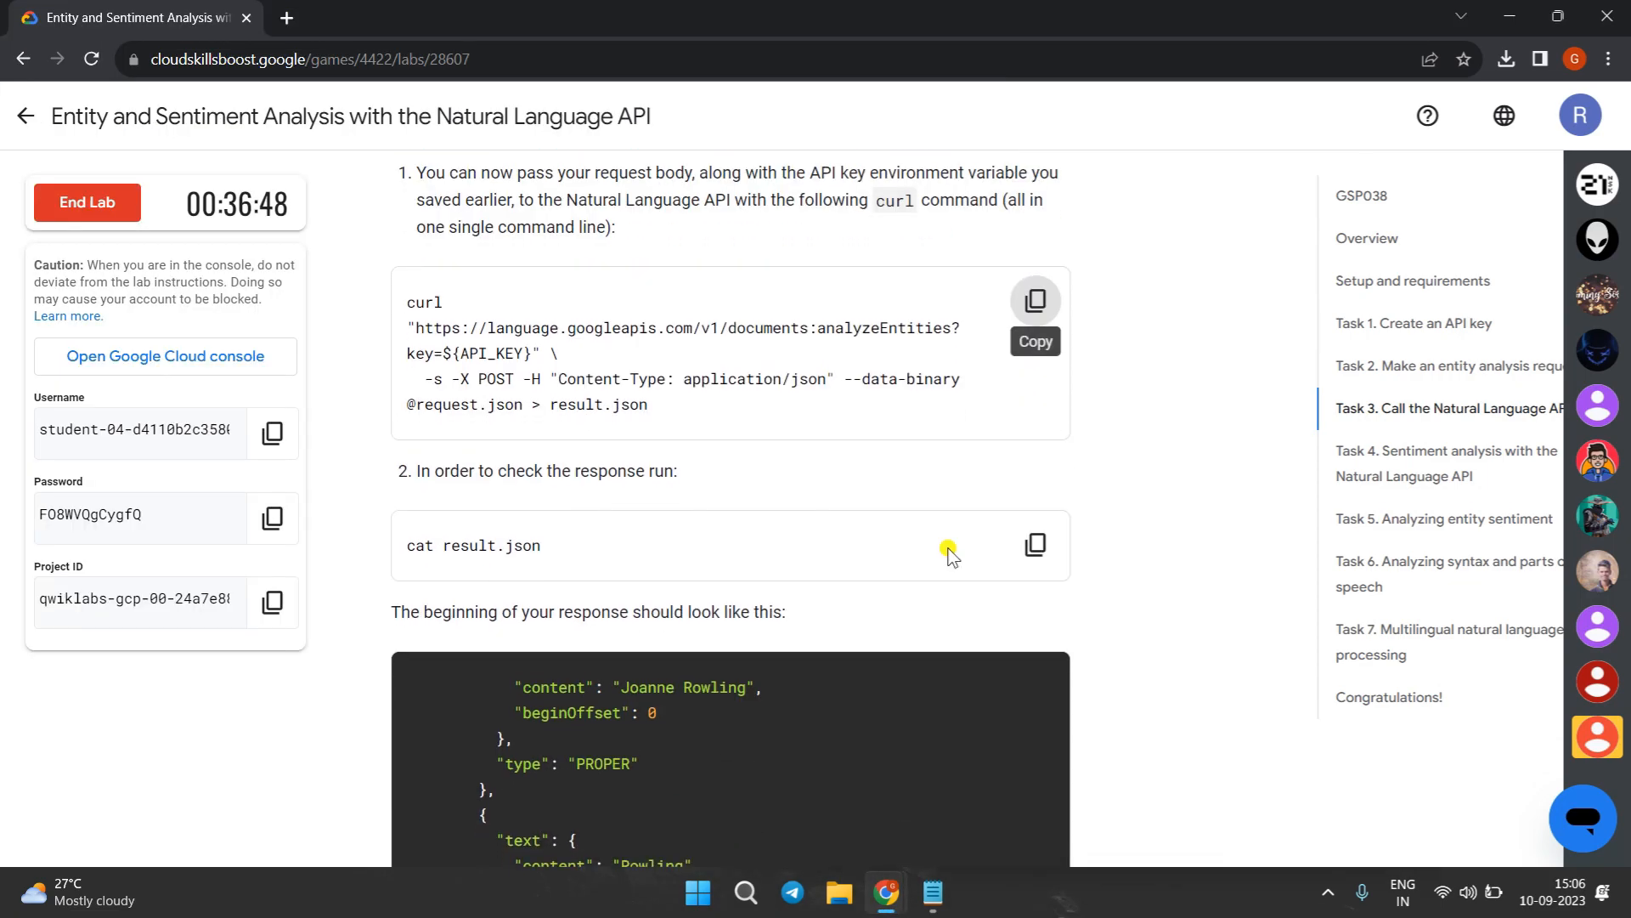
{"action": "left_click", "coordinate": [1034, 543]}
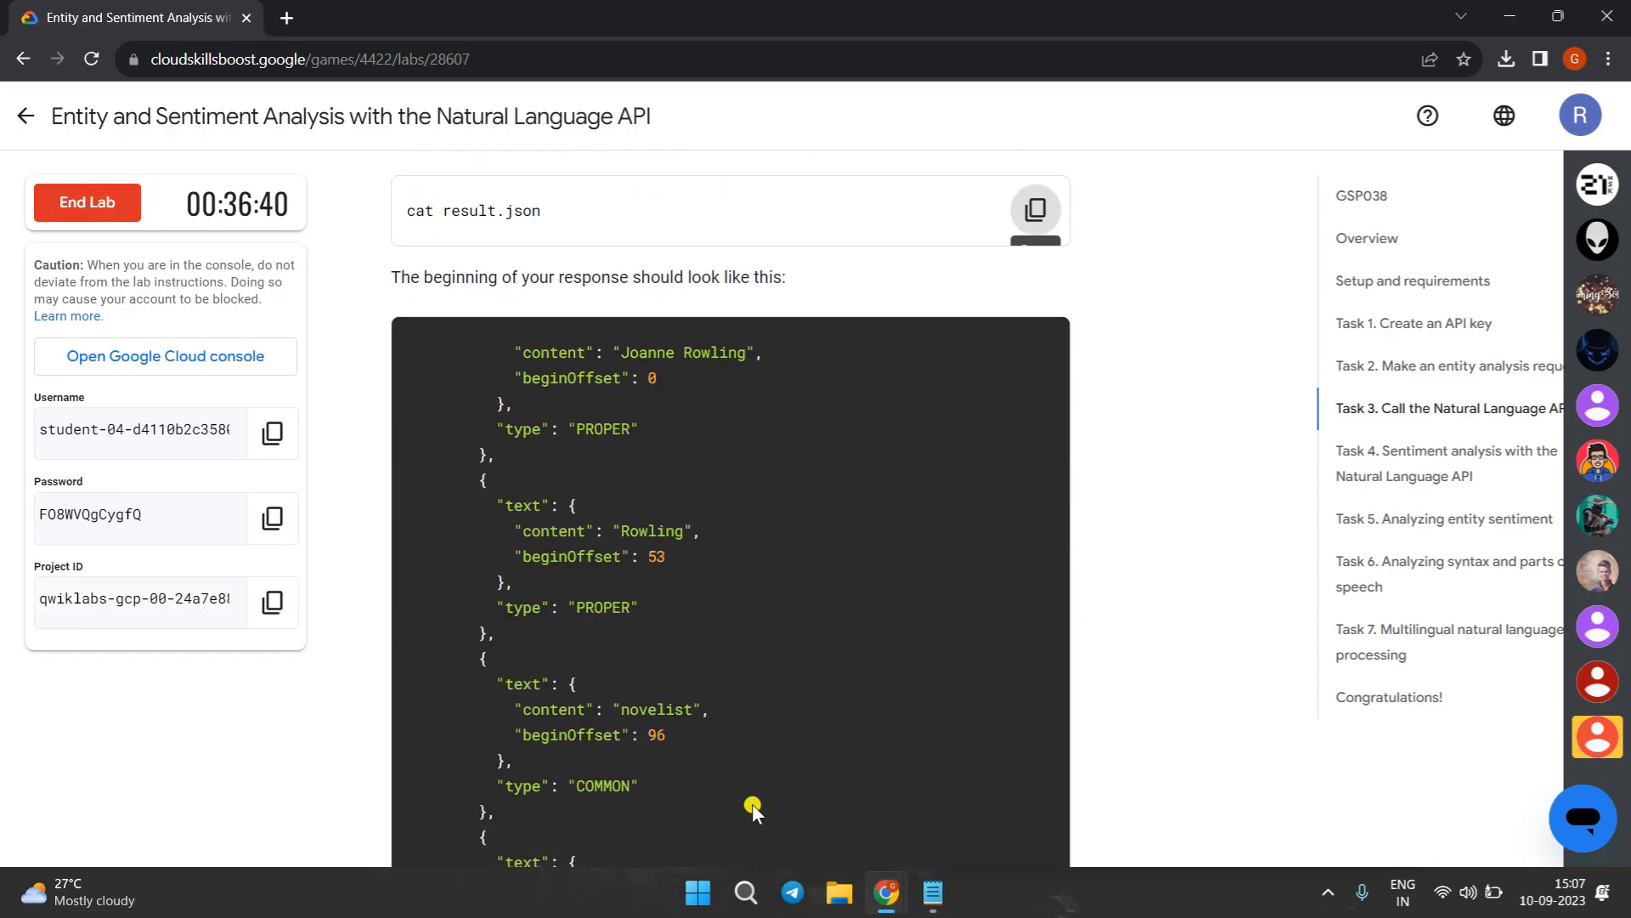
{"action": "scroll", "scroll_direction": "down", "scroll_amount": 3}
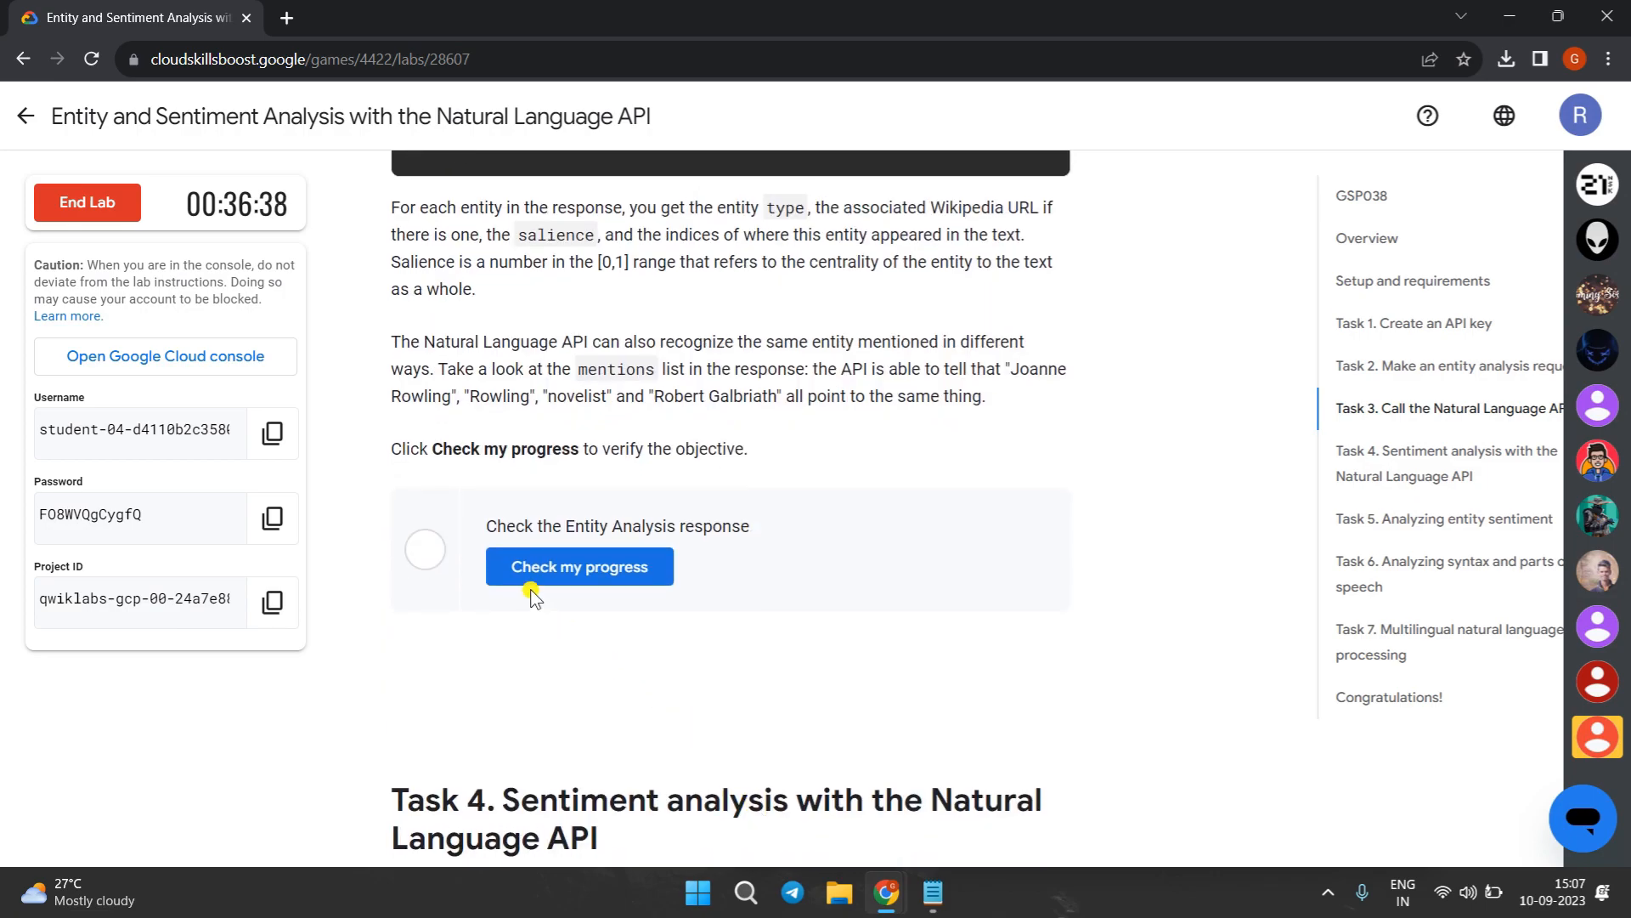
{"action": "left_click", "coordinate": [579, 566]}
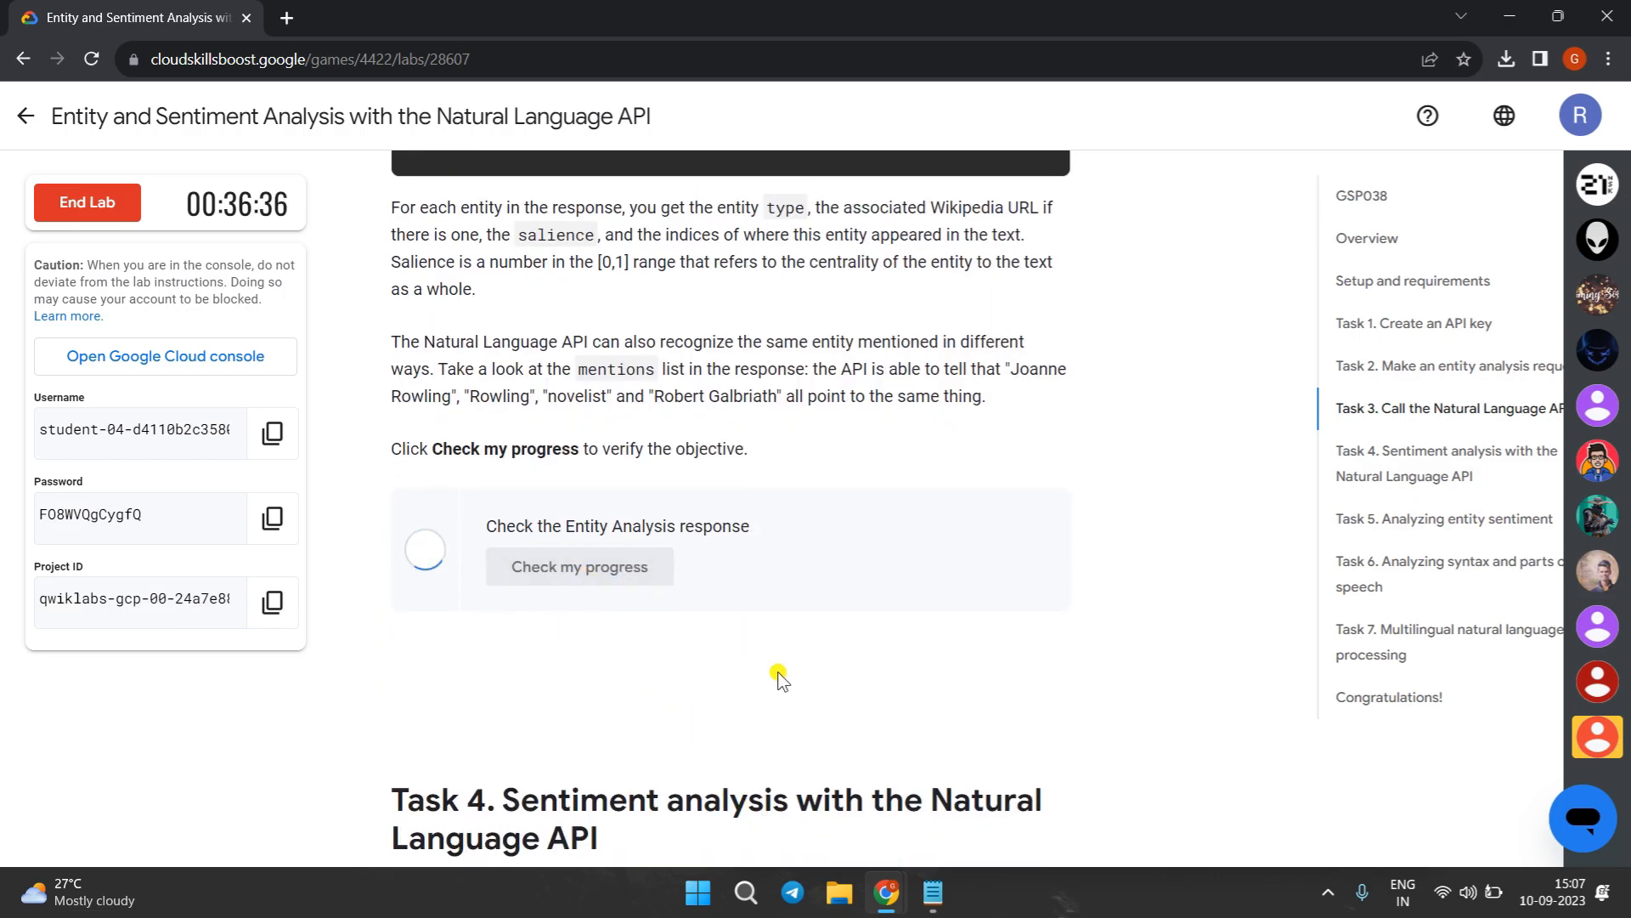
{"action": "scroll", "scroll_direction": "down", "scroll_amount": 3}
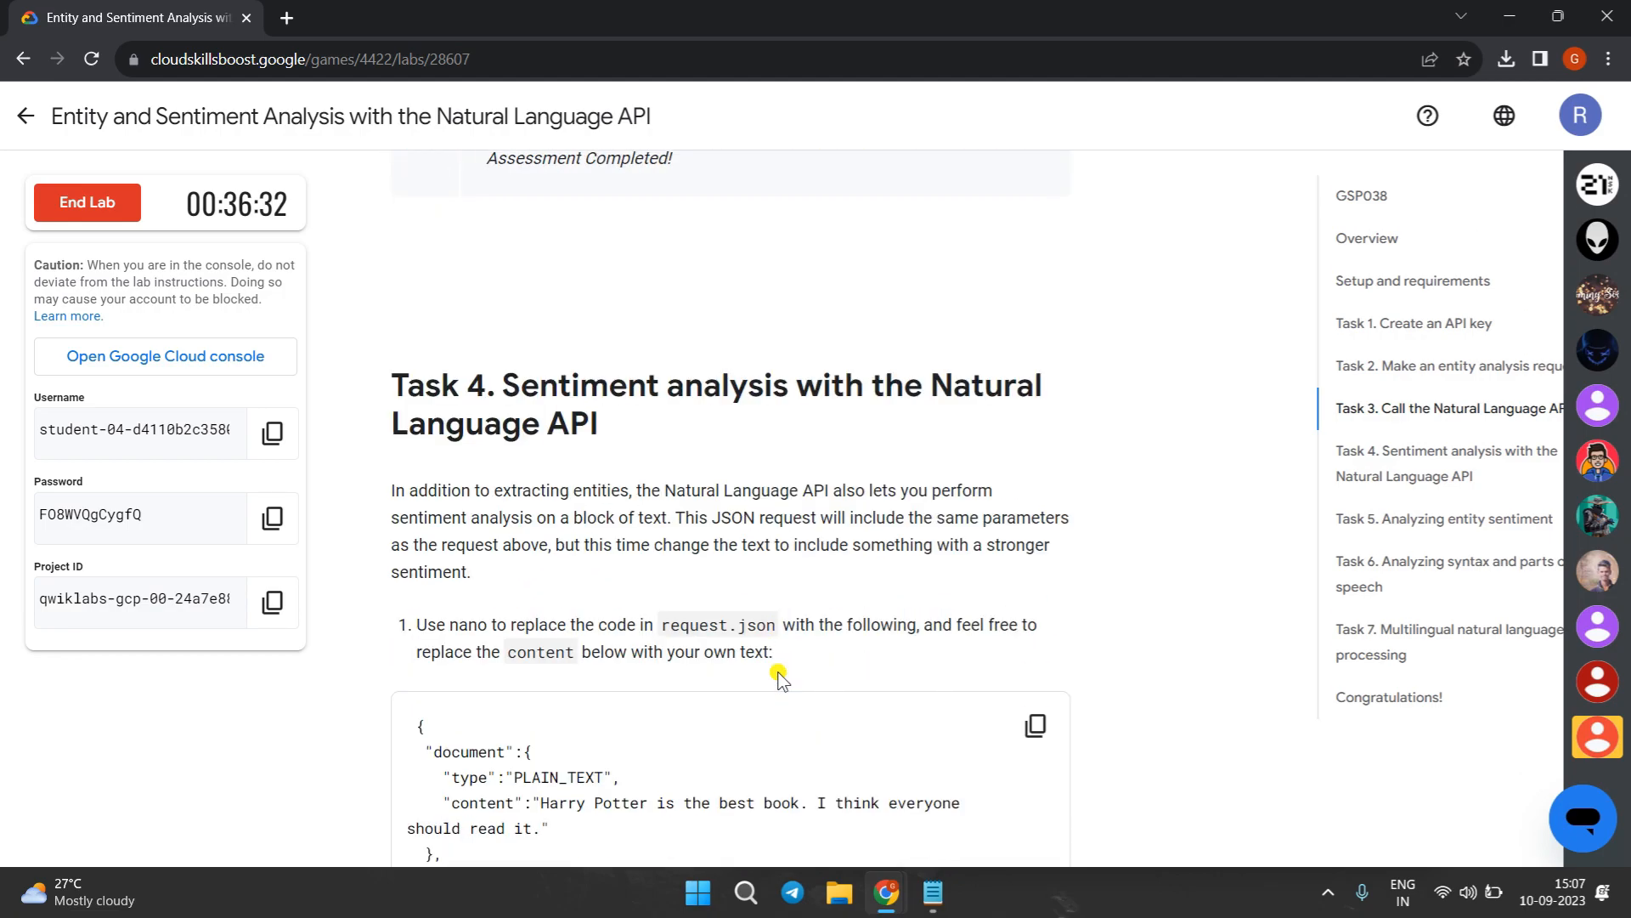
End the lab, confirm with Submit, and close the satisfaction feedback dialog
{"action": "scroll", "scroll_direction": "down", "scroll_amount": 3}
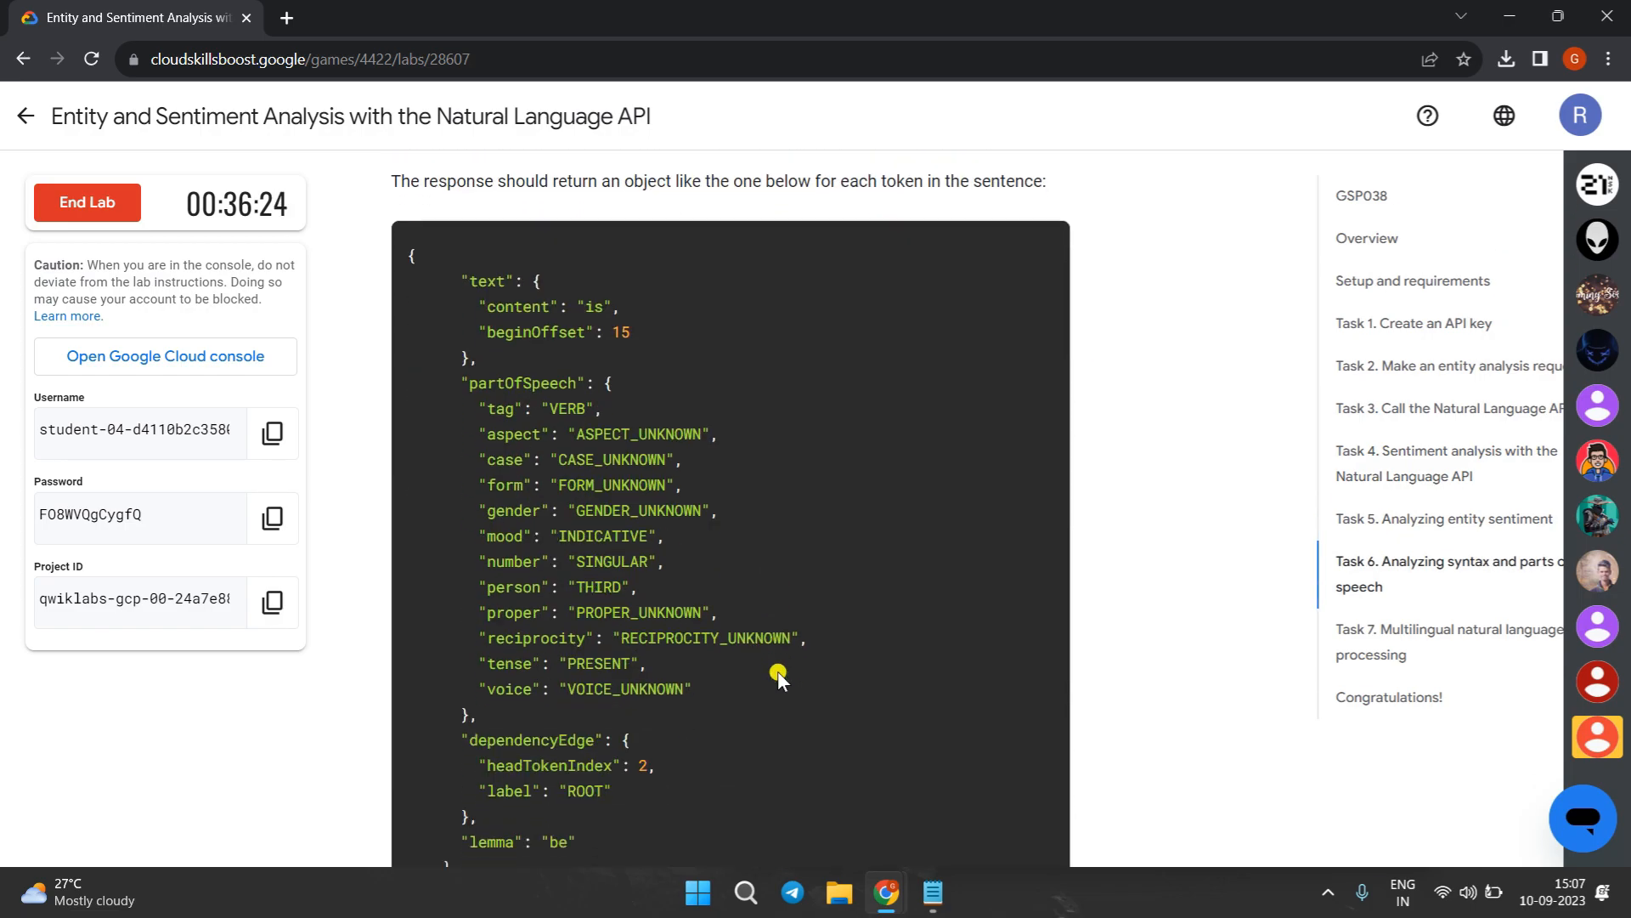
{"action": "scroll", "scroll_direction": "down", "scroll_amount": 3}
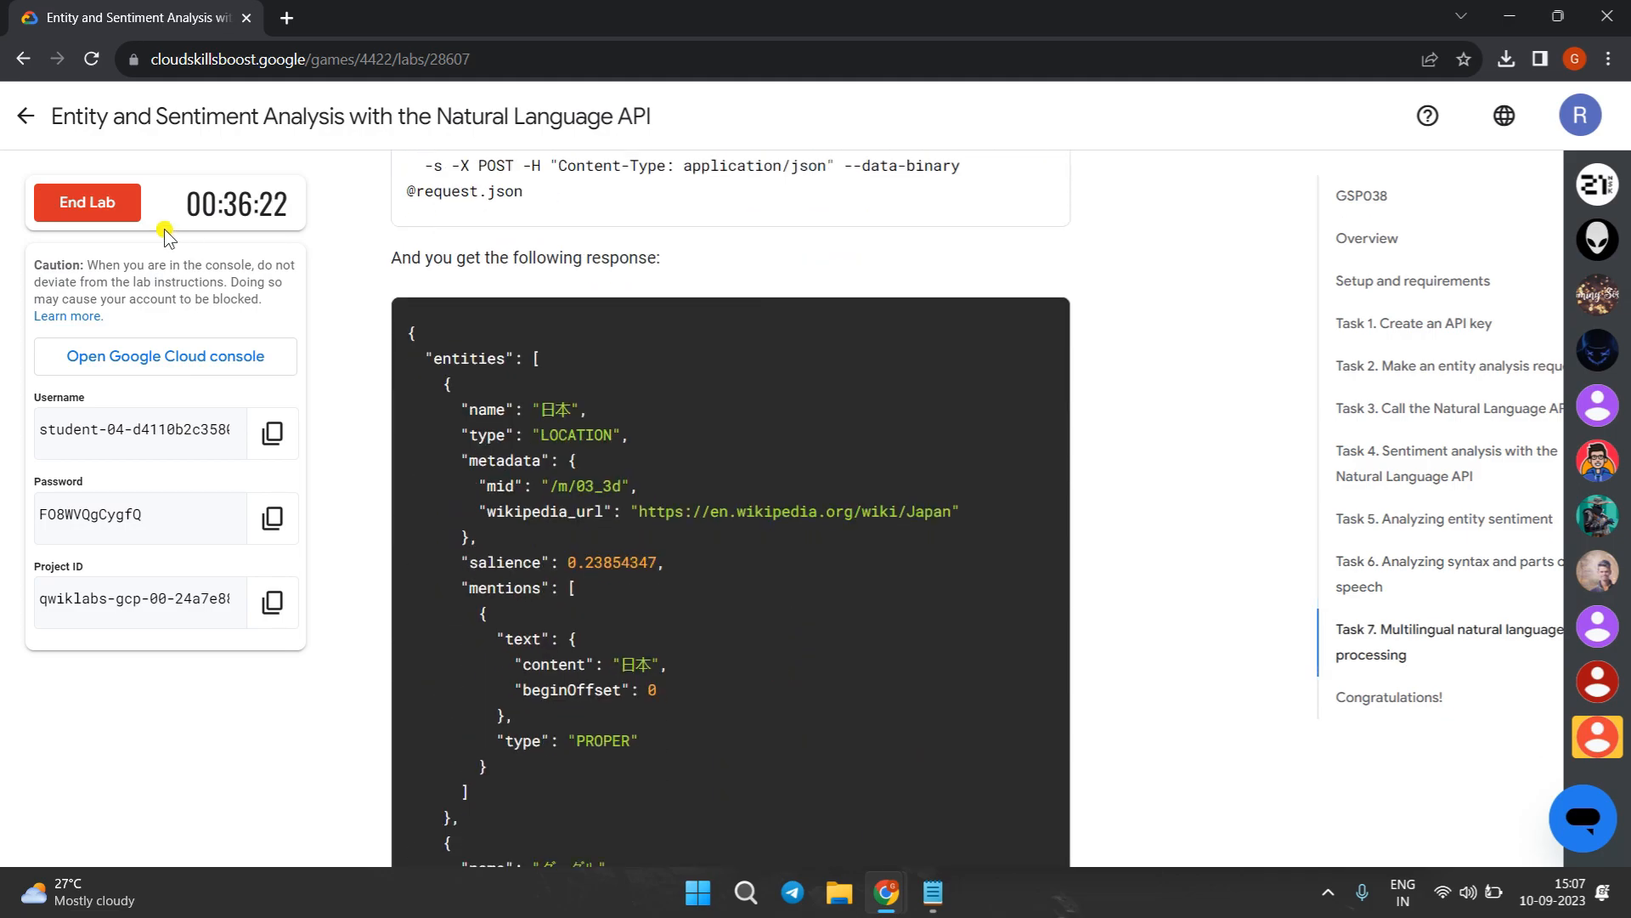
{"action": "left_click", "coordinate": [87, 202]}
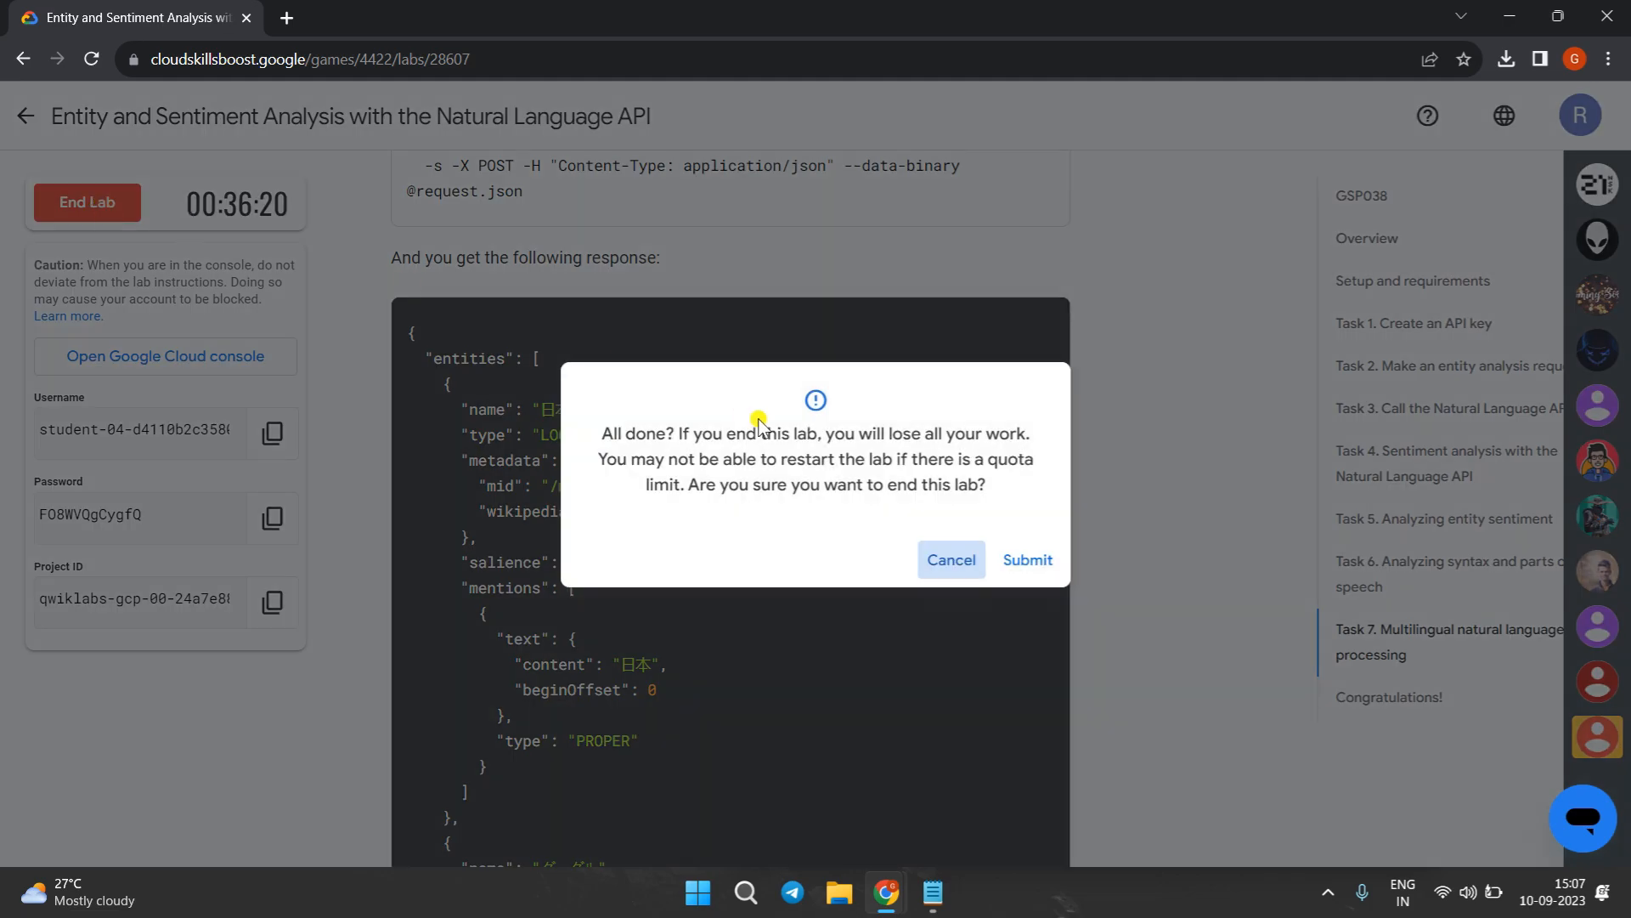
{"action": "left_click", "coordinate": [1025, 560]}
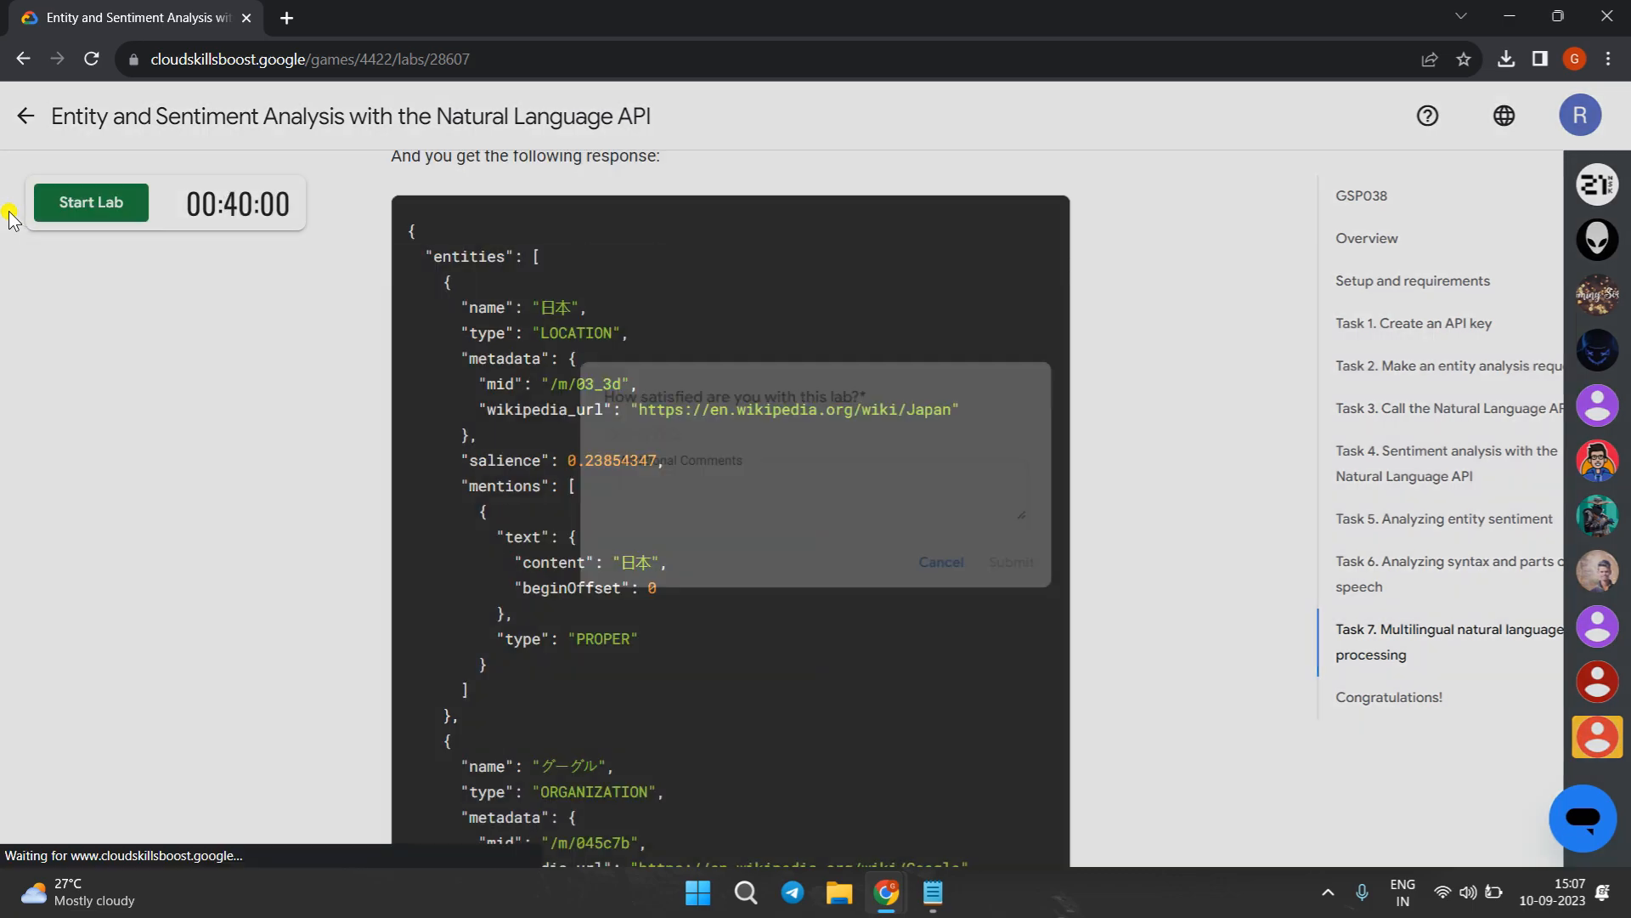
{"action": "left_click", "coordinate": [937, 562]}
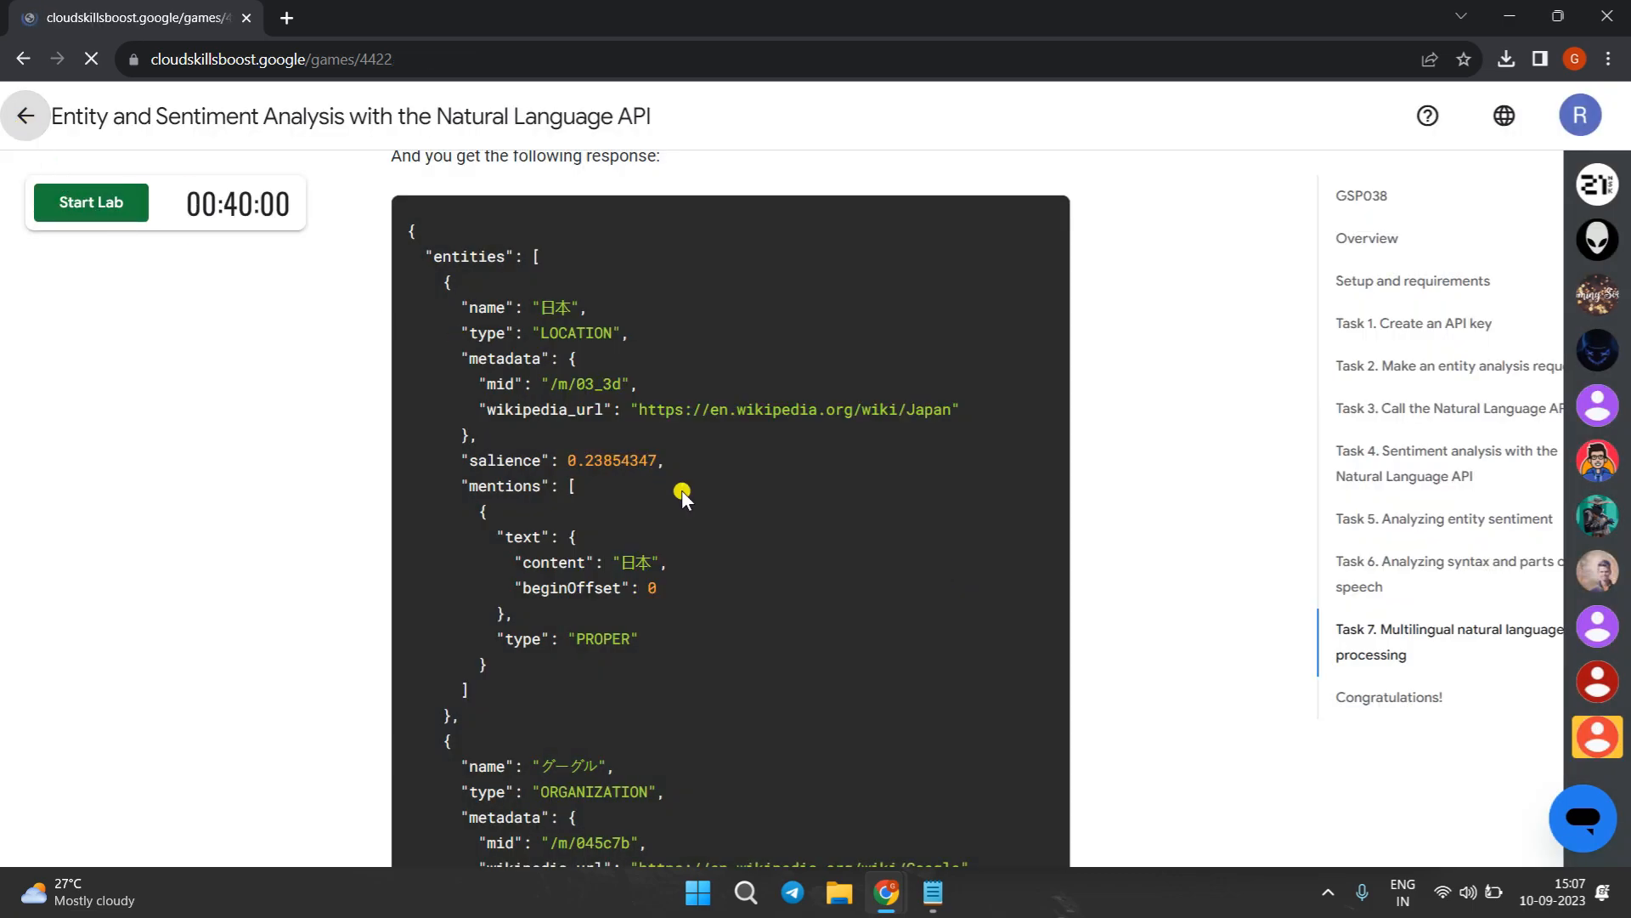
Go back to Level 3: GenAI, expand Gel with Gen AI!, and highlight the completed lab
{"action": "left_click", "coordinate": [25, 116]}
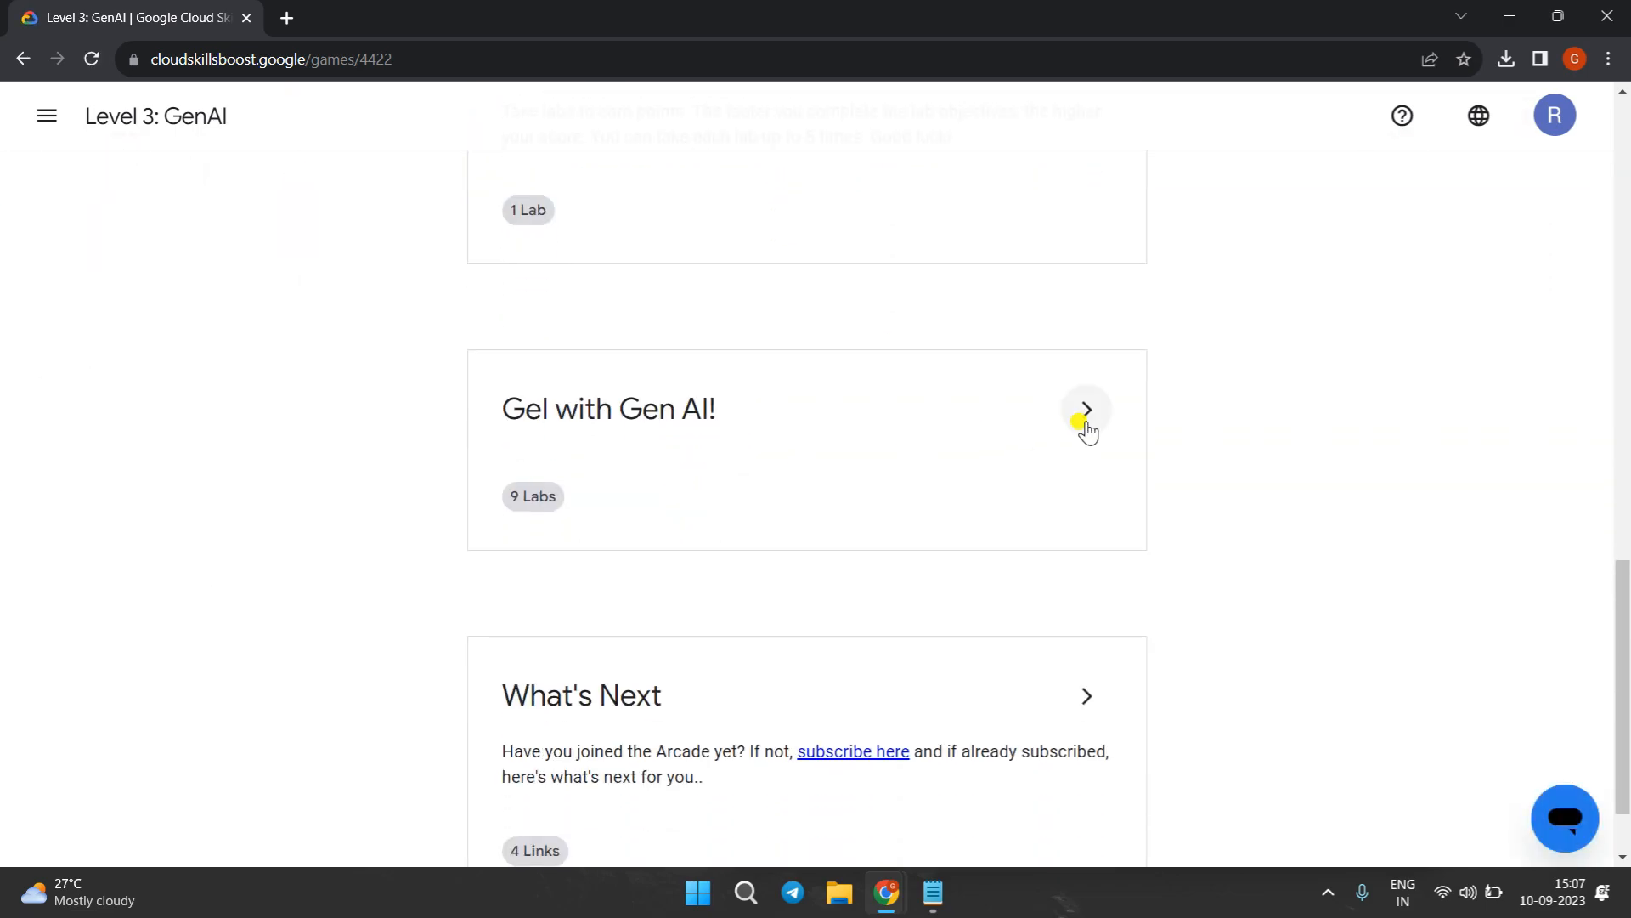
{"action": "left_click", "coordinate": [1085, 408]}
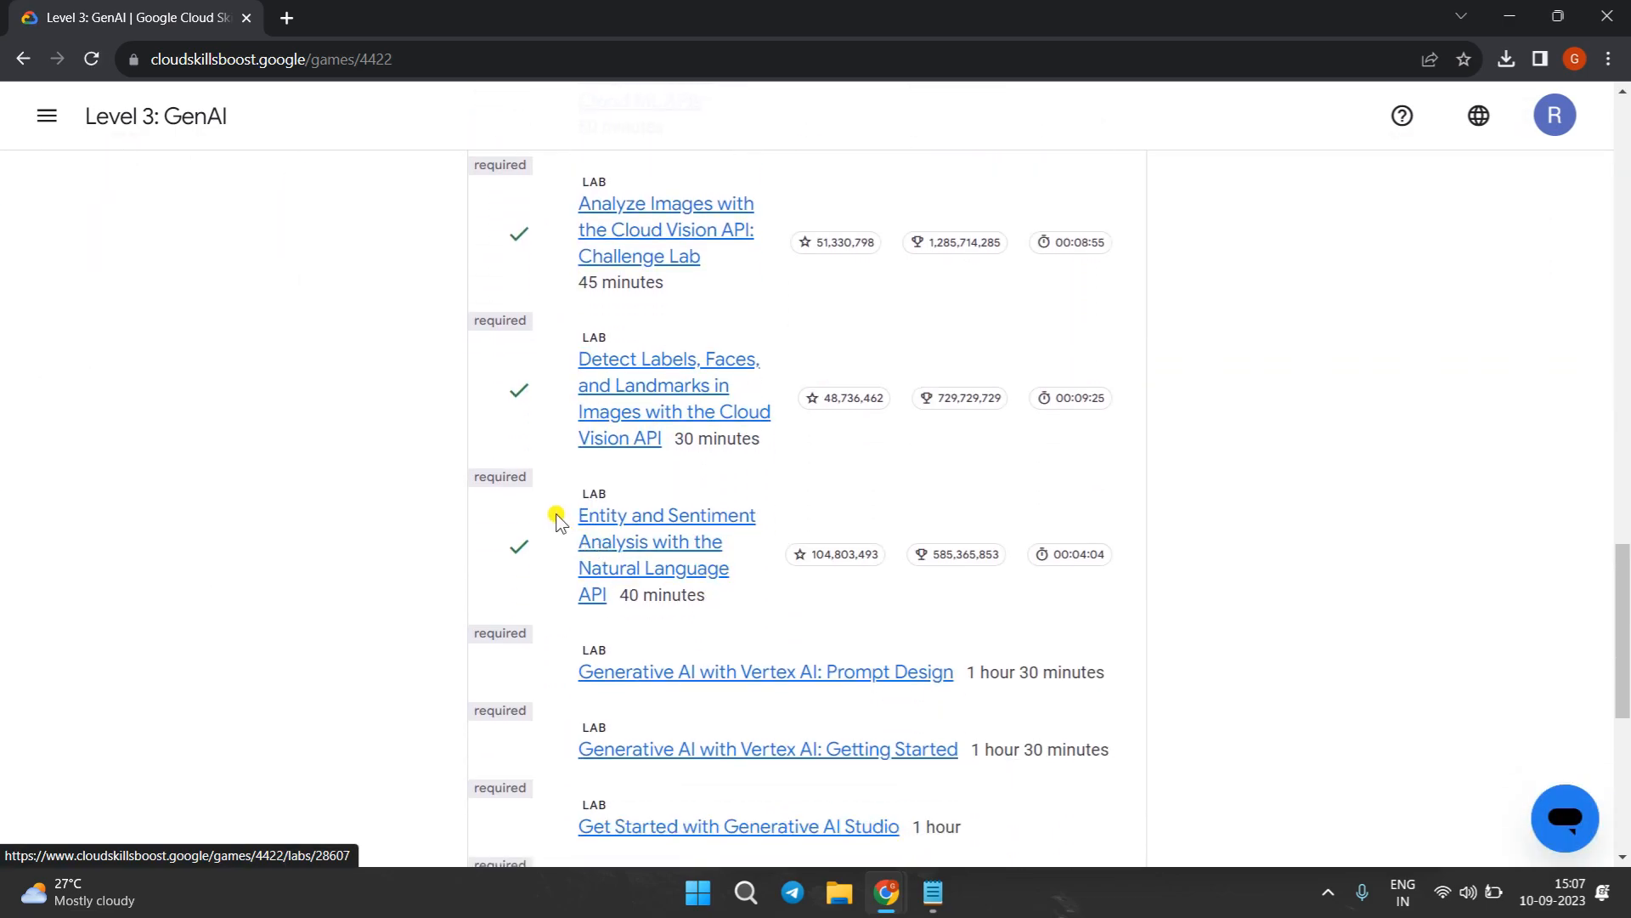
{"action": "left_click_drag", "start_coordinate": [579, 515], "coordinate": [606, 594]}
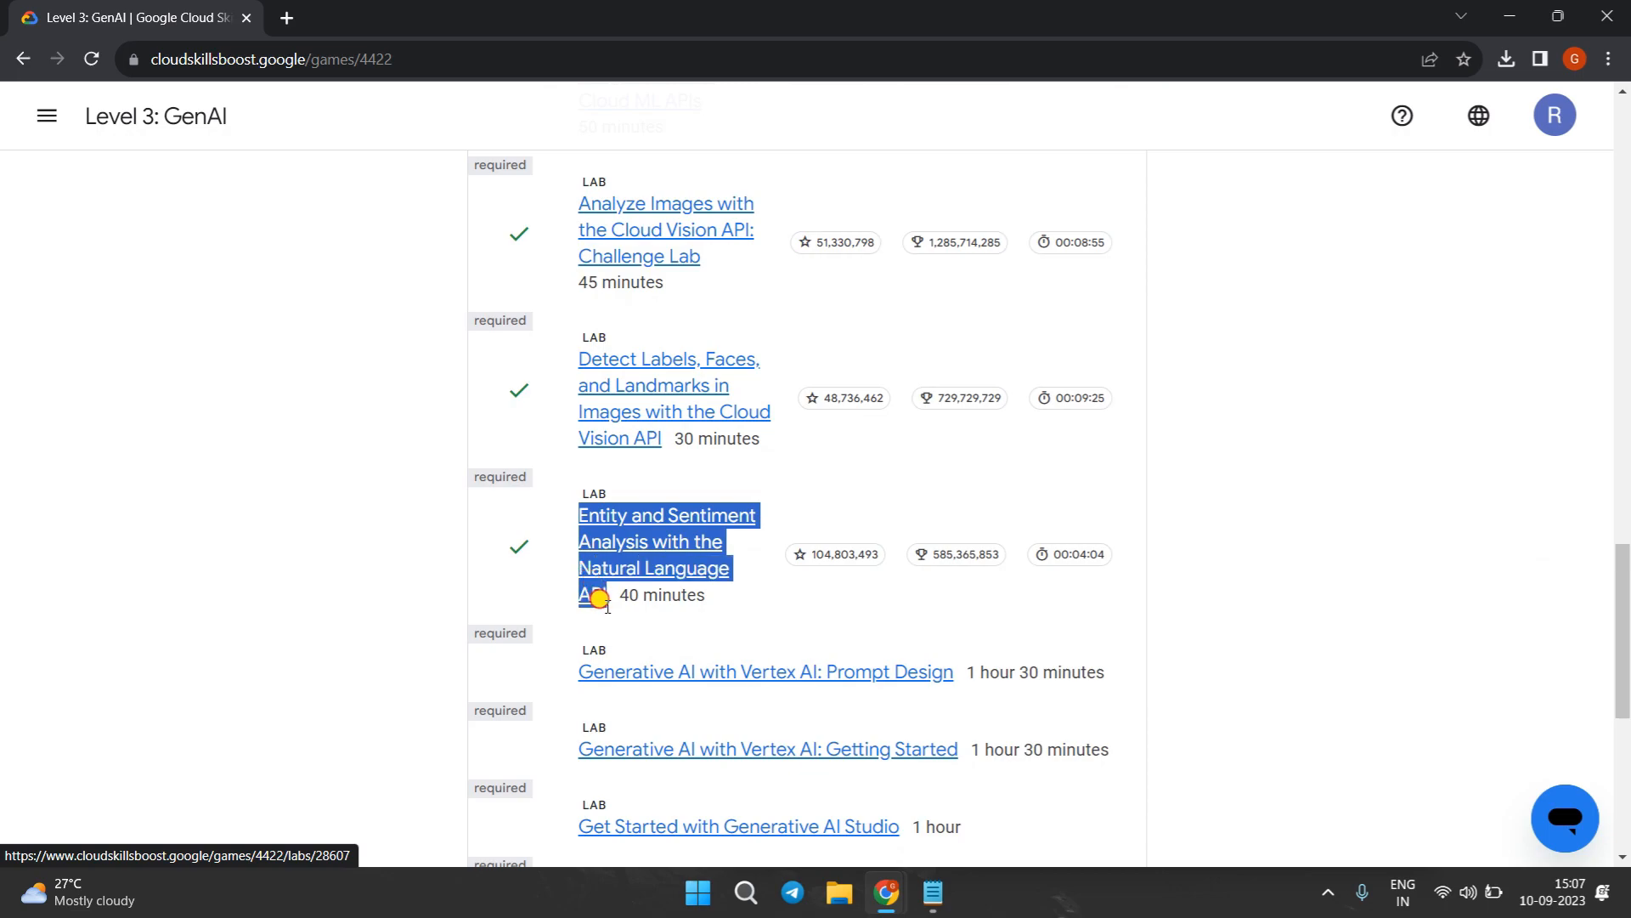